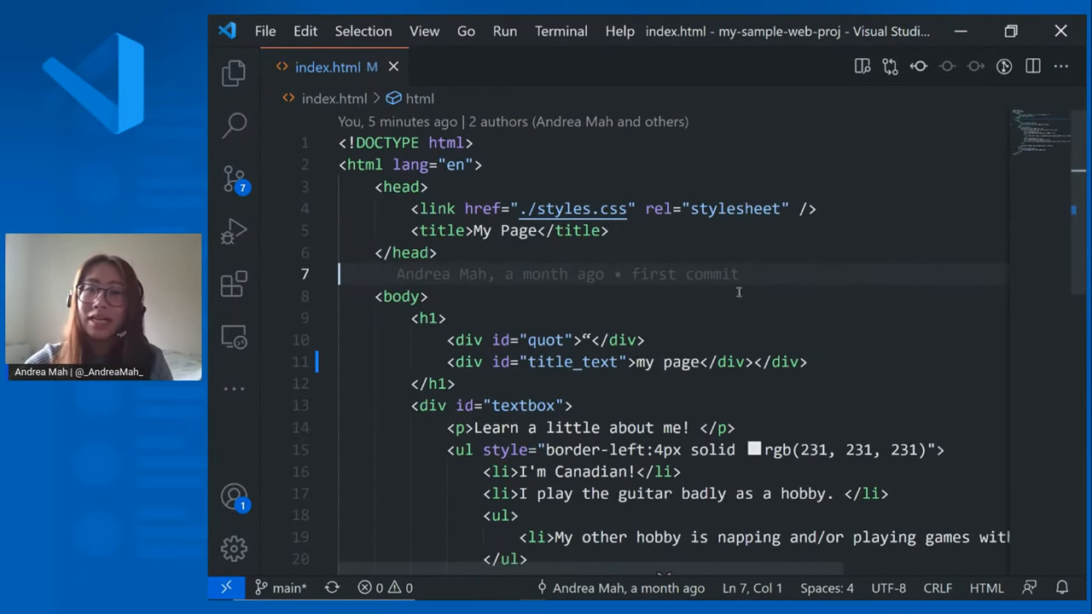
{"action": "mouse_move", "coordinate": [862, 67]}
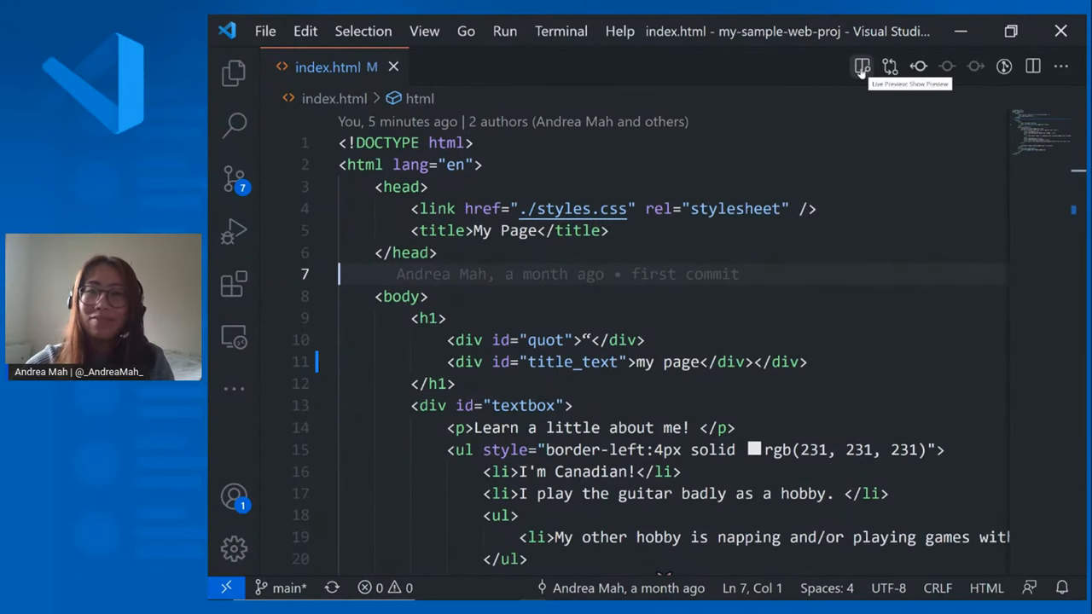
Open the Live Preview of index.html beside the code from the editor title bar.
{"action": "left_click", "coordinate": [863, 67]}
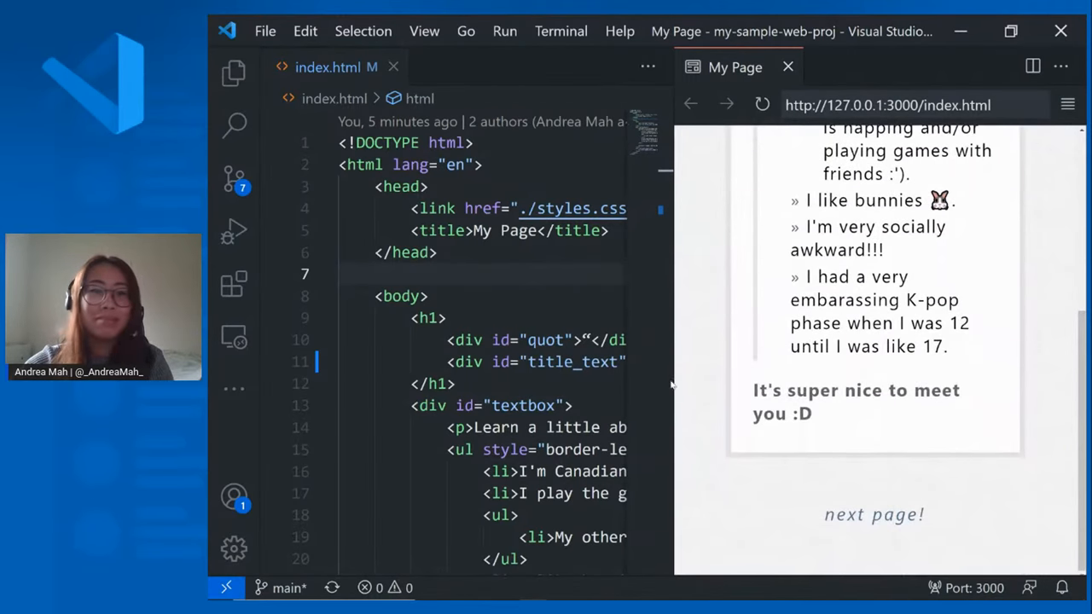
{"action": "mouse_move", "coordinate": [235, 75]}
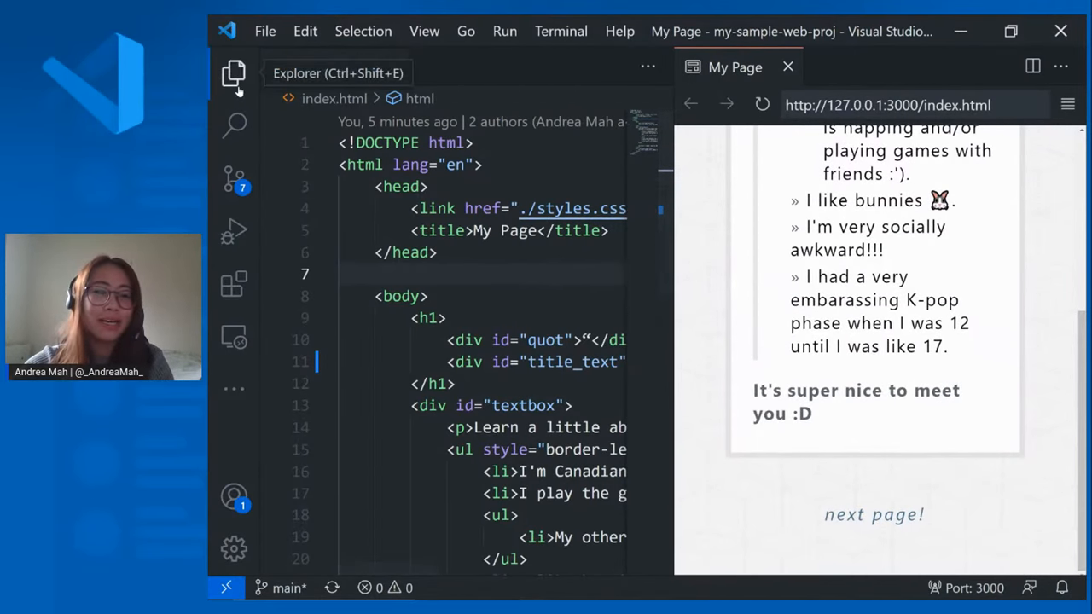
Show the Explorer and bring up index.html's context menu with Live Preview: Show Preview.
{"action": "left_click", "coordinate": [235, 75]}
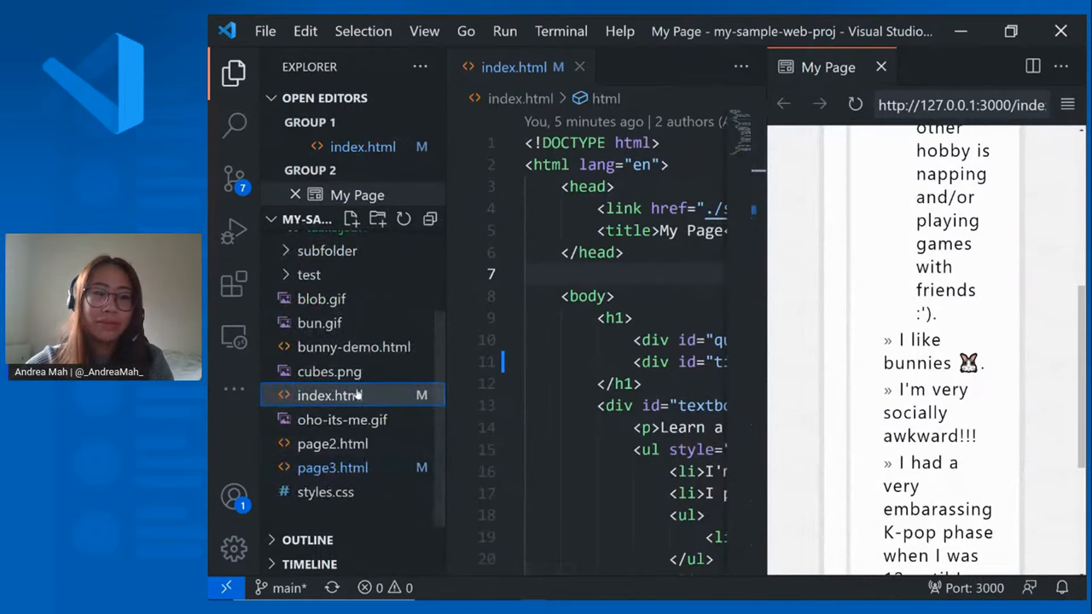
{"action": "right_click", "coordinate": [329, 395]}
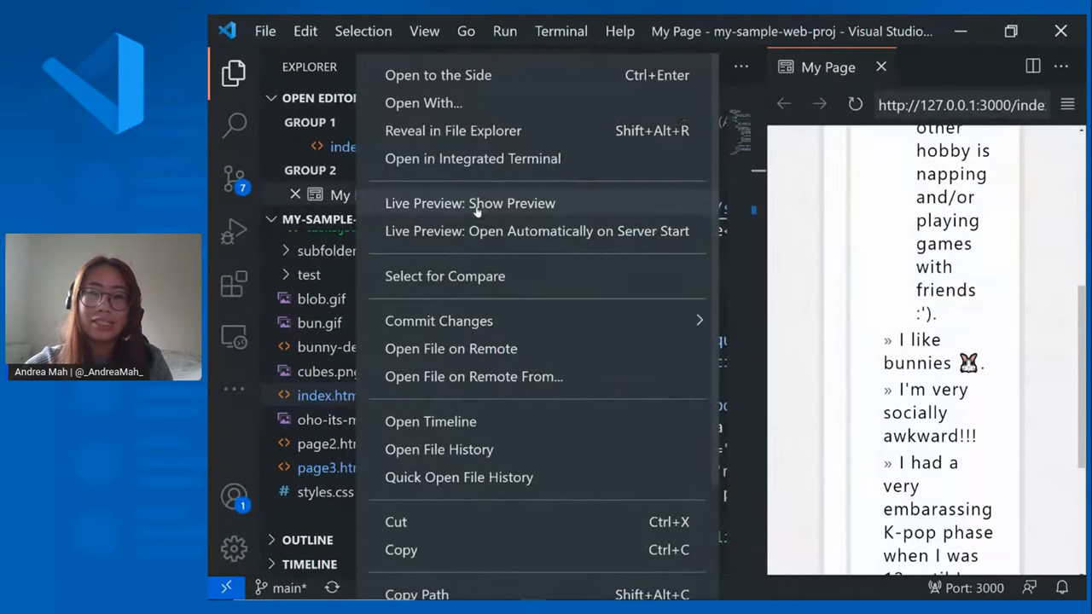
{"action": "mouse_move", "coordinate": [854, 271]}
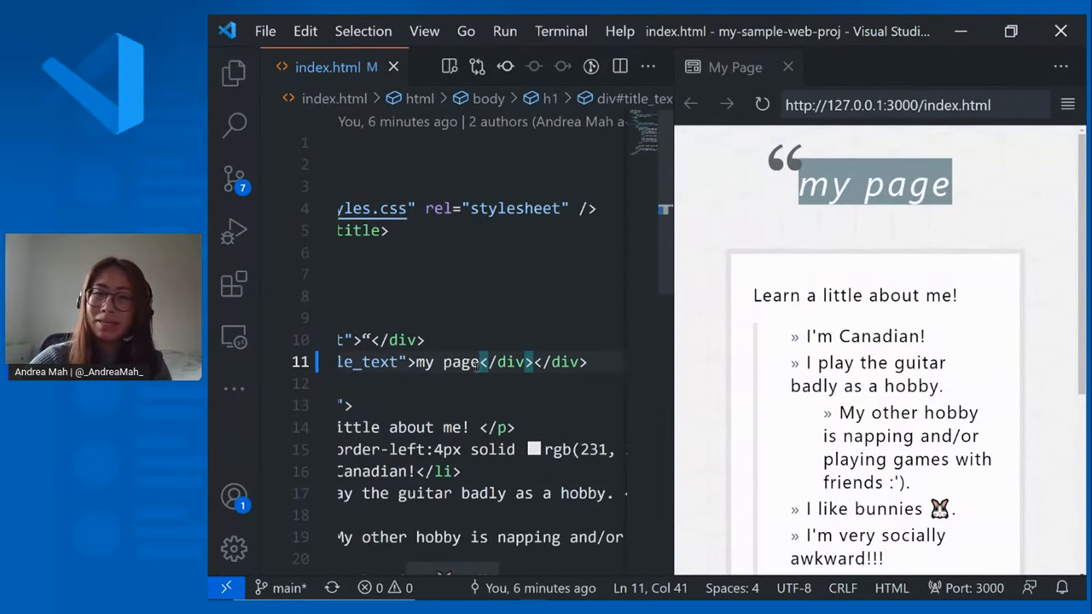
Replace the 'my page' heading text on line 11 with 'about me'.
{"action": "key", "text": "Backspace"}
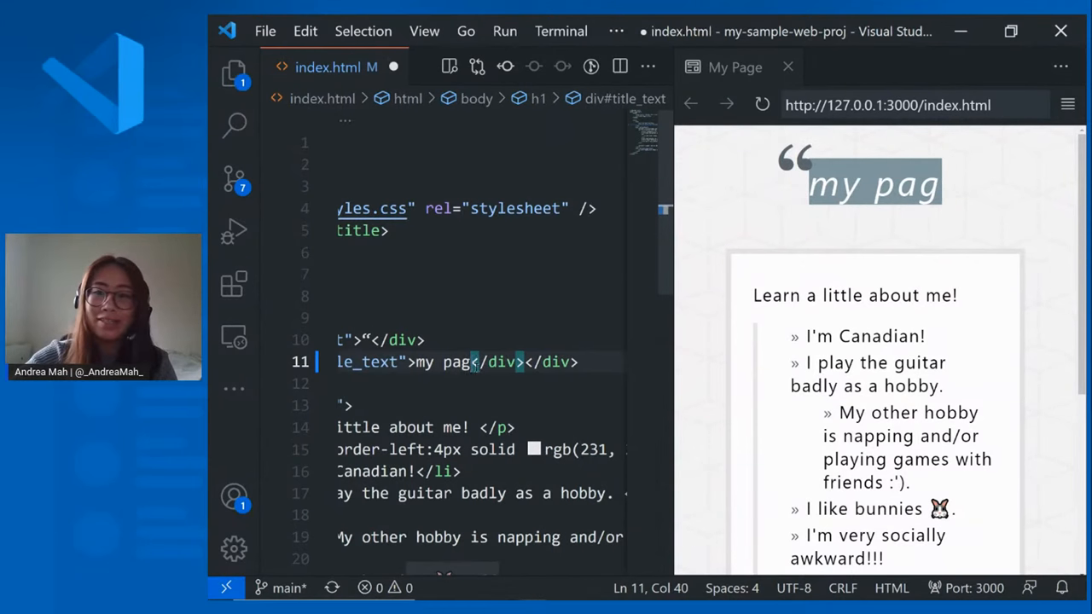
{"action": "type", "text": "about"}
{"action": "type", "text": "livepreview"}
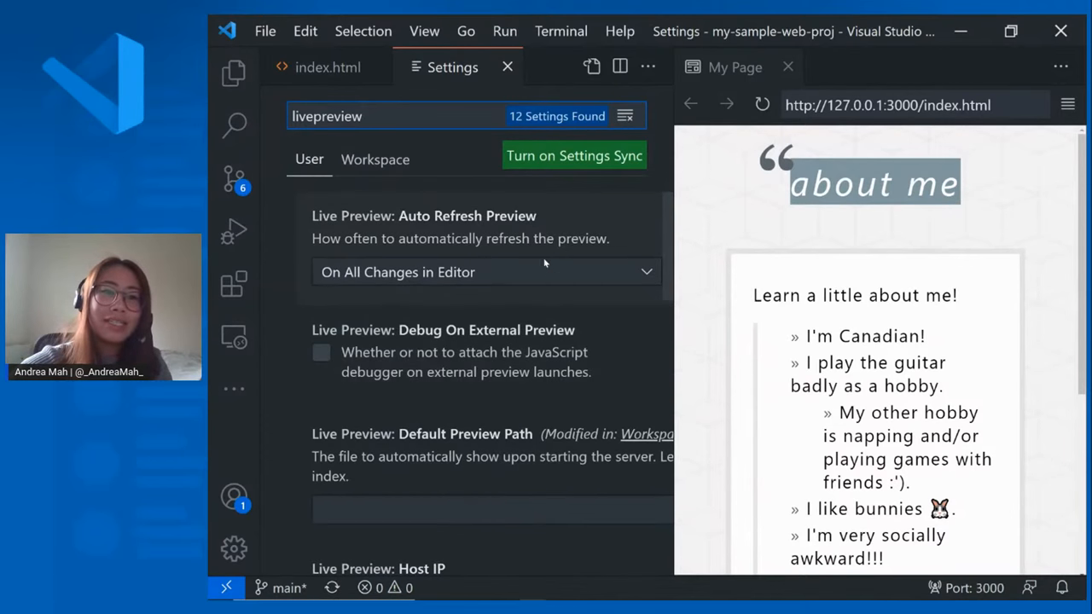
{"action": "mouse_move", "coordinate": [523, 282]}
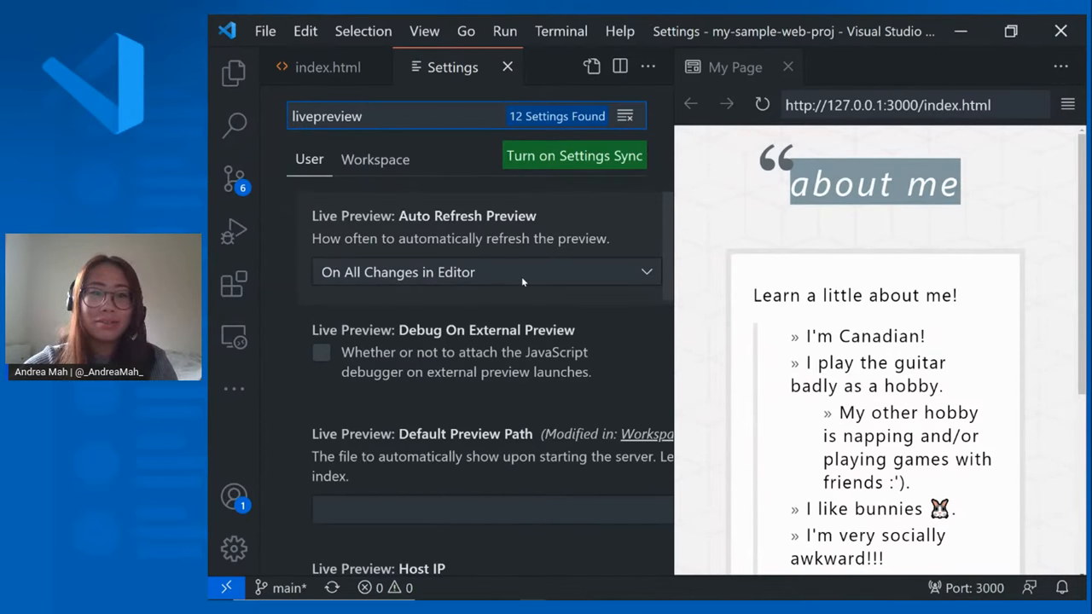
Keep Auto Refresh Preview set to On All Changes in Editor and close Settings.
{"action": "left_click", "coordinate": [487, 271]}
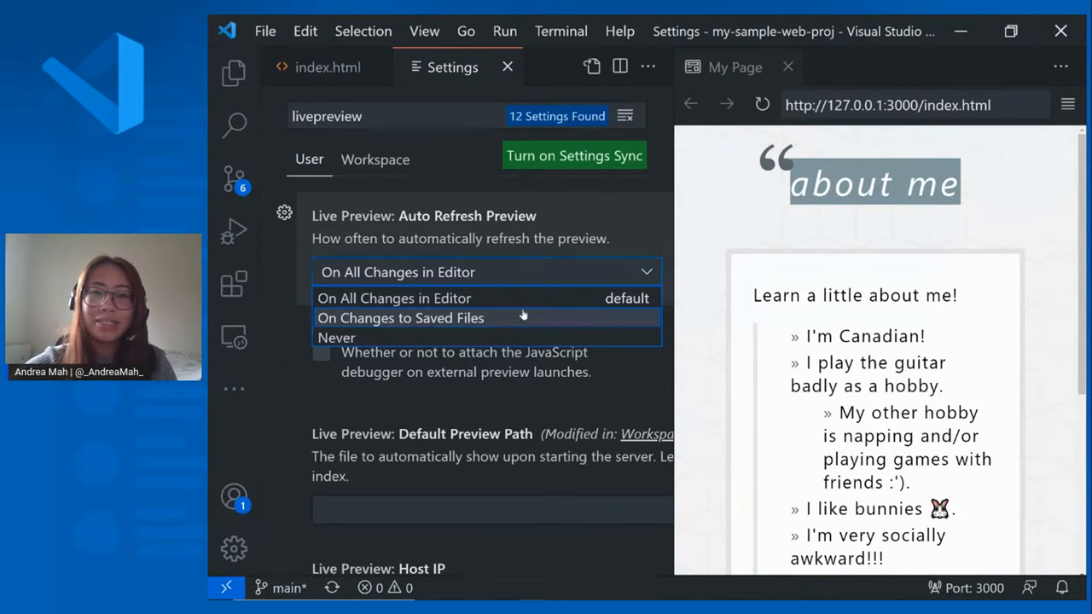
{"action": "left_click", "coordinate": [394, 298]}
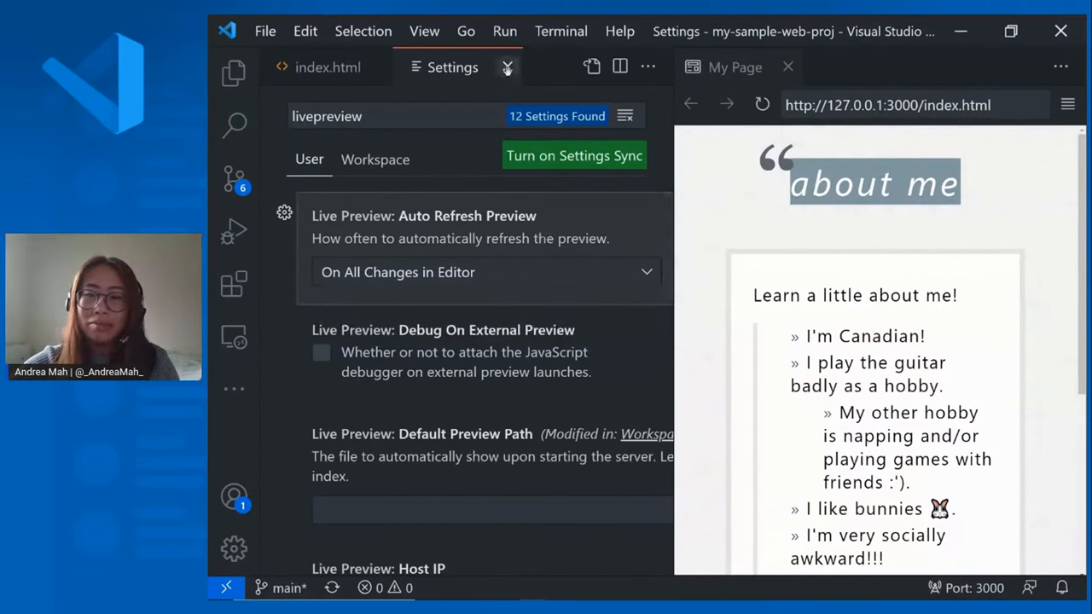
{"action": "left_click", "coordinate": [507, 67]}
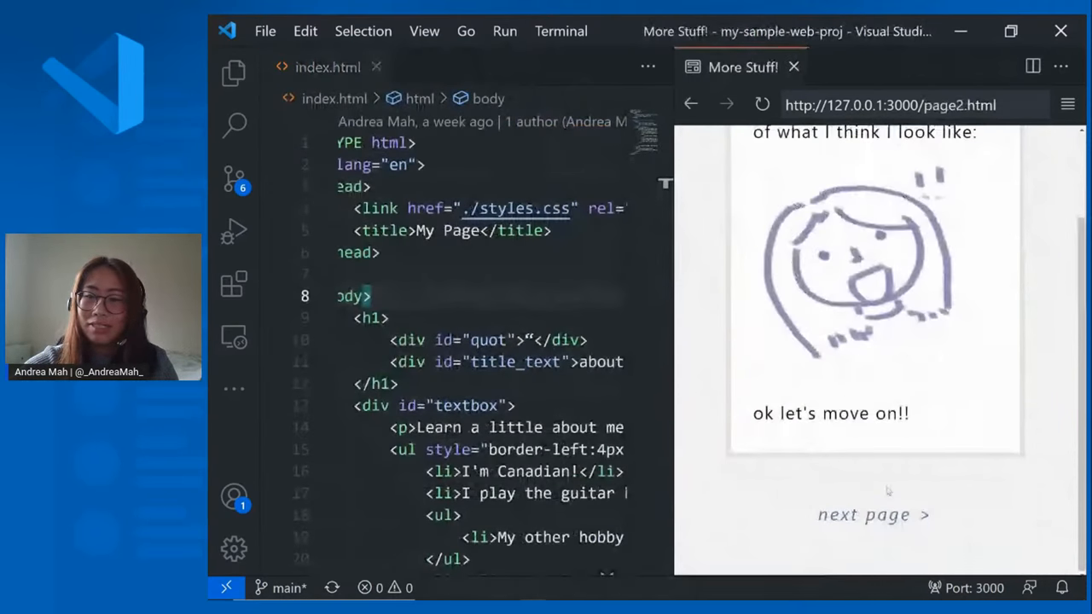
Browse the preview to the next page and back to the index page.
{"action": "left_click", "coordinate": [873, 515]}
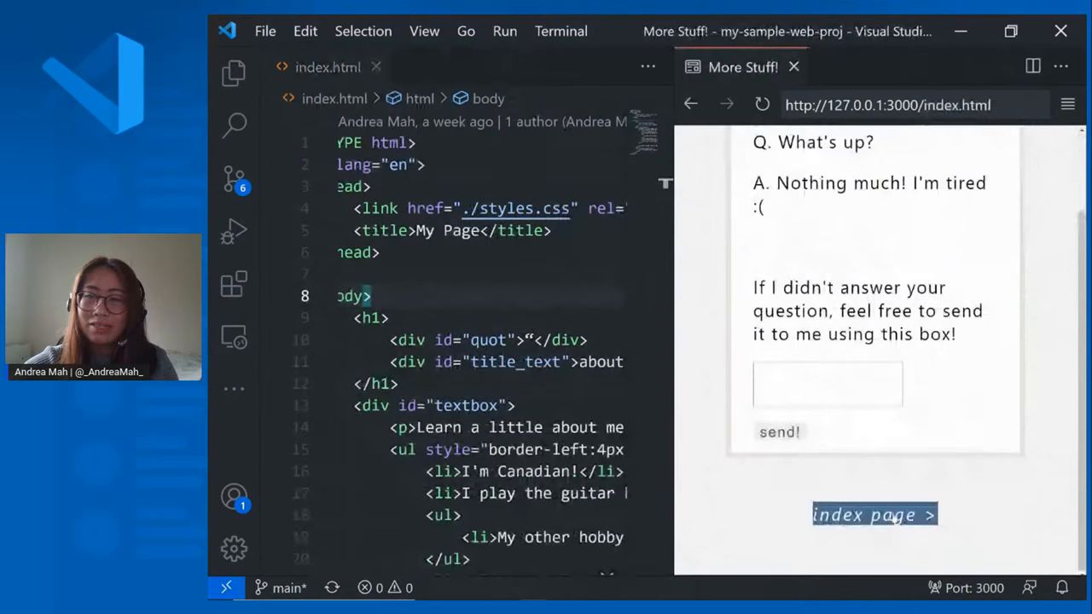
{"action": "left_click", "coordinate": [874, 515]}
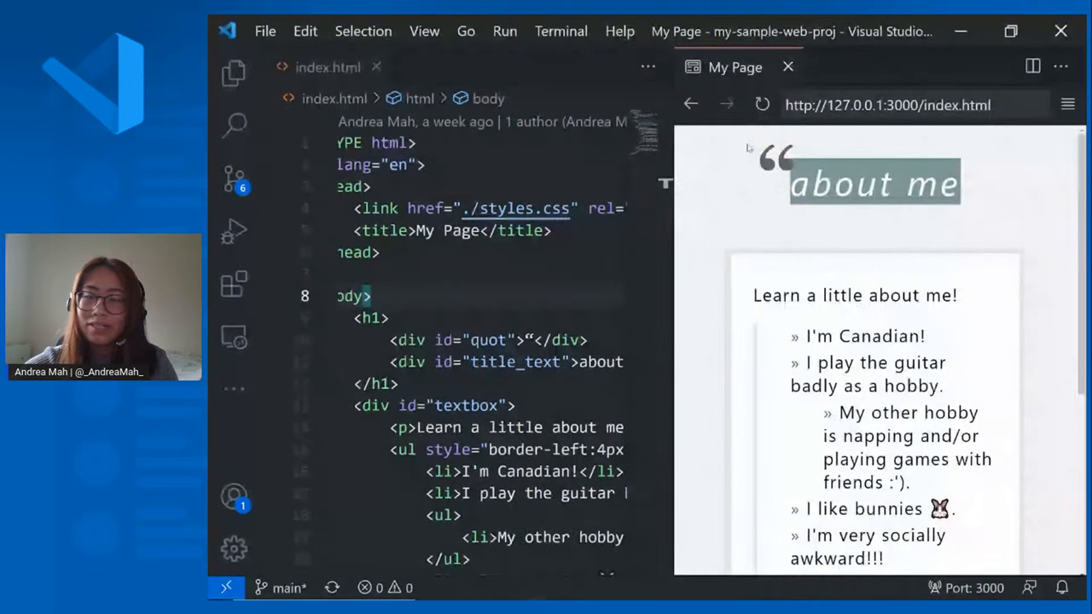
{"action": "scroll", "scroll_direction": "down", "scroll_amount": 3}
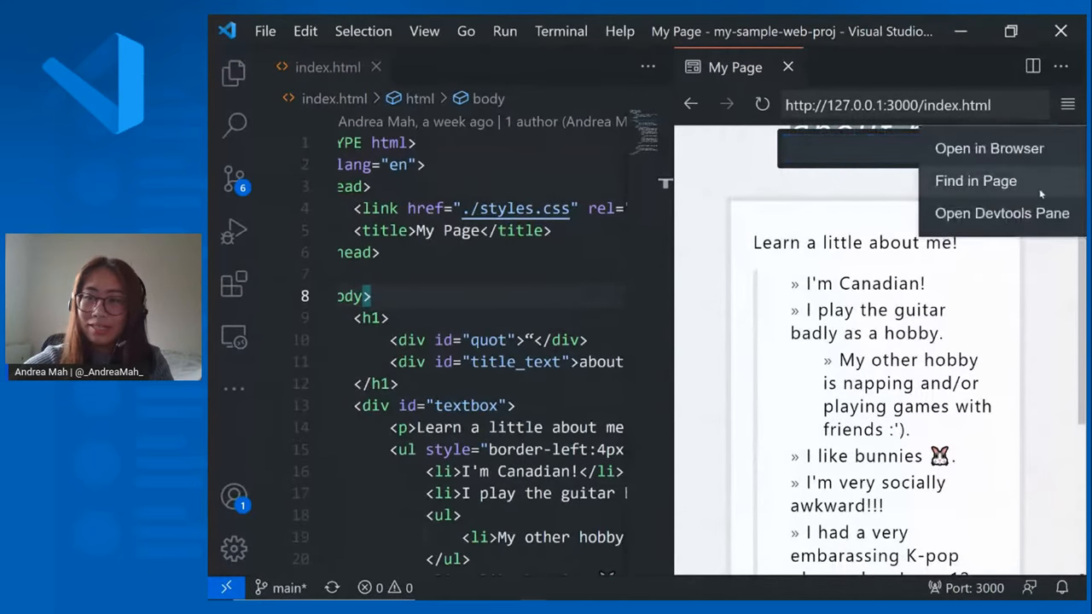
Search the previewed page for 'I'm', scroll down, and return to the textbox div code.
{"action": "left_click", "coordinate": [975, 180]}
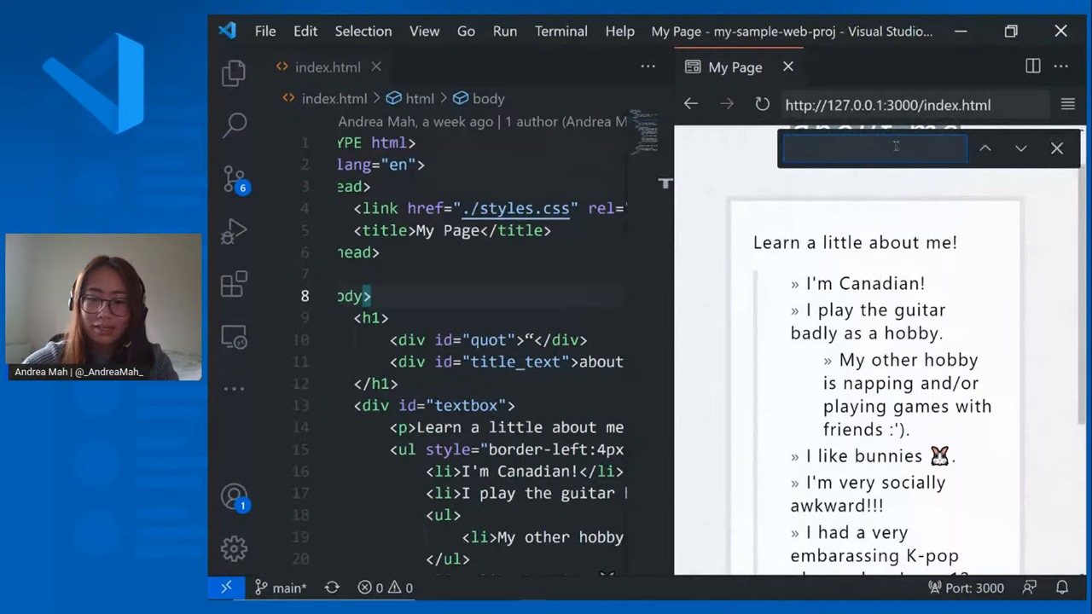
{"action": "type", "text": "I'm"}
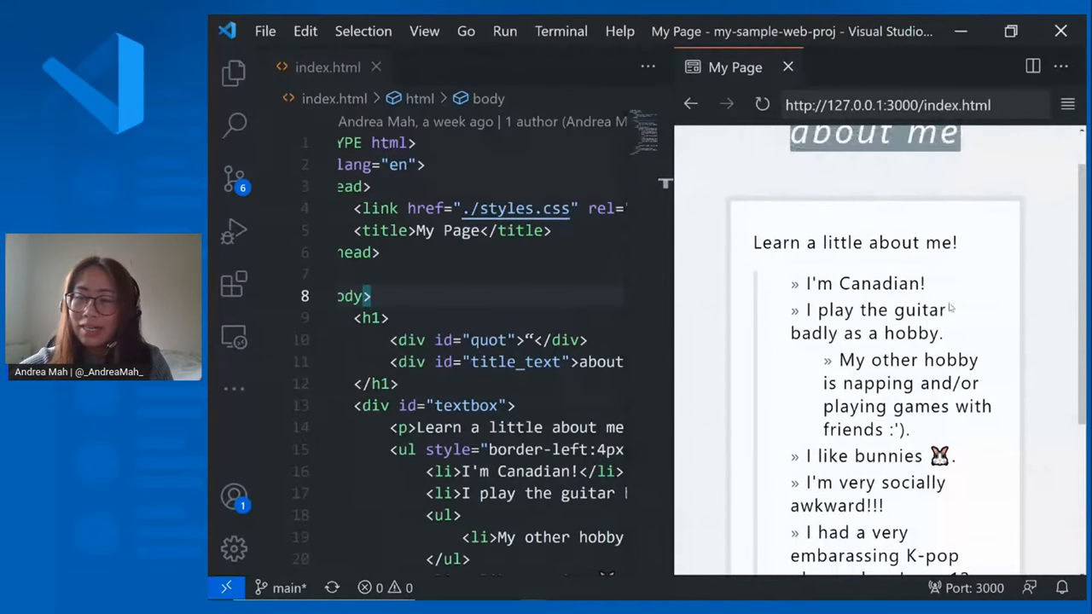
{"action": "scroll", "scroll_direction": "down", "scroll_amount": 3}
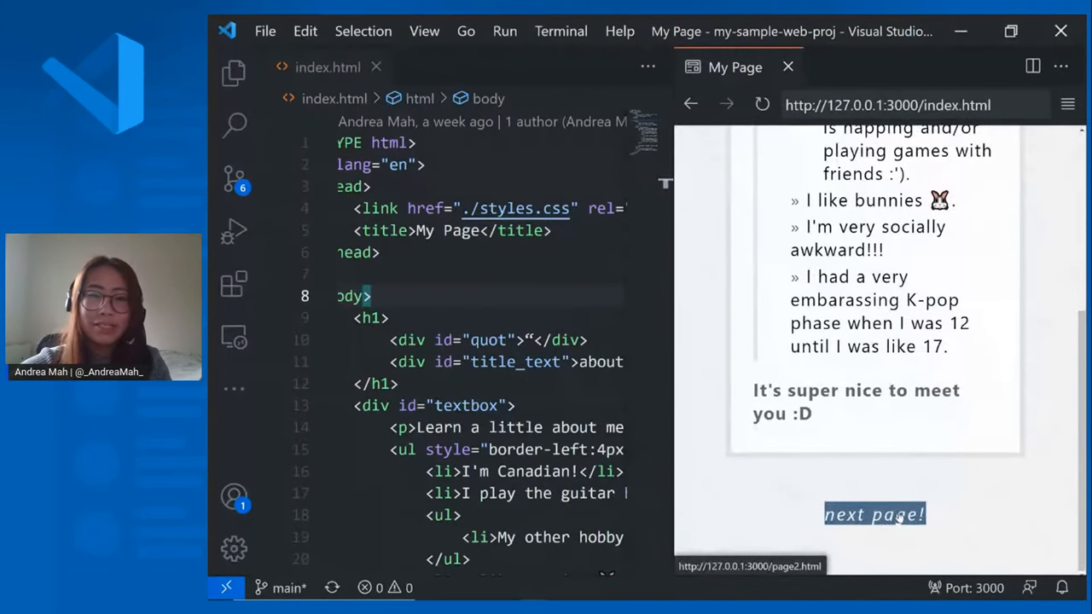
{"action": "left_click", "coordinate": [517, 405]}
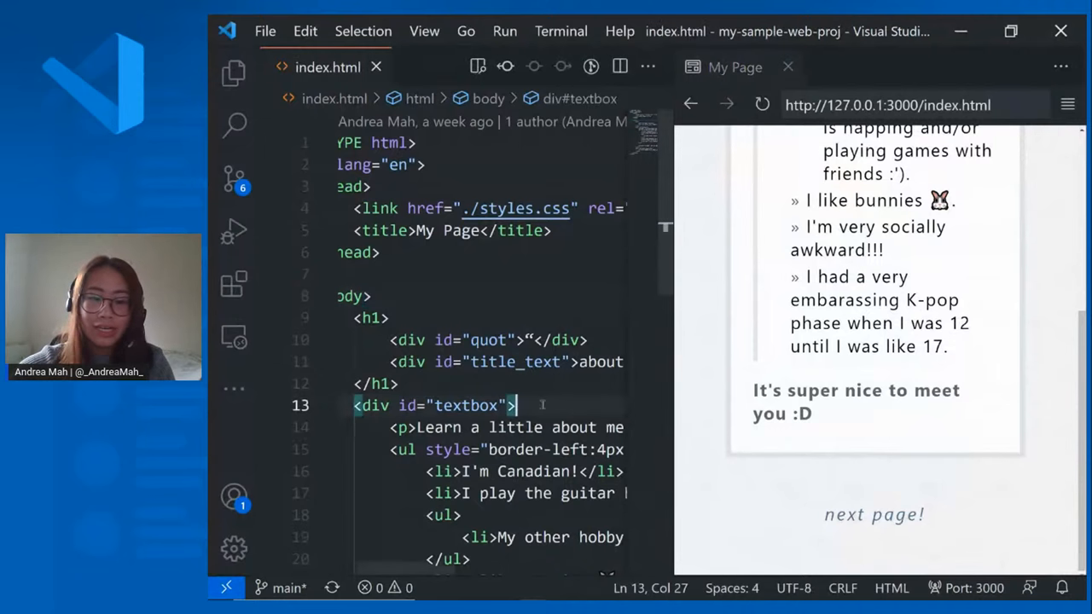
Open page3.html in the editor and show it in the embedded Live Preview.
{"action": "key", "text": "ctrl+shift+p"}
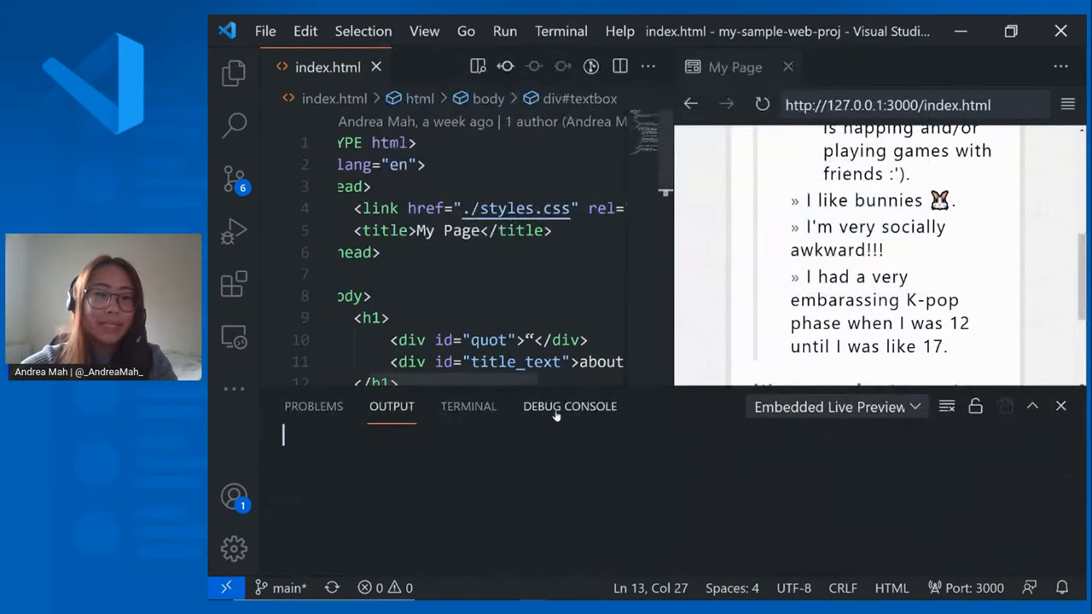
{"action": "left_click", "coordinate": [836, 407]}
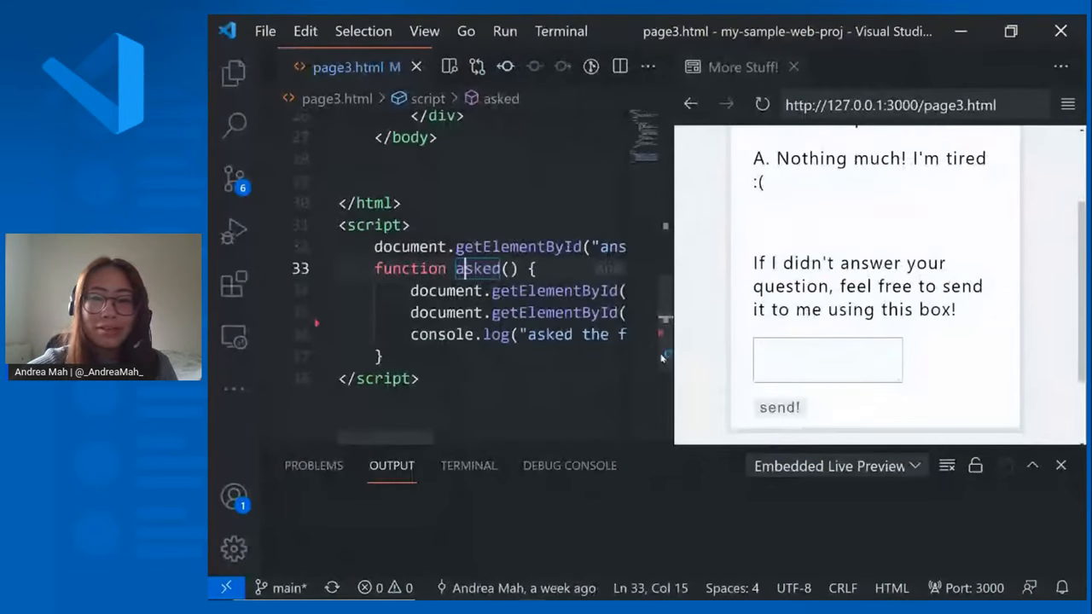
{"action": "left_click", "coordinate": [827, 359]}
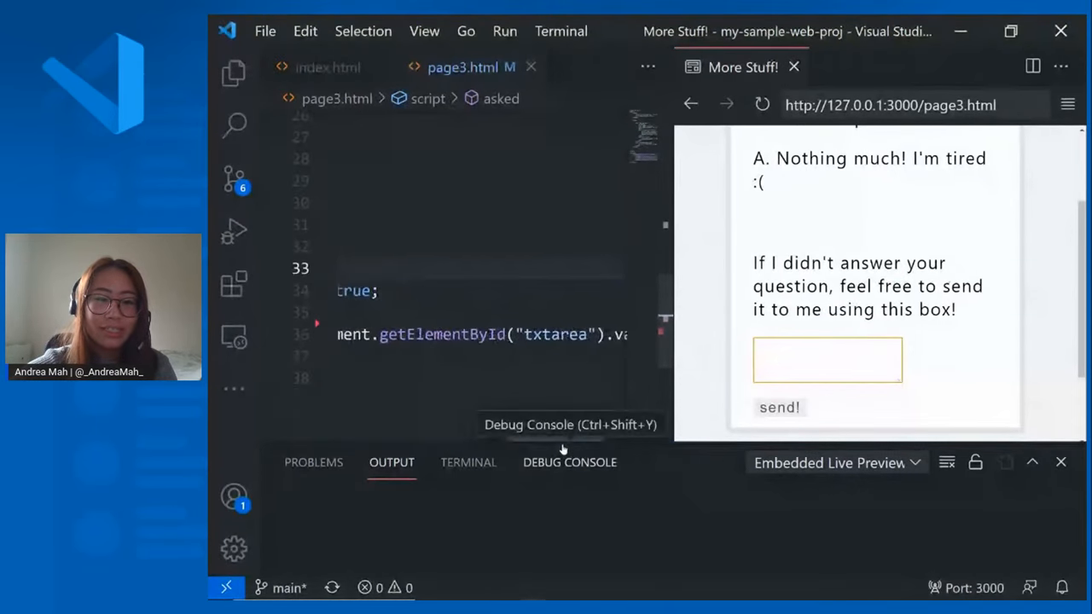
Send the question 'hi! what's up' from the preview's text box.
{"action": "scroll", "scroll_direction": "up", "scroll_amount": 3}
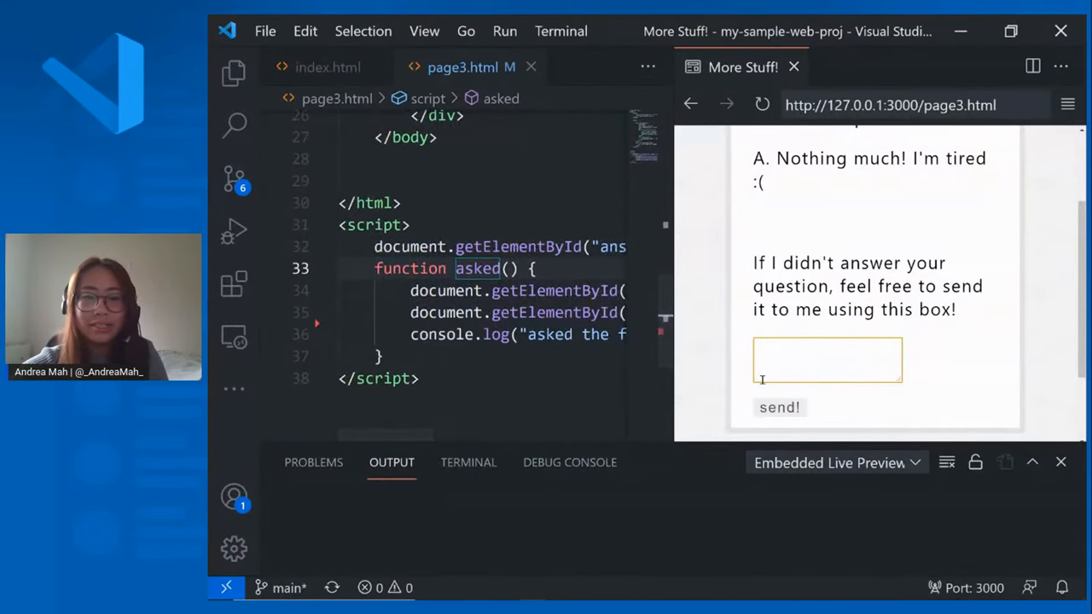
{"action": "type", "text": "hi"}
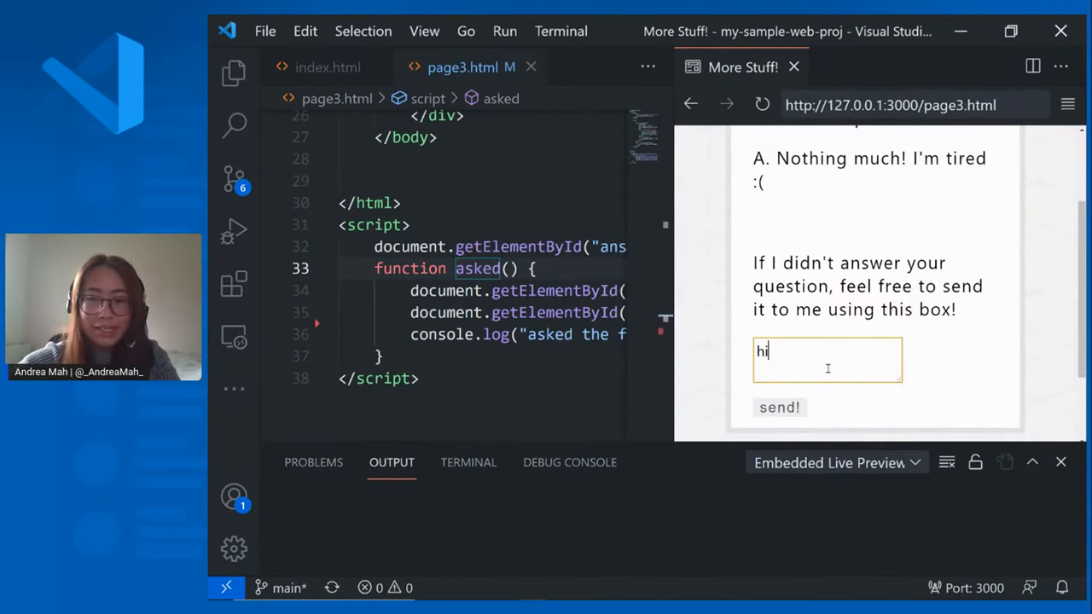
{"action": "type", "text": "! what's up"}
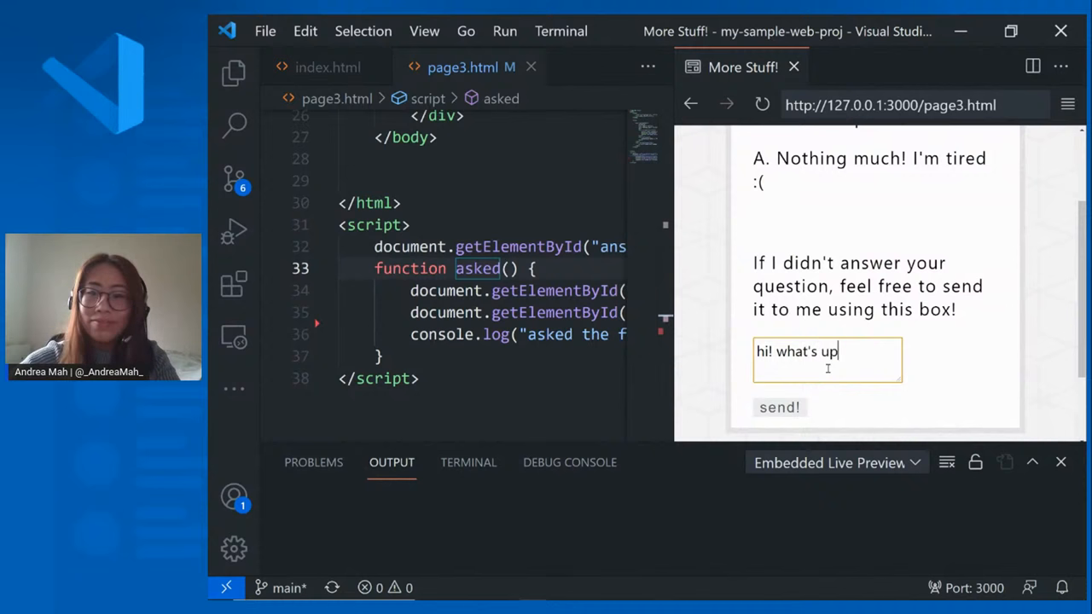
{"action": "left_click", "coordinate": [780, 407]}
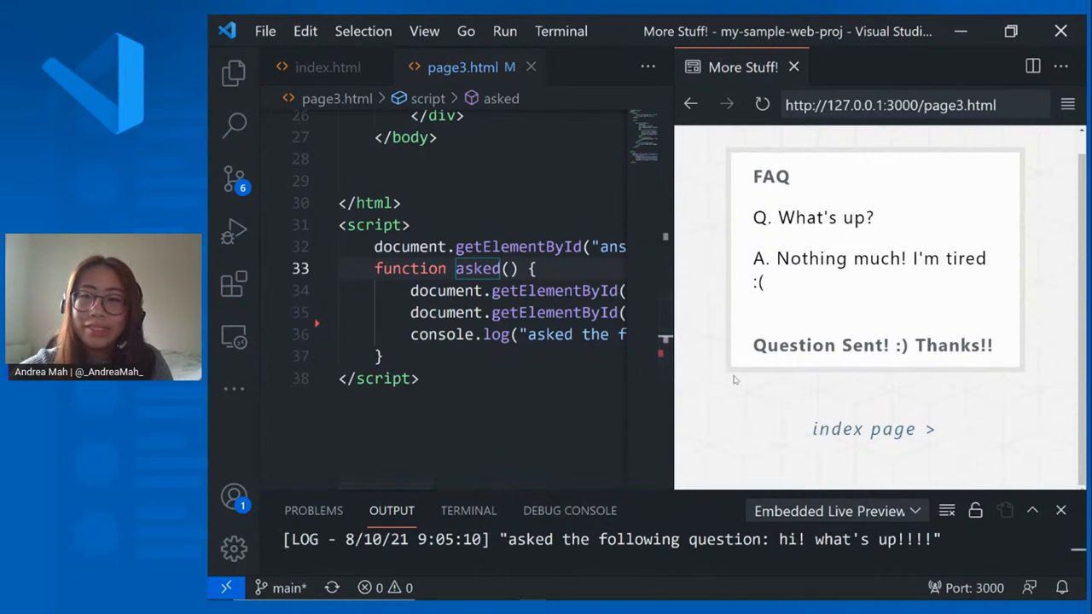
{"action": "left_click", "coordinate": [1068, 105]}
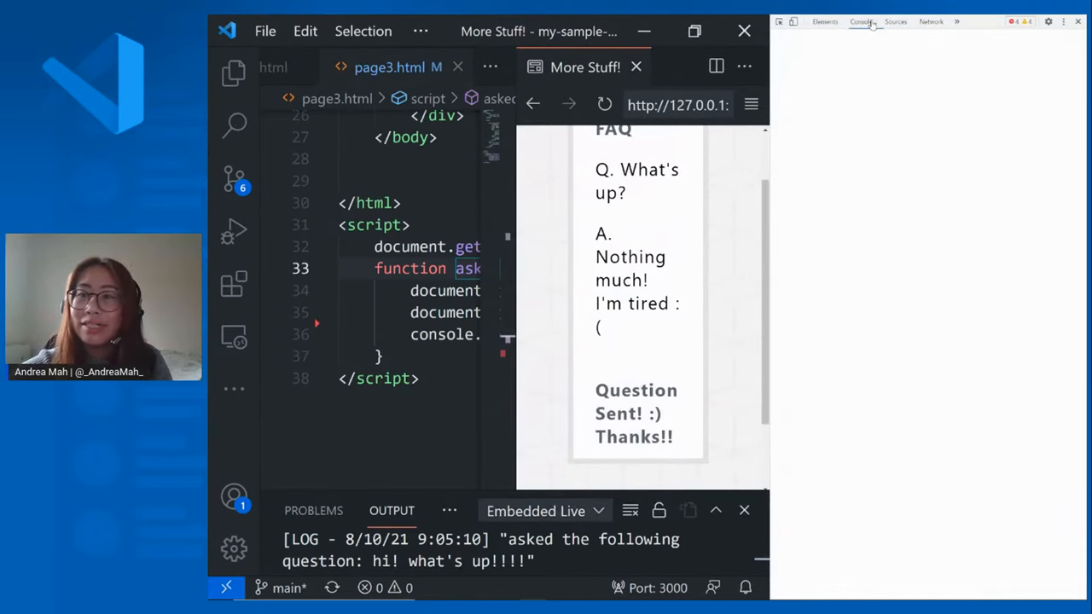
Switch the developer tools to the Console and inspect the logged question message.
{"action": "left_click", "coordinate": [861, 21]}
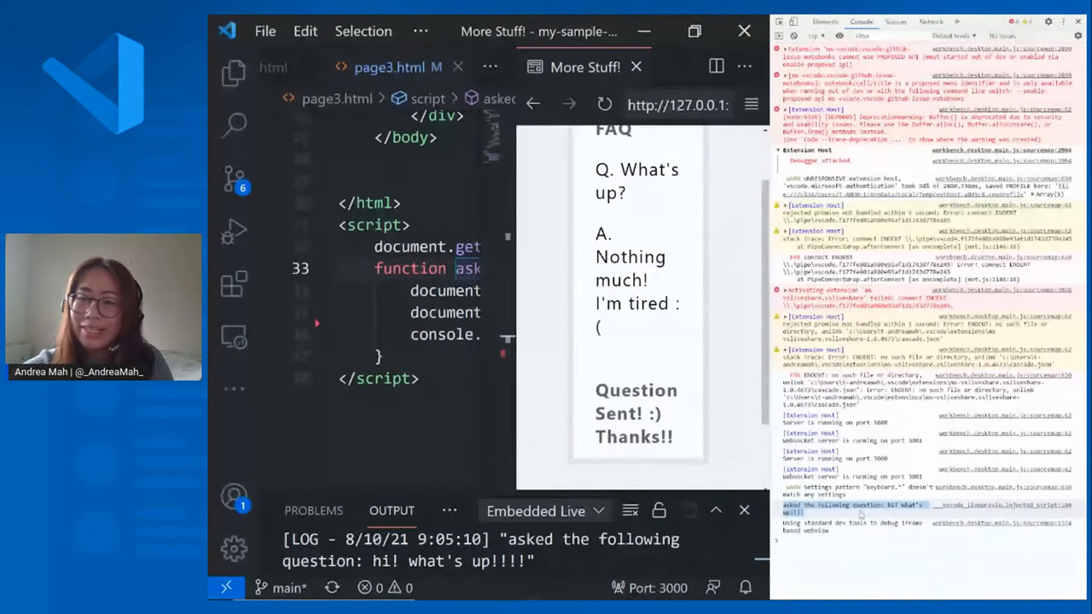
{"action": "left_click", "coordinate": [931, 21]}
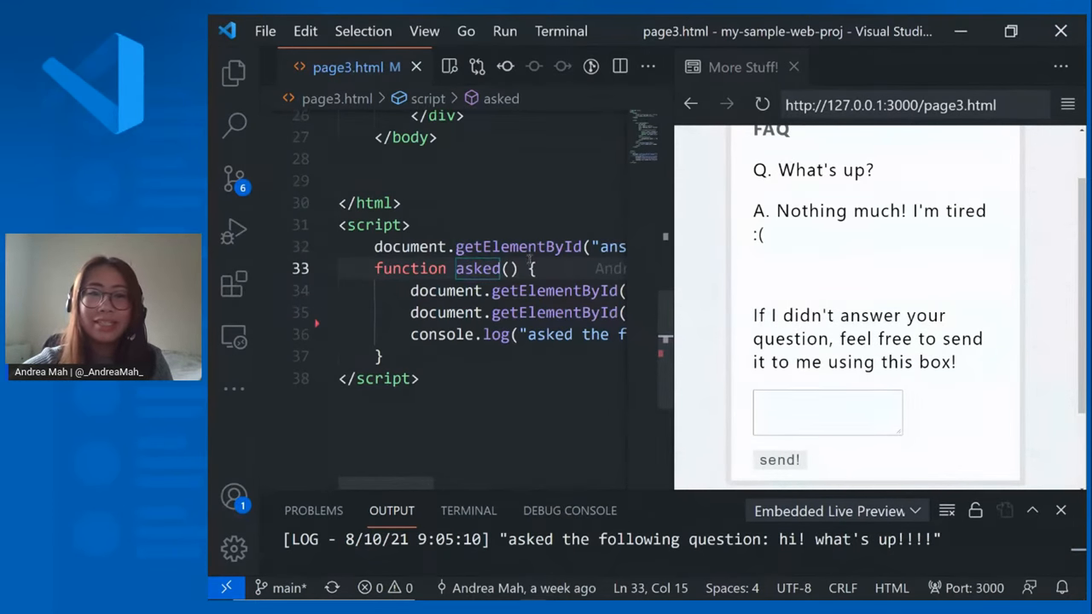
Run the Live Preview: Run Server --verbose task via Tasks: Run Task.
{"action": "key", "text": "ctrl+shift+p"}
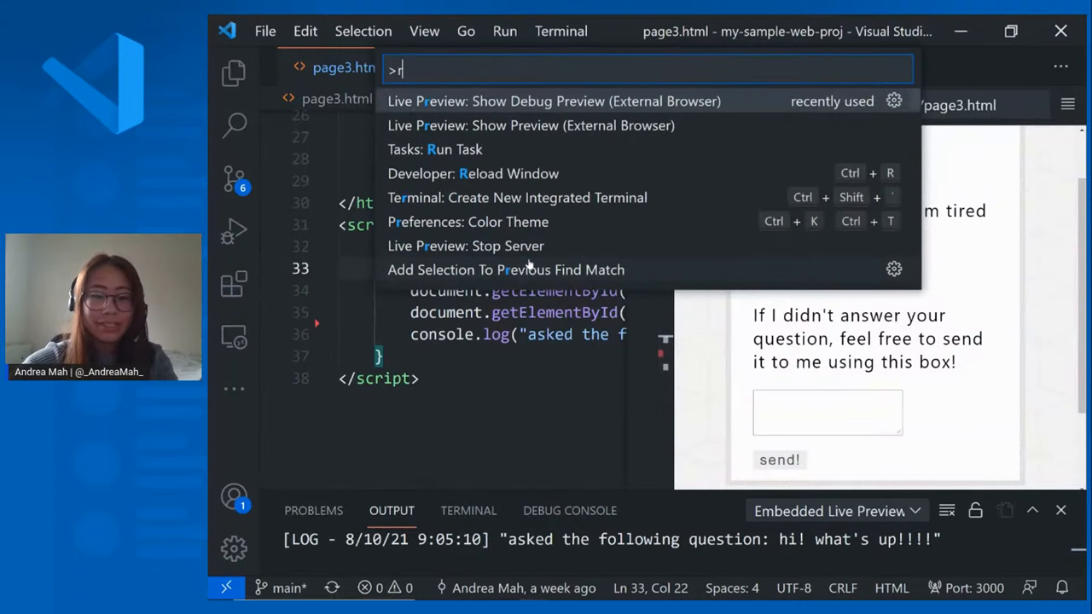
{"action": "type", "text": "run t"}
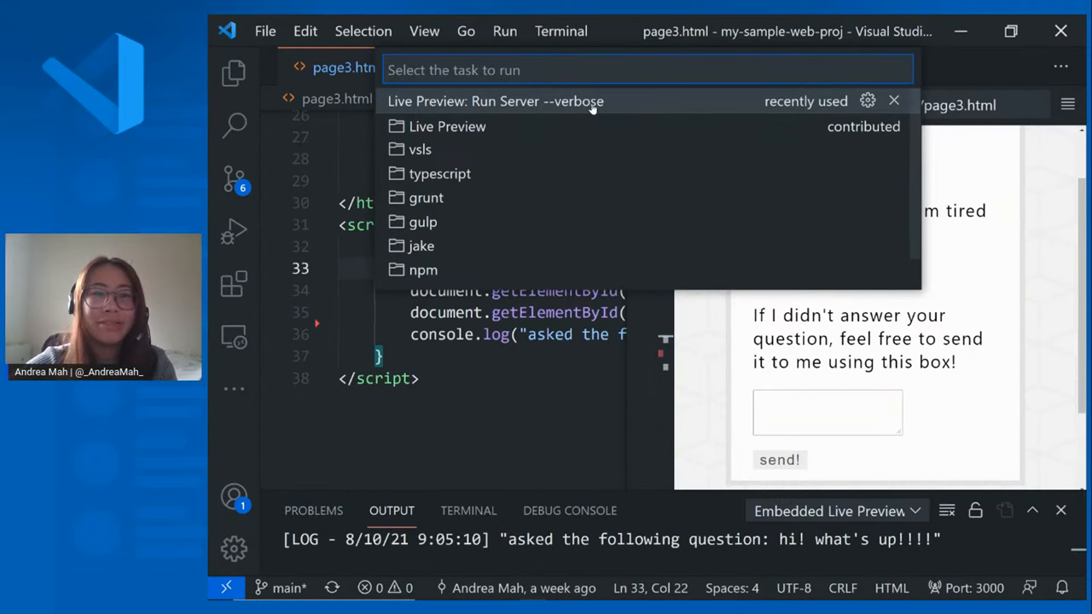
{"action": "left_click", "coordinate": [495, 101]}
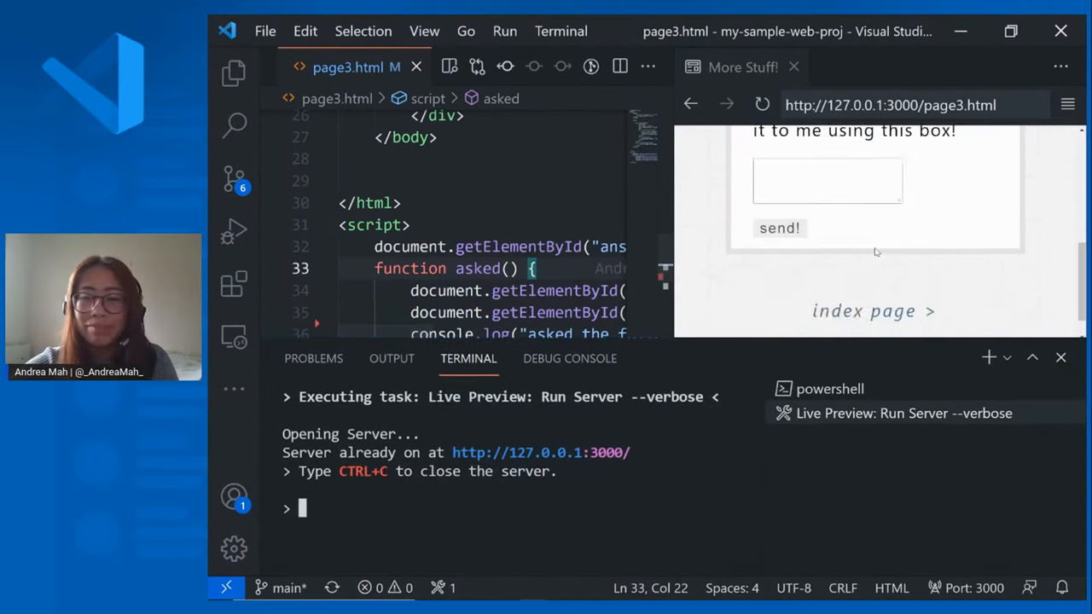
Browse the preview from the index page to page2, then close the Live Preview pane.
{"action": "left_click", "coordinate": [872, 310]}
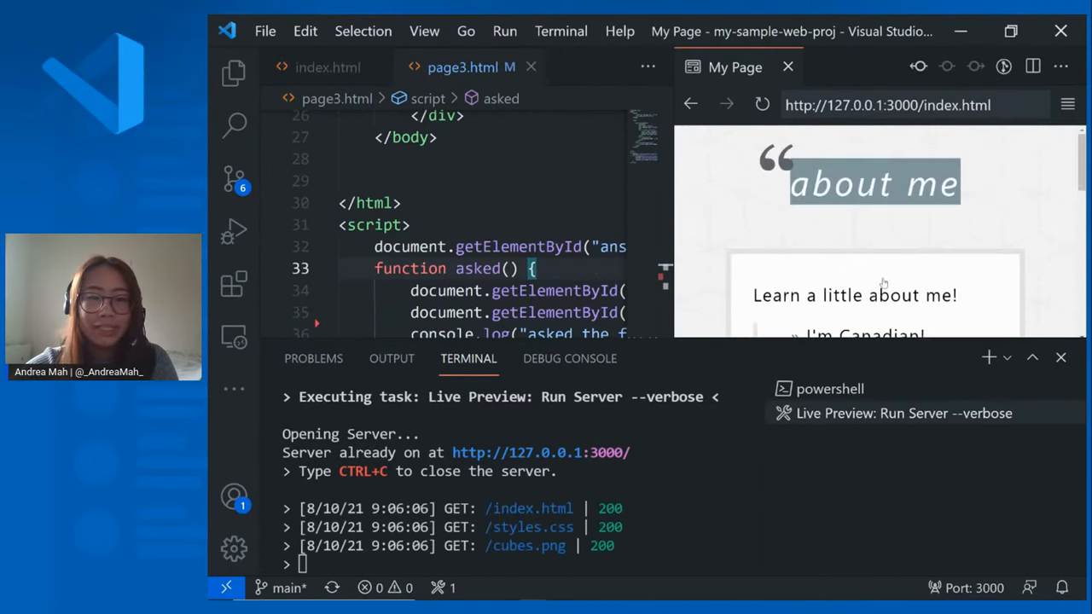
{"action": "scroll", "scroll_direction": "down", "scroll_amount": 3}
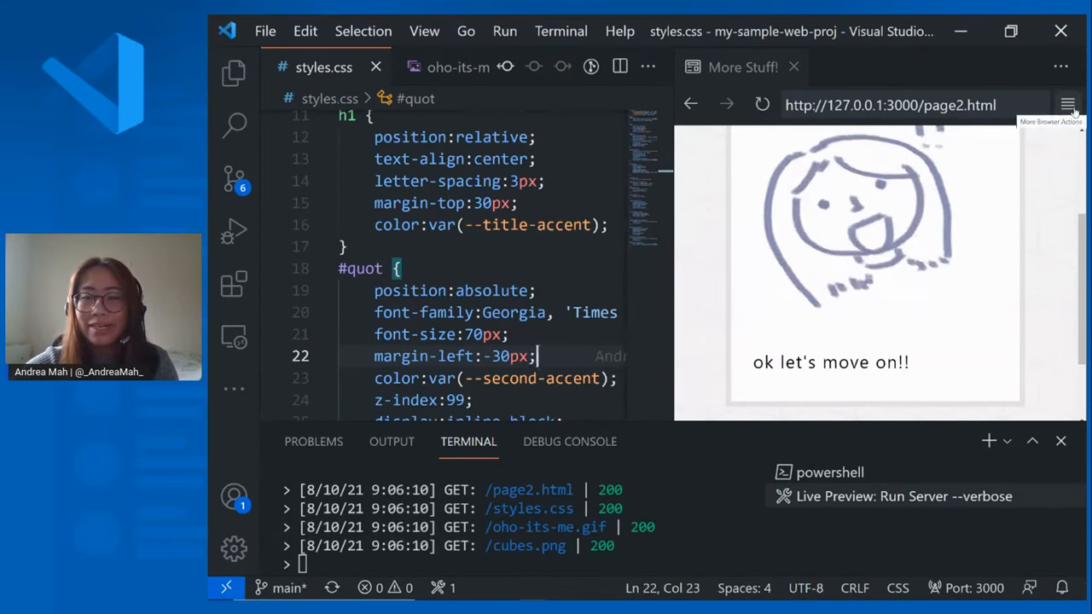
{"action": "left_click", "coordinate": [1067, 104]}
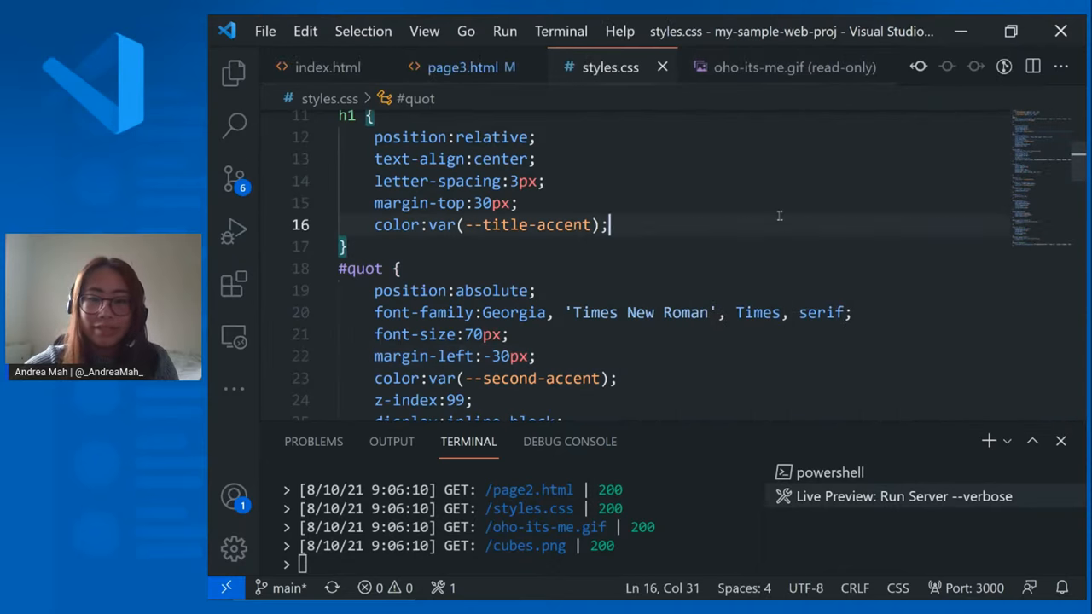
Open the Command Palette, search 'ext', then dismiss it.
{"action": "key", "text": "Ctrl+Shift+P"}
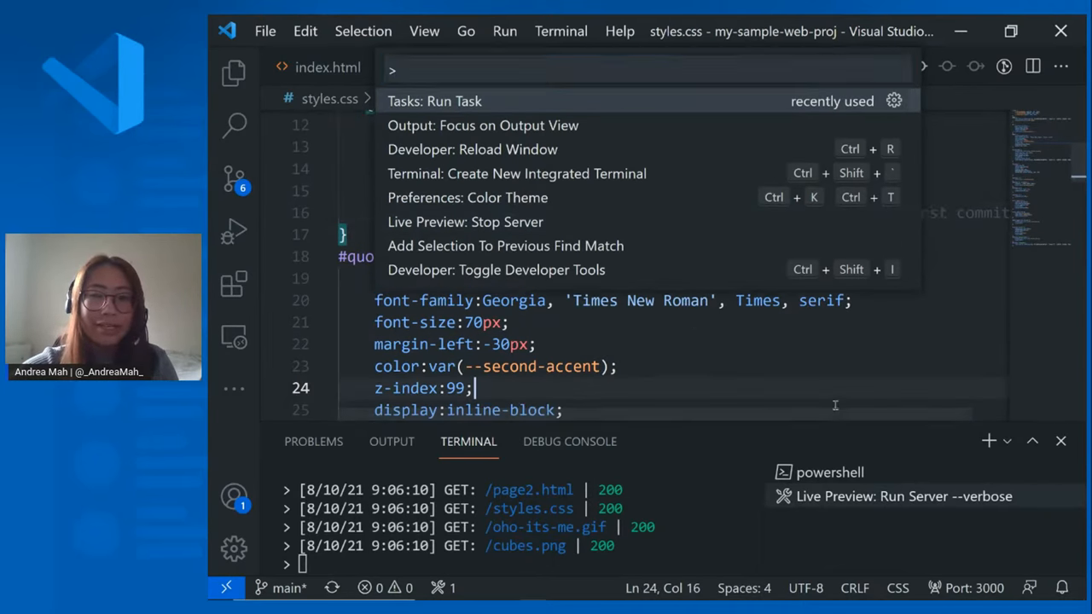
{"action": "key", "text": "Escape"}
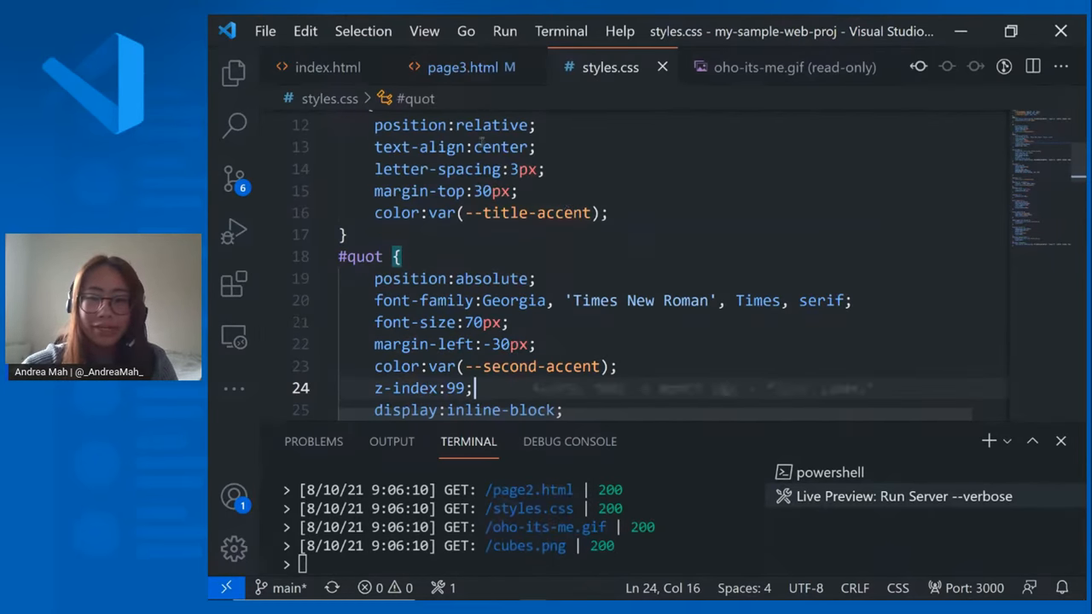
{"action": "key", "text": "Ctrl+Shift+P"}
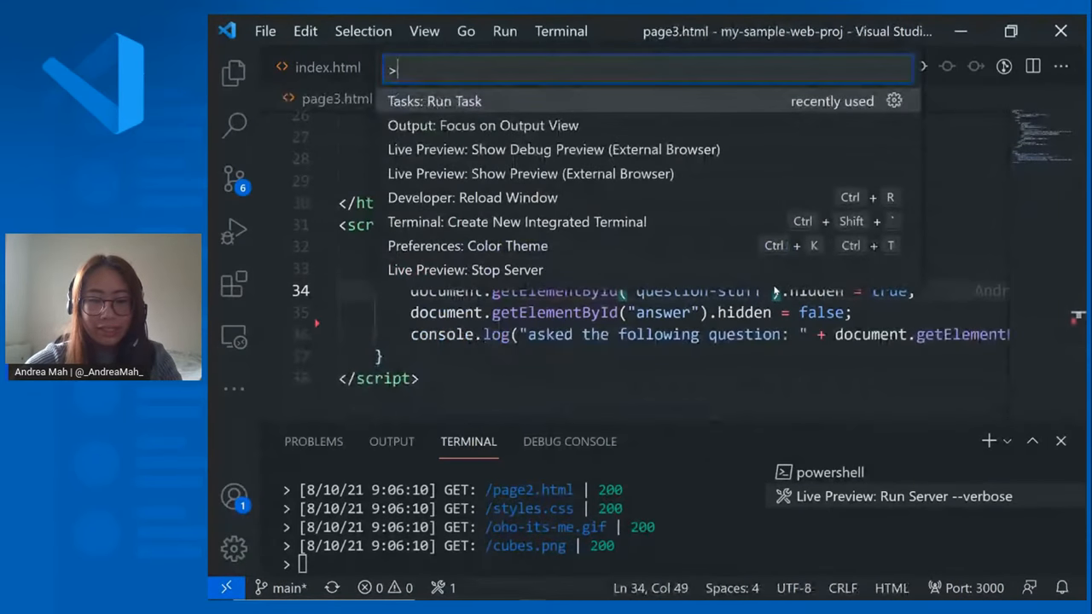
{"action": "type", "text": "ext"}
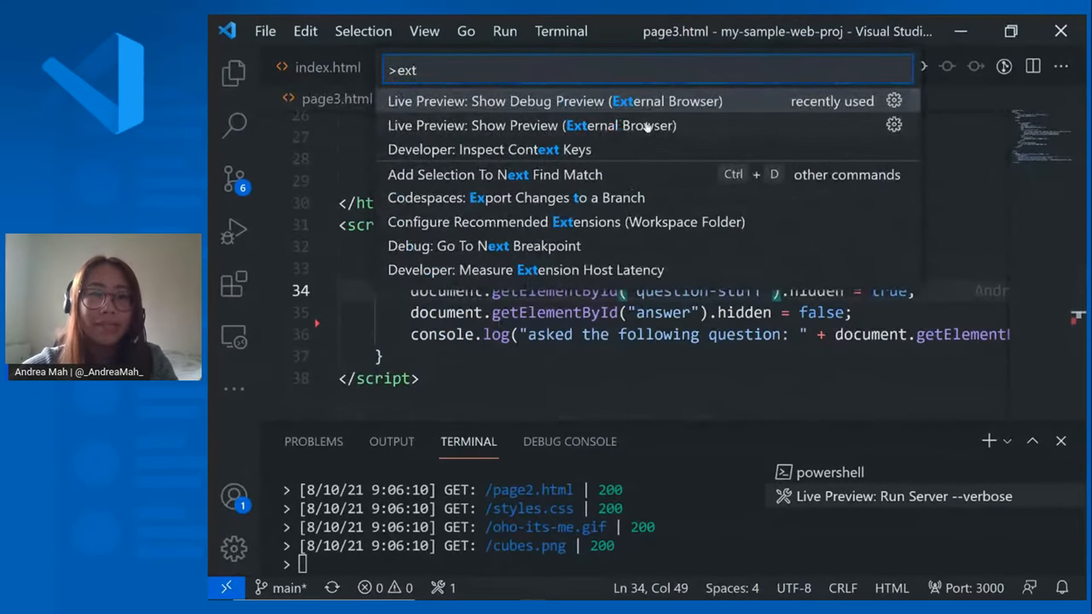
{"action": "key", "text": "Escape"}
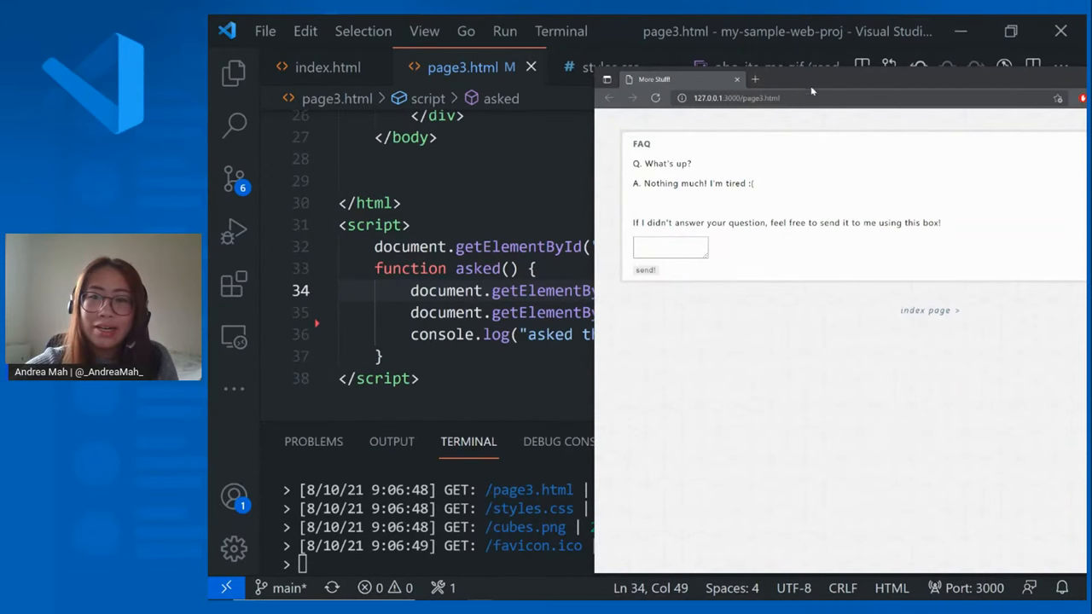
In the preview browser, follow the 'index page >' link, then close the browser window.
{"action": "left_click", "coordinate": [929, 309]}
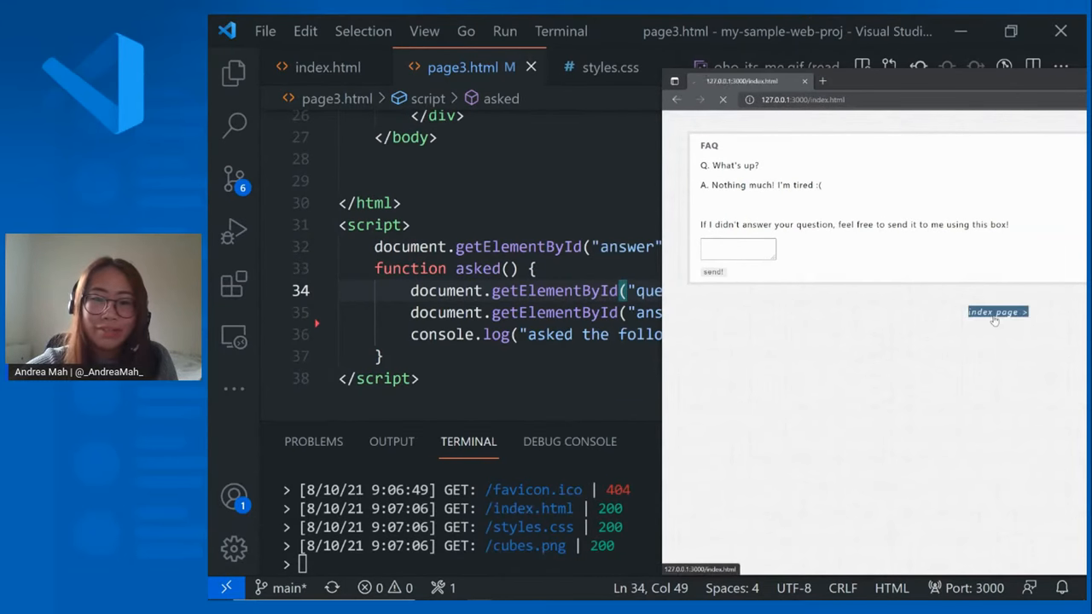
{"action": "left_click", "coordinate": [998, 311]}
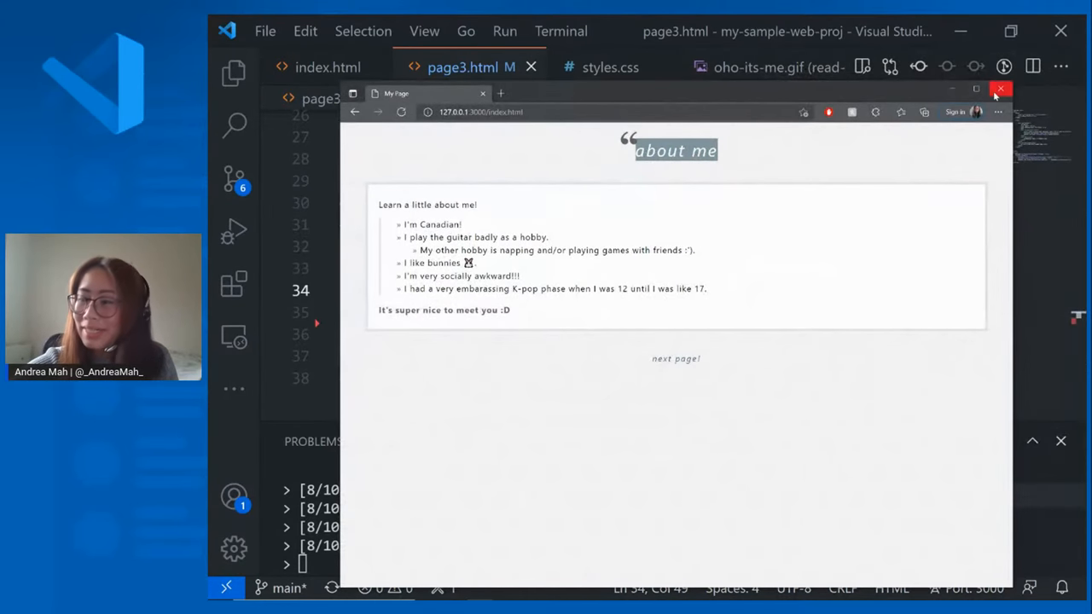
{"action": "left_click", "coordinate": [1000, 88]}
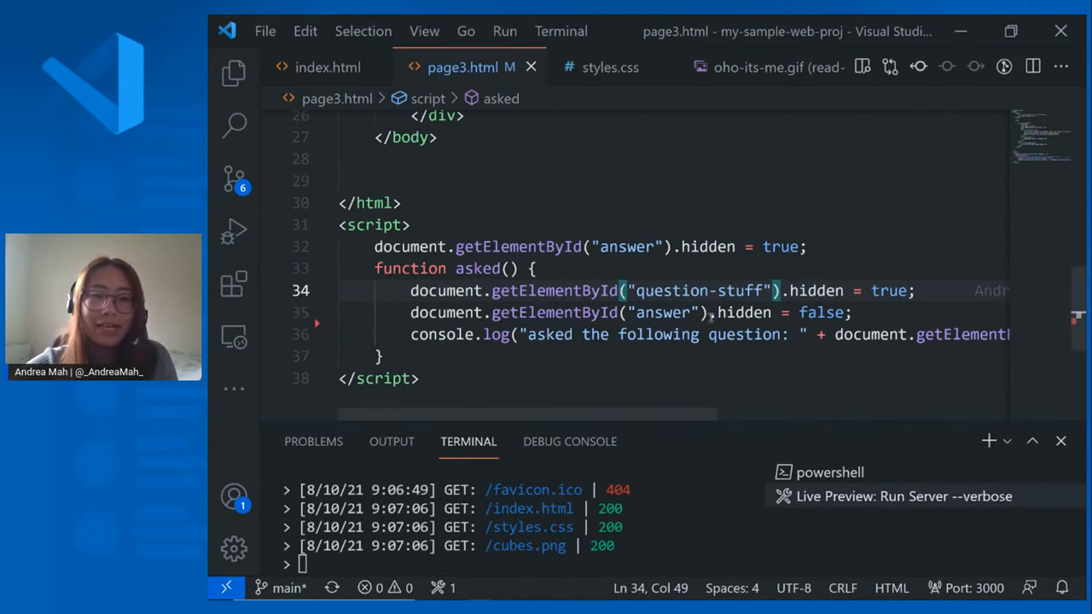
Scroll up through page3.html from line 35 and close the terminal panel.
{"action": "left_click", "coordinate": [715, 312]}
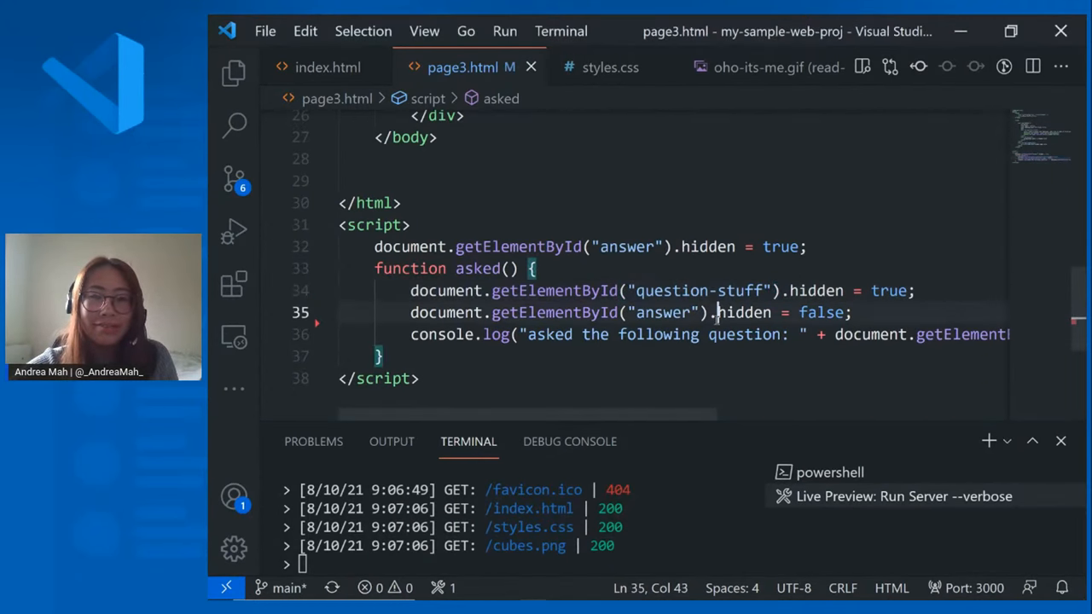
{"action": "scroll", "scroll_direction": "up", "scroll_amount": 3}
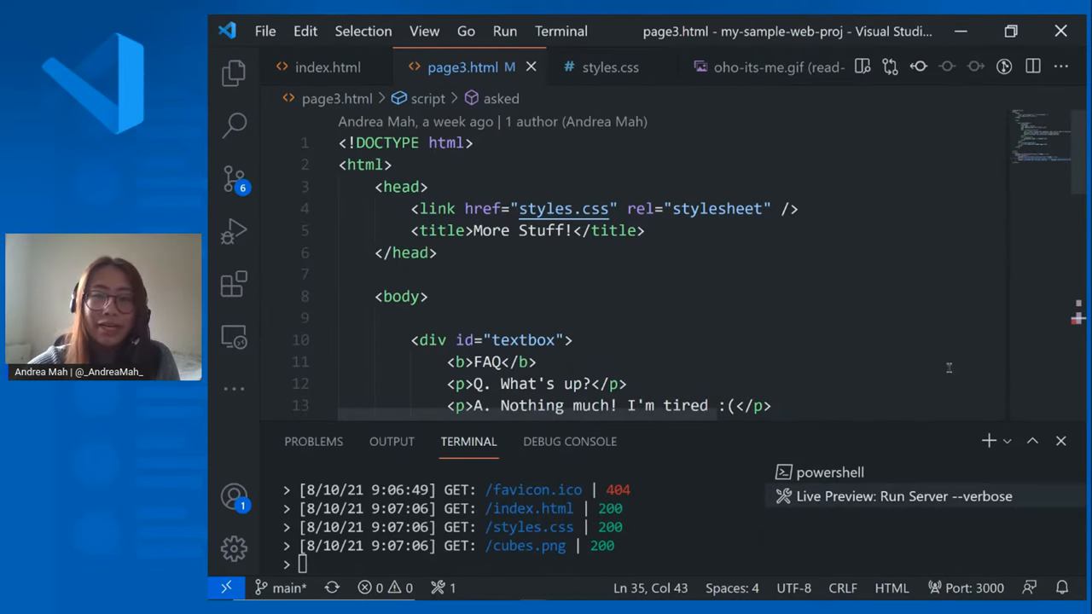
{"action": "mouse_move", "coordinate": [1062, 441]}
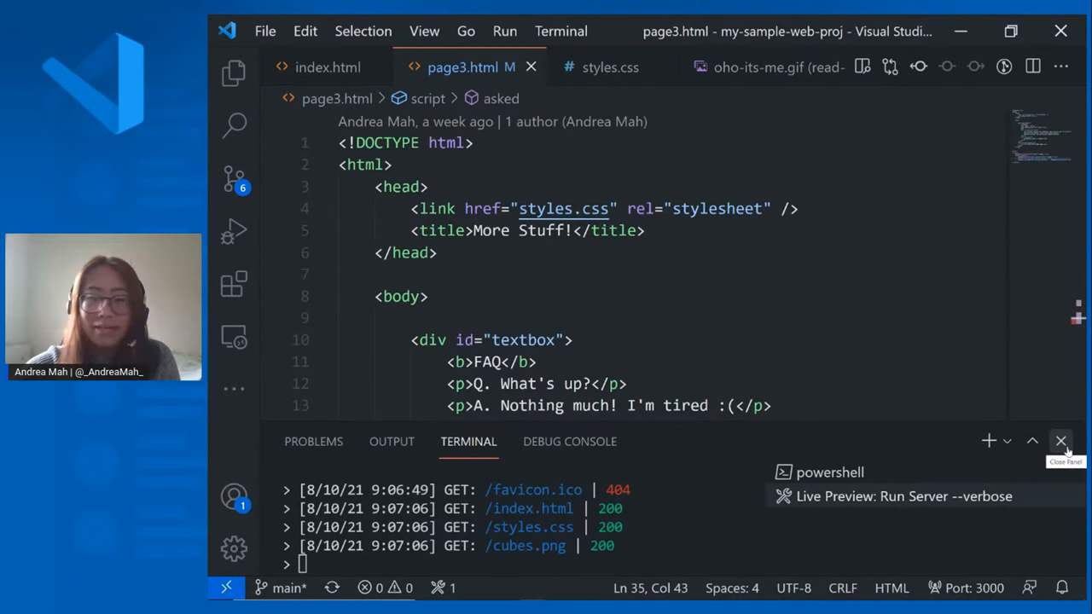
{"action": "left_click", "coordinate": [1062, 442]}
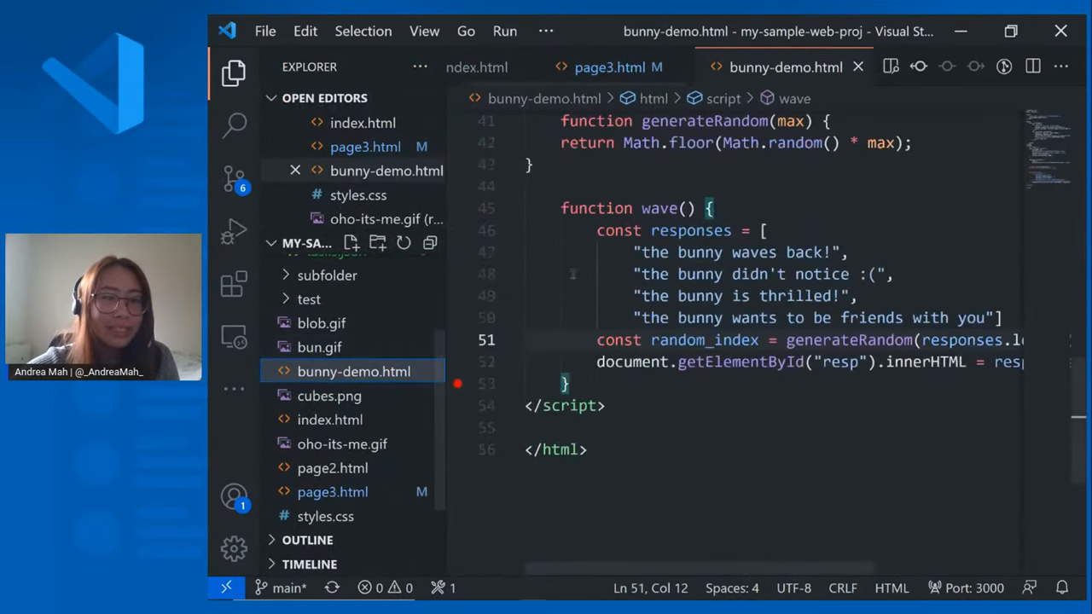
Hide the Explorer, launch the external debug preview, and reveal the bunny behind the blob.
{"action": "left_click", "coordinate": [234, 72]}
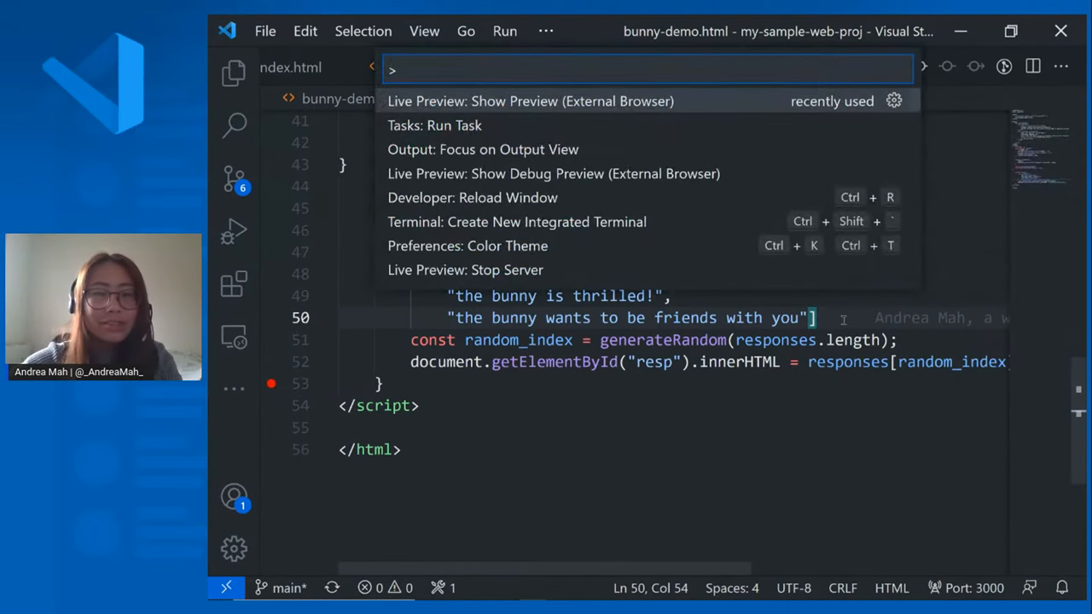
{"action": "type", "text": "ext"}
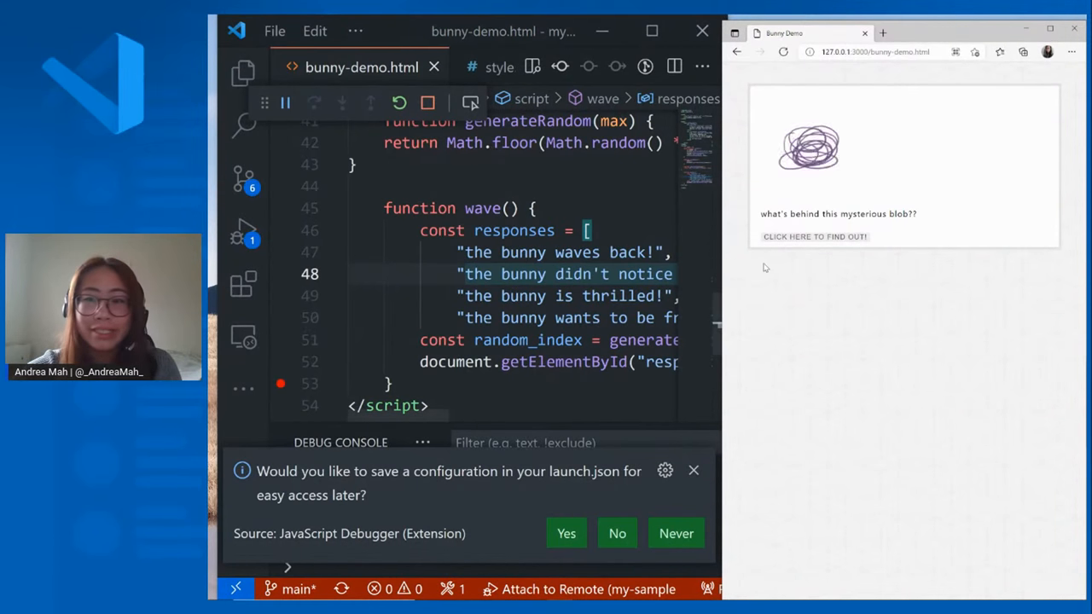
{"action": "left_click", "coordinate": [814, 237]}
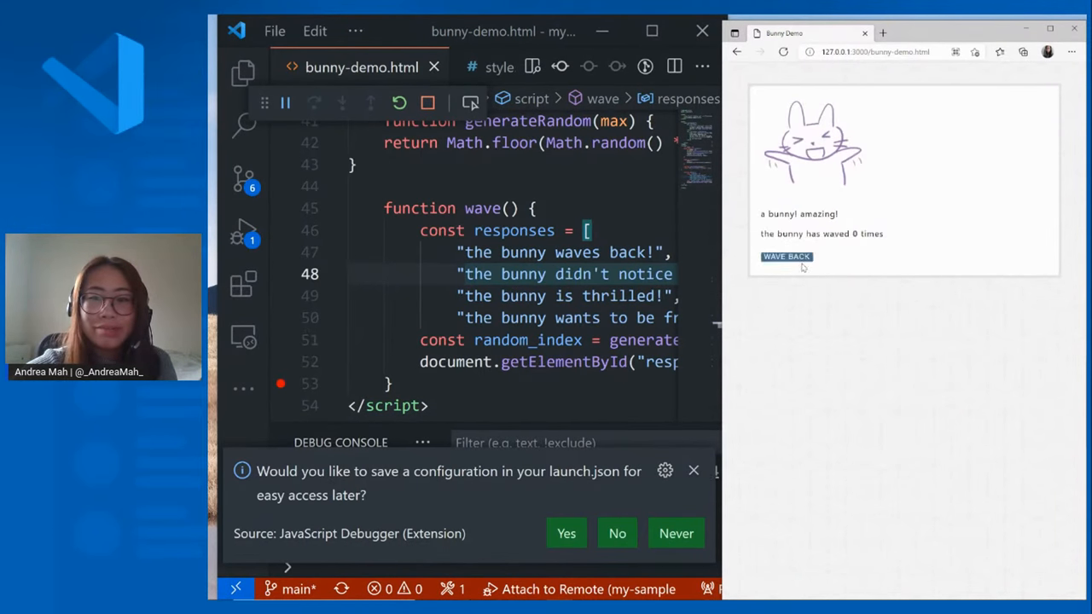
Make the bunny wave back repeatedly with Wave Back.
{"action": "left_click", "coordinate": [786, 256]}
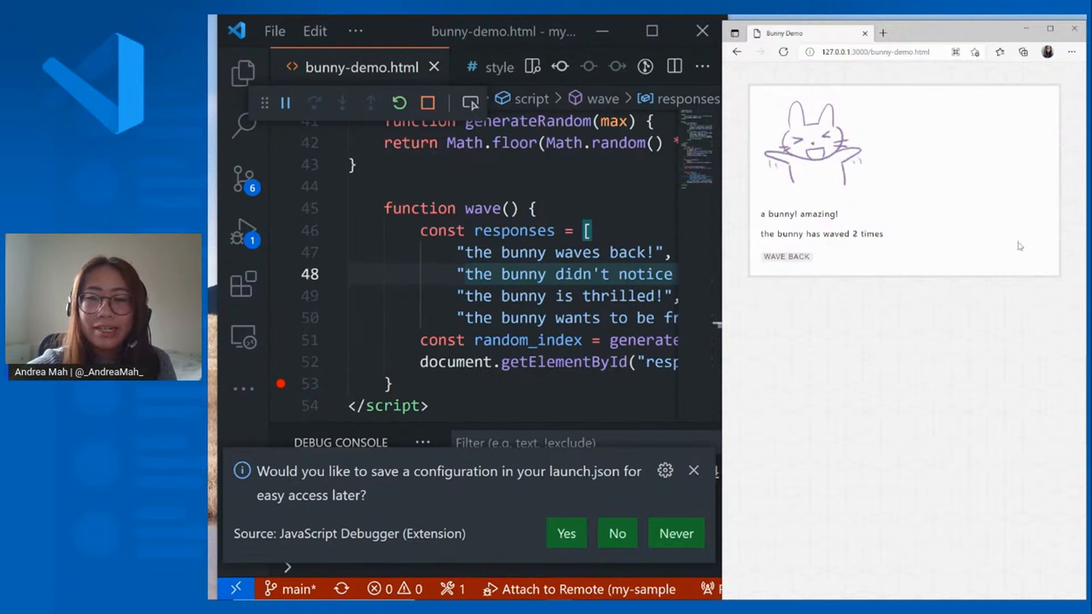
{"action": "left_click", "coordinate": [786, 256]}
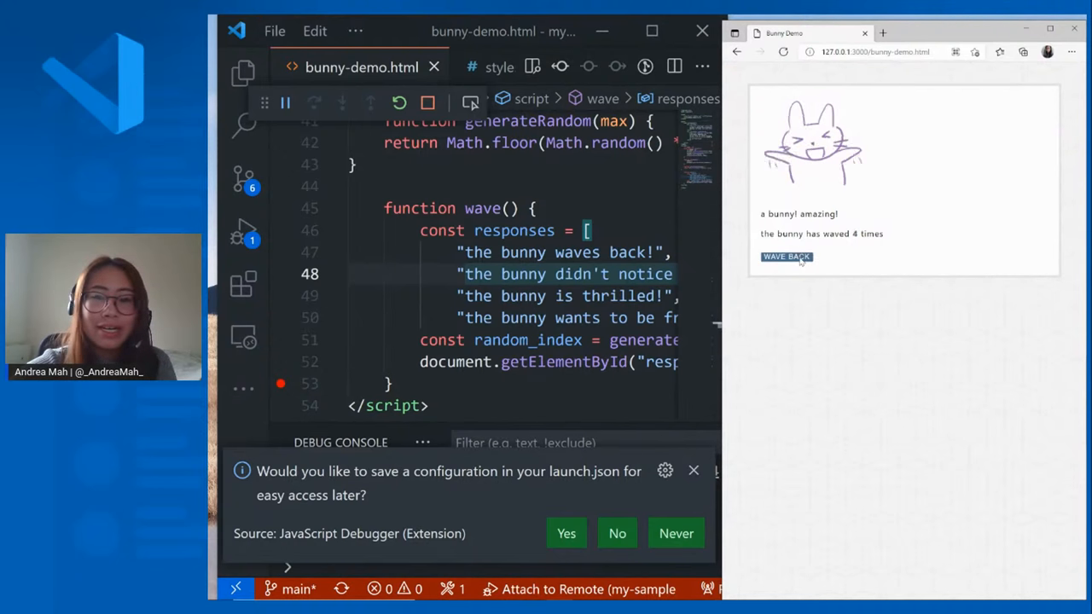
{"action": "left_click", "coordinate": [786, 257]}
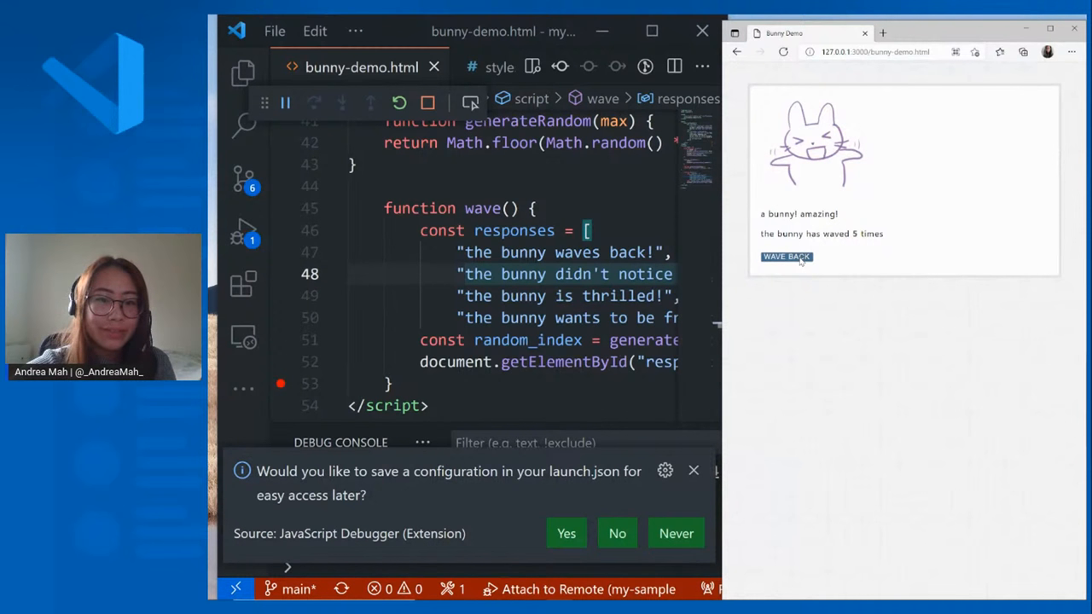
{"action": "left_click", "coordinate": [786, 256]}
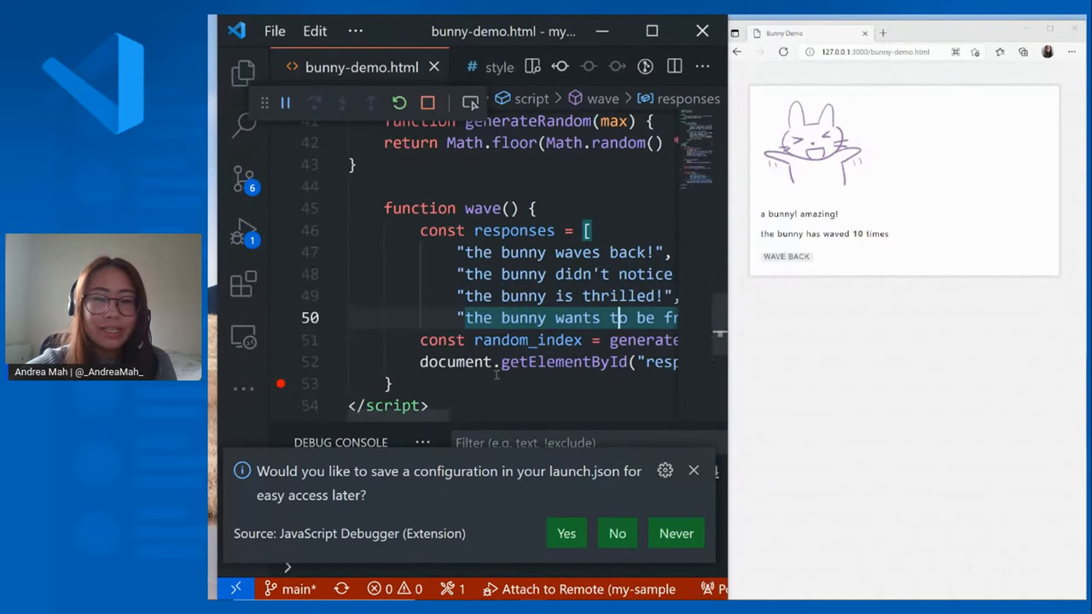
{"action": "left_click", "coordinate": [786, 256]}
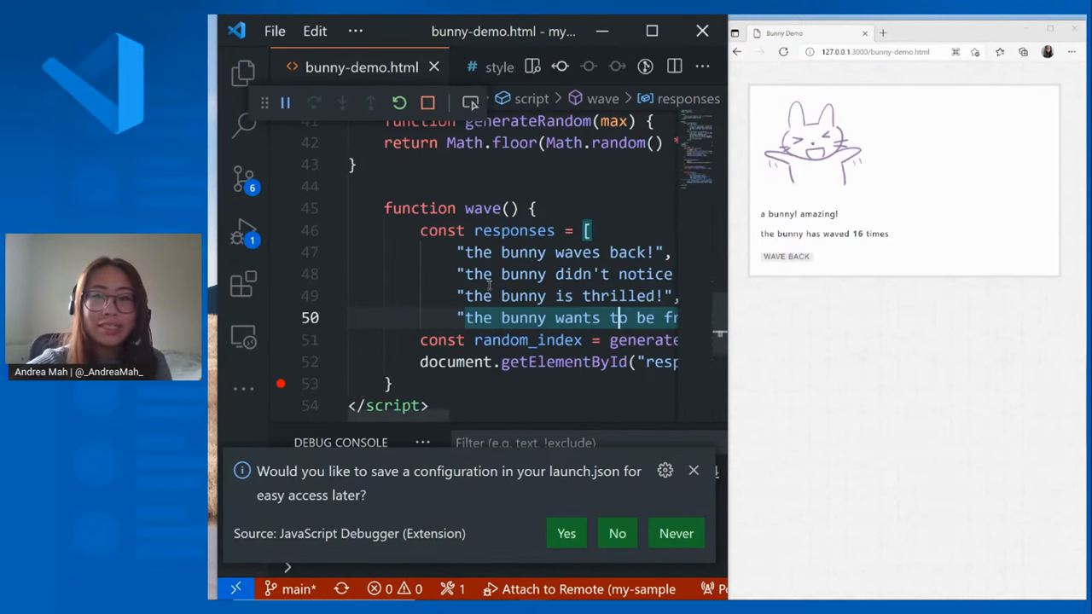
Wave once more, then reset the paused debugger's waves variable to 0.
{"action": "left_click", "coordinate": [786, 256]}
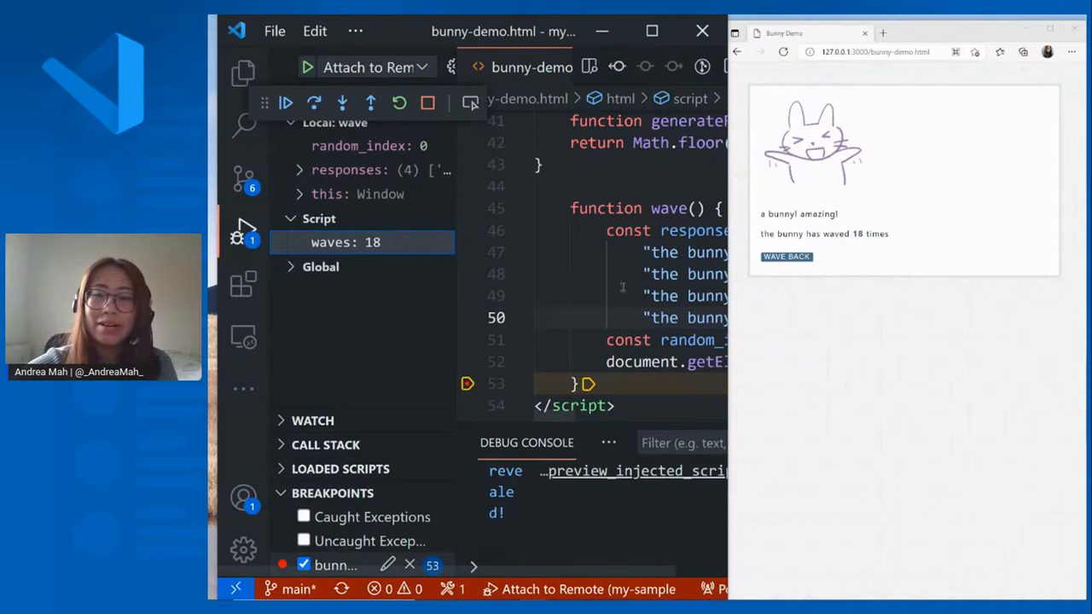
{"action": "scroll", "scroll_direction": "up", "scroll_amount": 3}
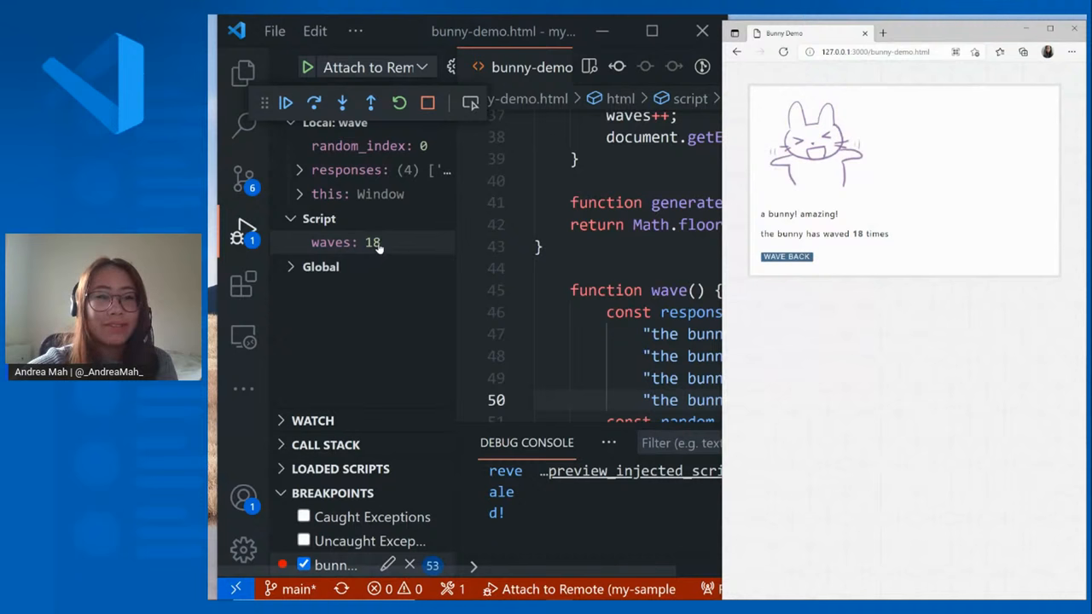
{"action": "double_click", "coordinate": [373, 242]}
{"action": "type", "text": "0"}
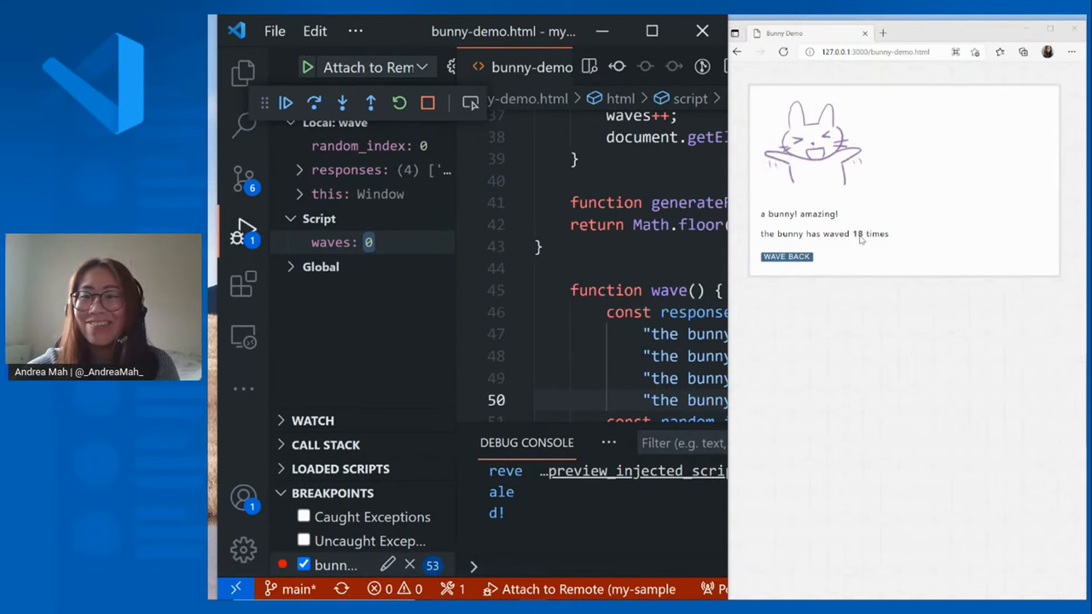
{"action": "mouse_move", "coordinate": [815, 289]}
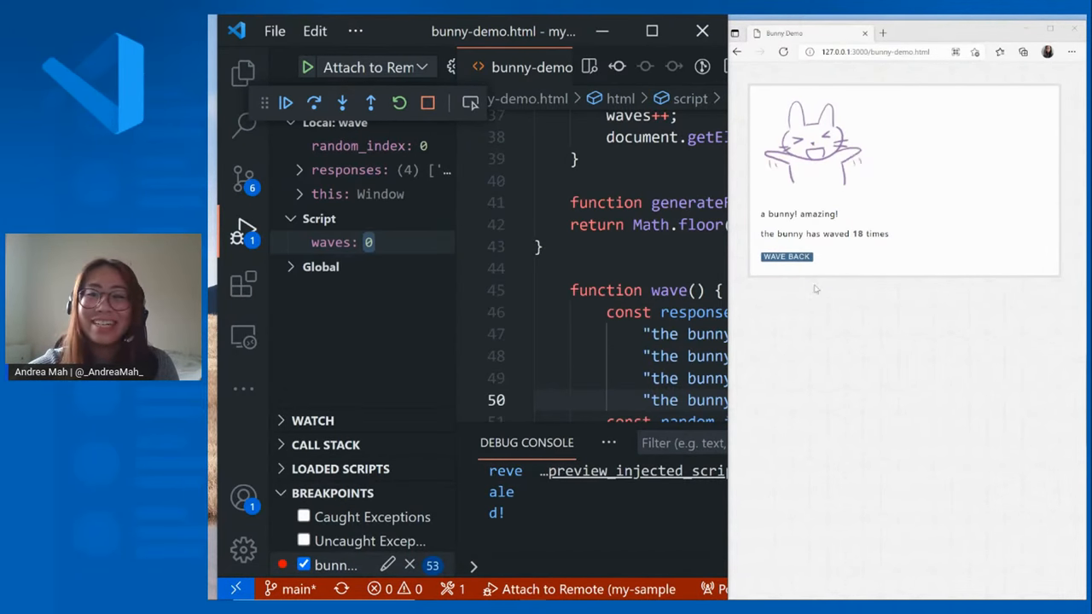
{"action": "mouse_move", "coordinate": [815, 282]}
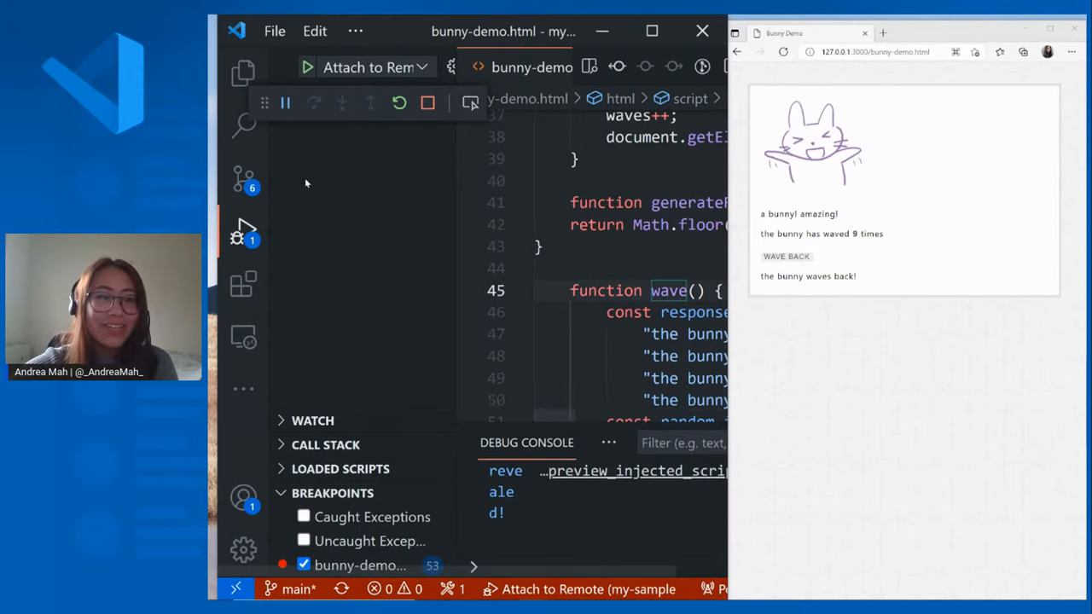
Hide the Explorer, open Browser DevTools from the debug toolbar, and expand the body node.
{"action": "left_click", "coordinate": [243, 73]}
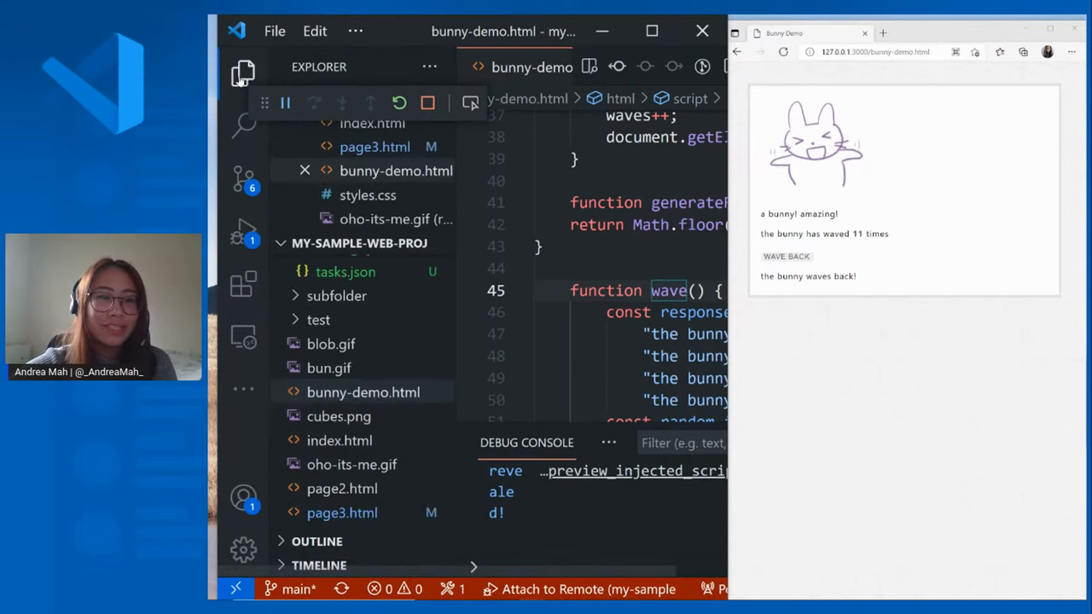
{"action": "left_click", "coordinate": [243, 72]}
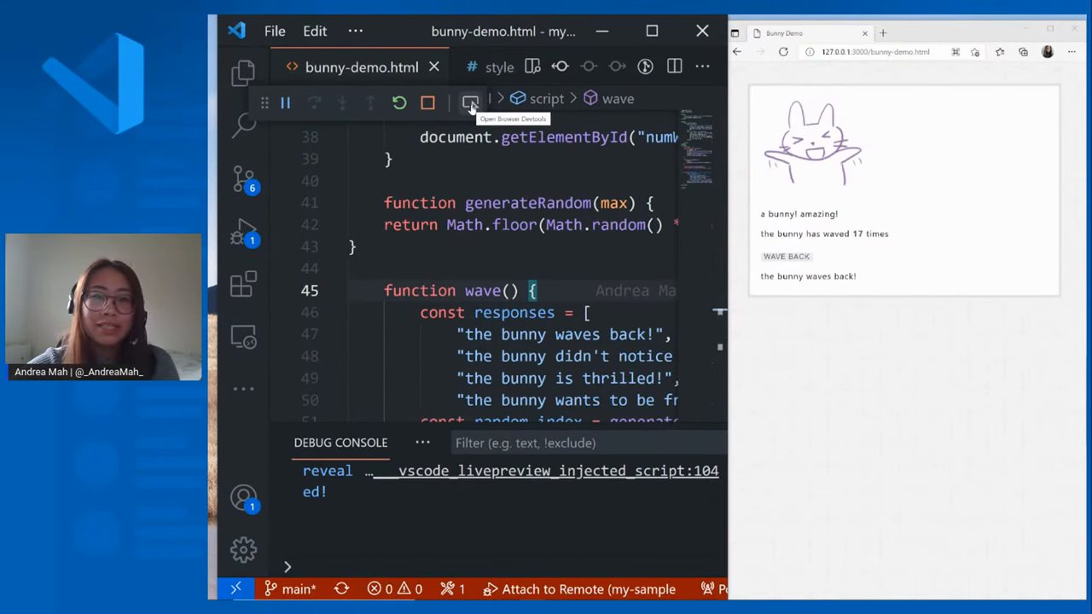
{"action": "left_click", "coordinate": [470, 102]}
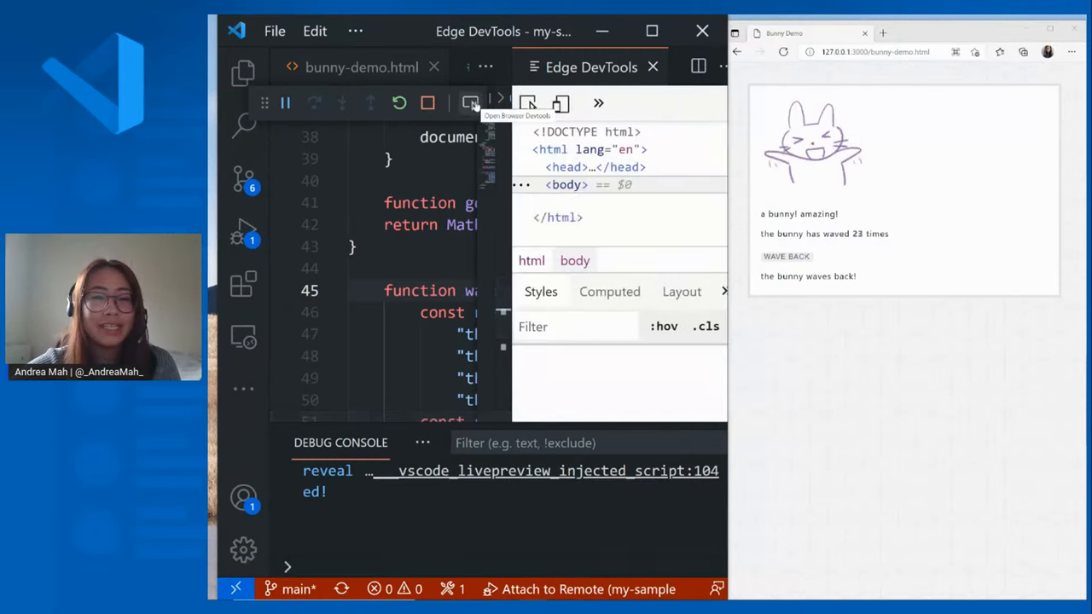
{"action": "left_click", "coordinate": [539, 184]}
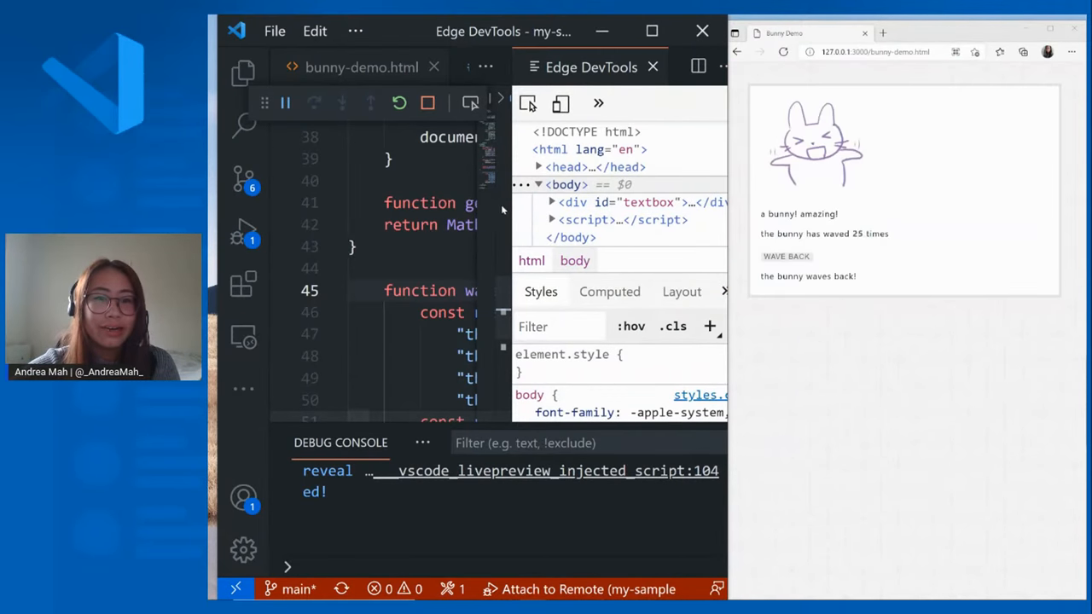
{"action": "mouse_move", "coordinate": [644, 203]}
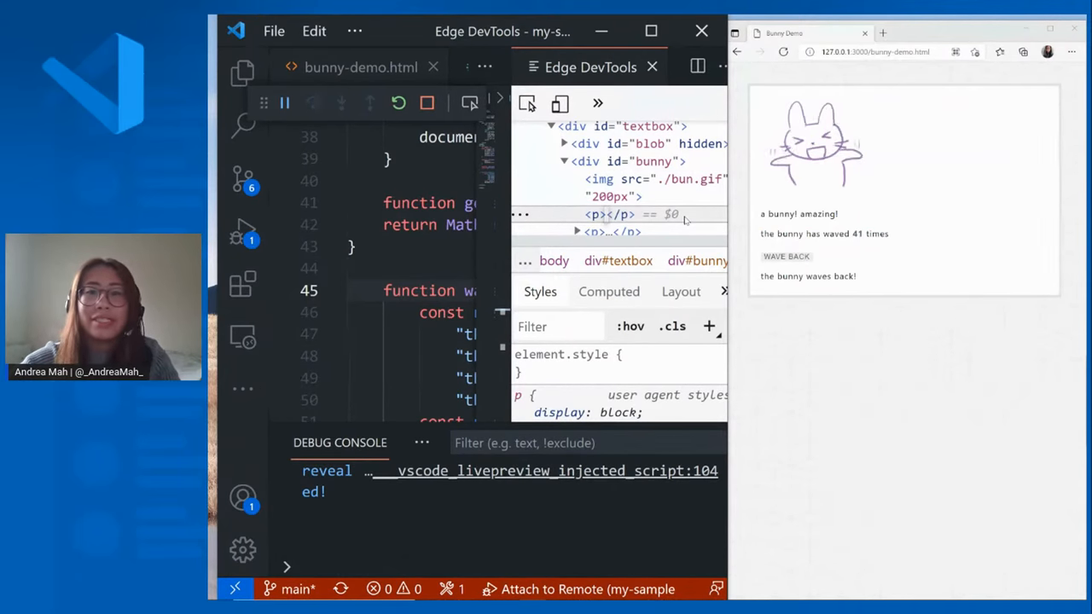
{"action": "type", "text": "dkfjgnsdfkl"}
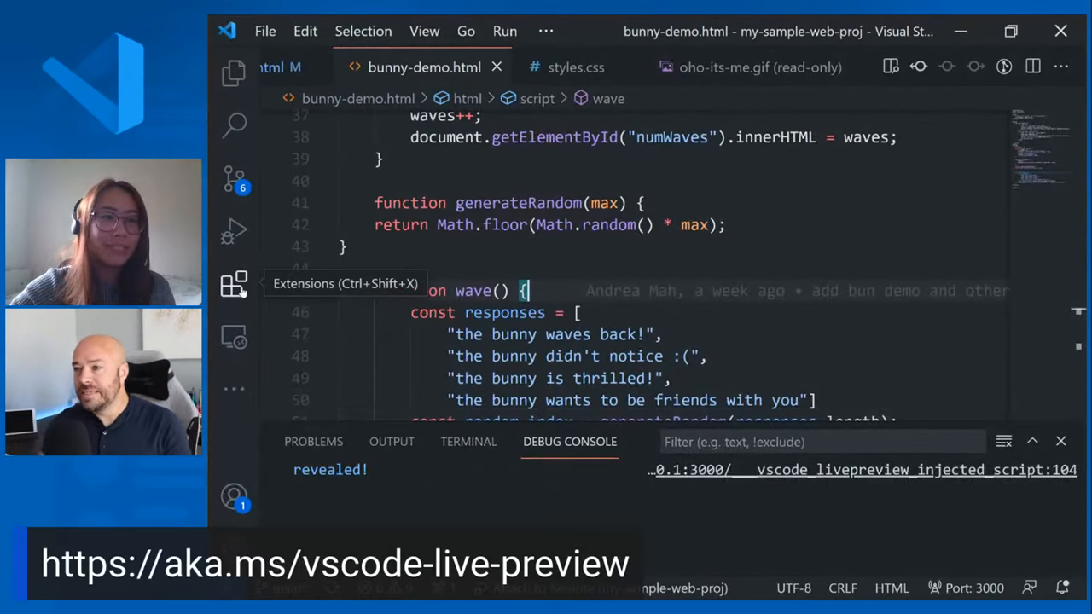
Show the Live Preview extension page full width with the side bar hidden.
{"action": "left_click", "coordinate": [234, 284]}
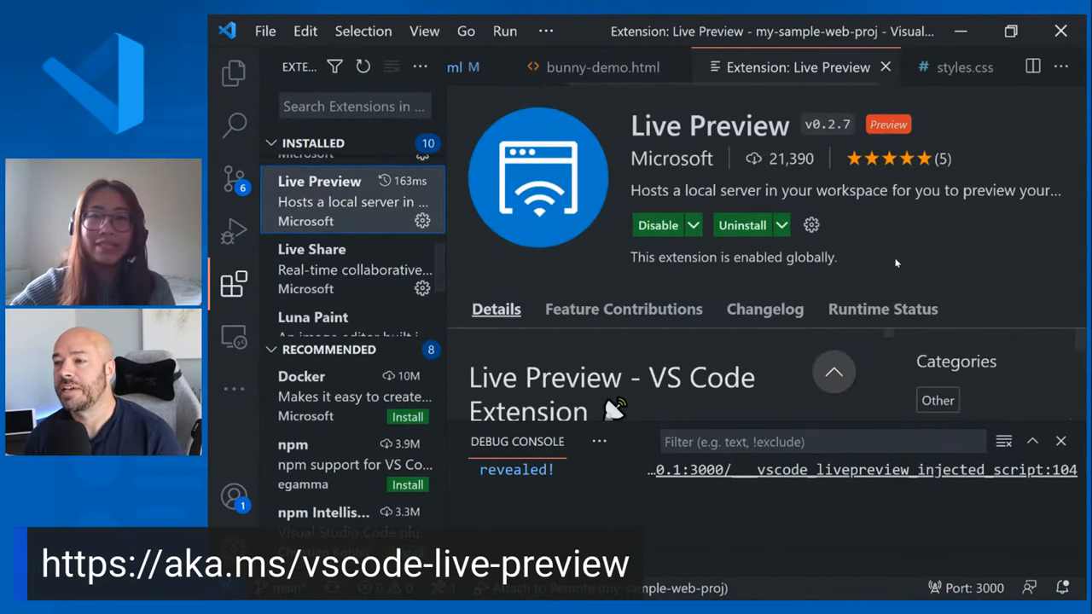
{"action": "left_click", "coordinate": [234, 74]}
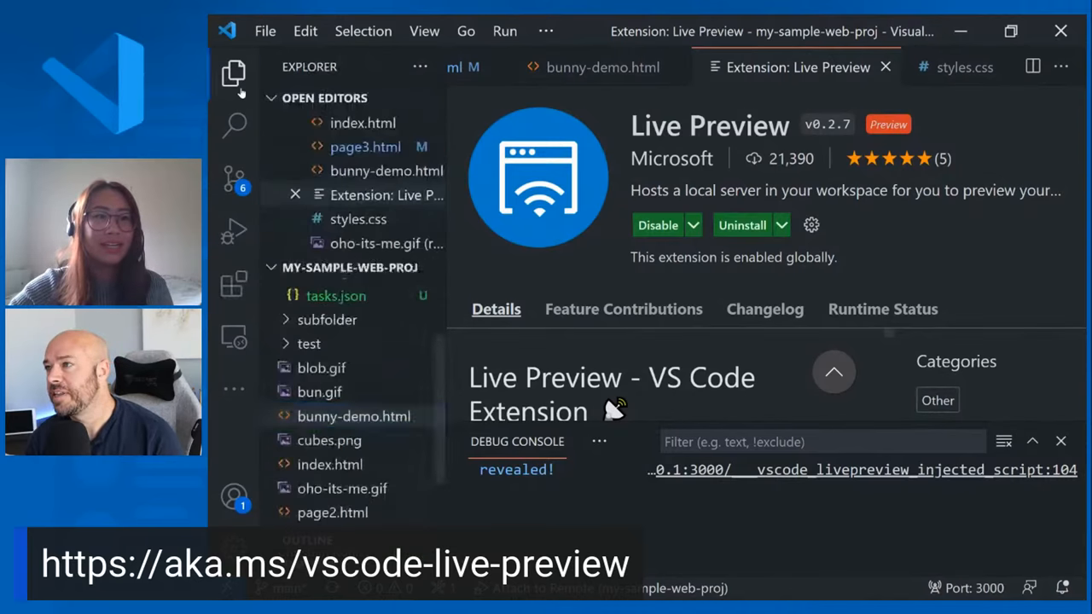
{"action": "left_click", "coordinate": [235, 76]}
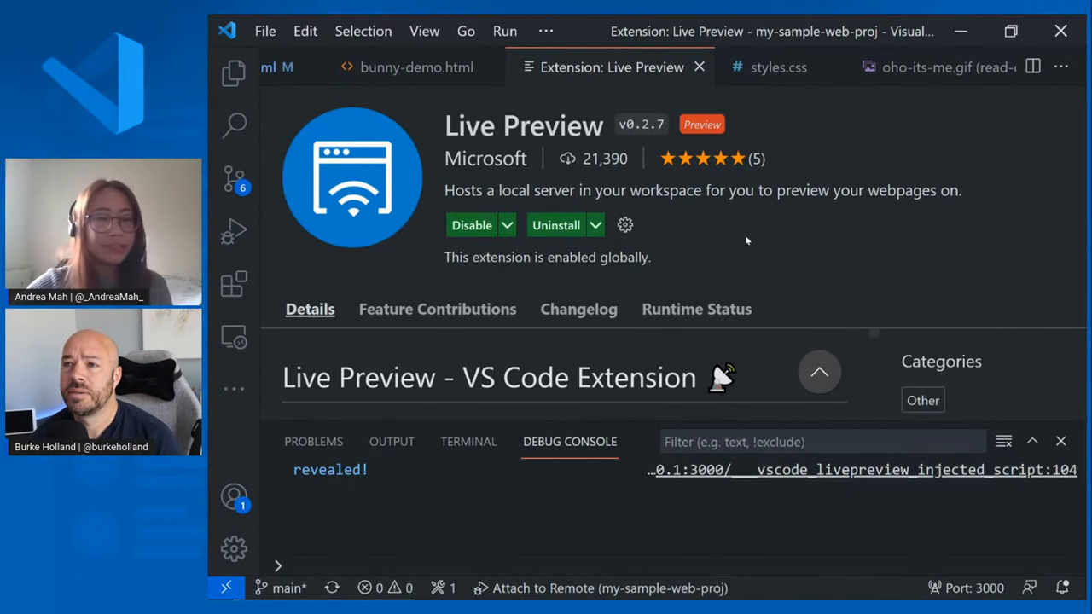
{"action": "mouse_move", "coordinate": [529, 328]}
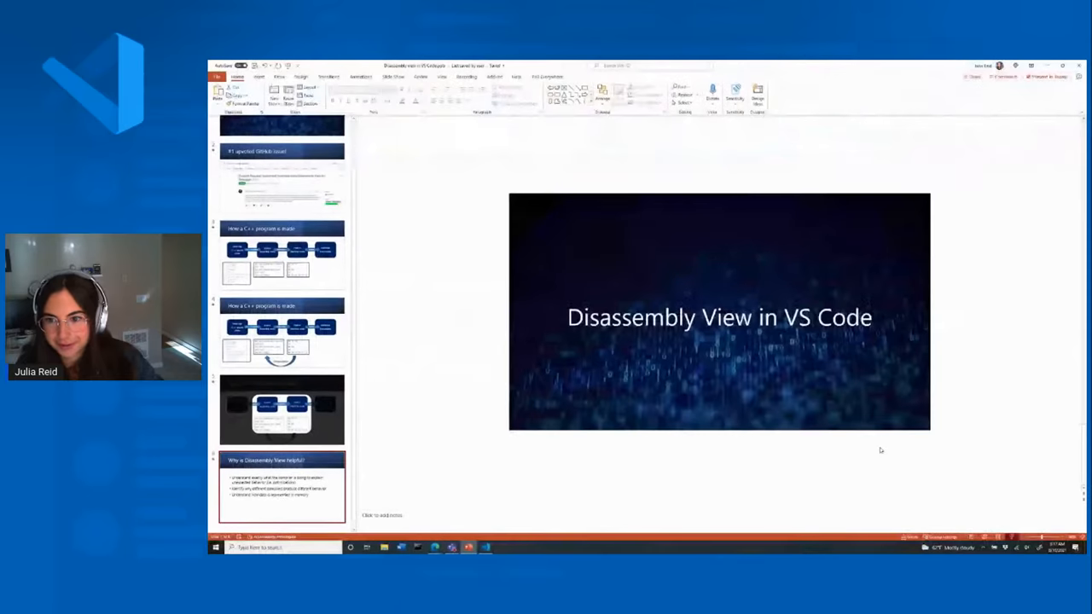
Bring VS Code to the front from the taskbar.
{"action": "left_click", "coordinate": [282, 486]}
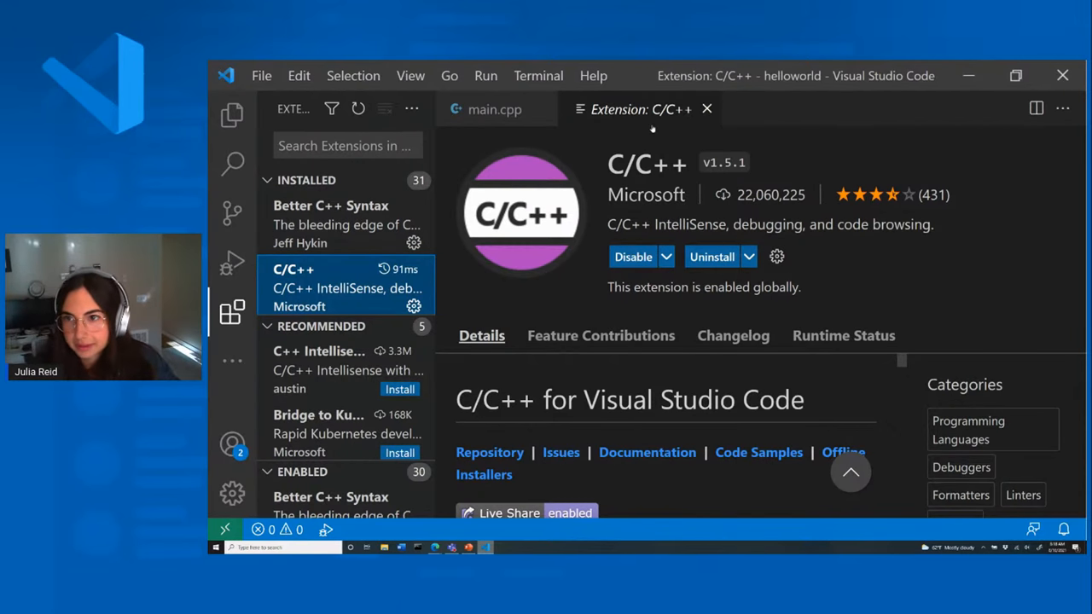
{"action": "mouse_move", "coordinate": [678, 117]}
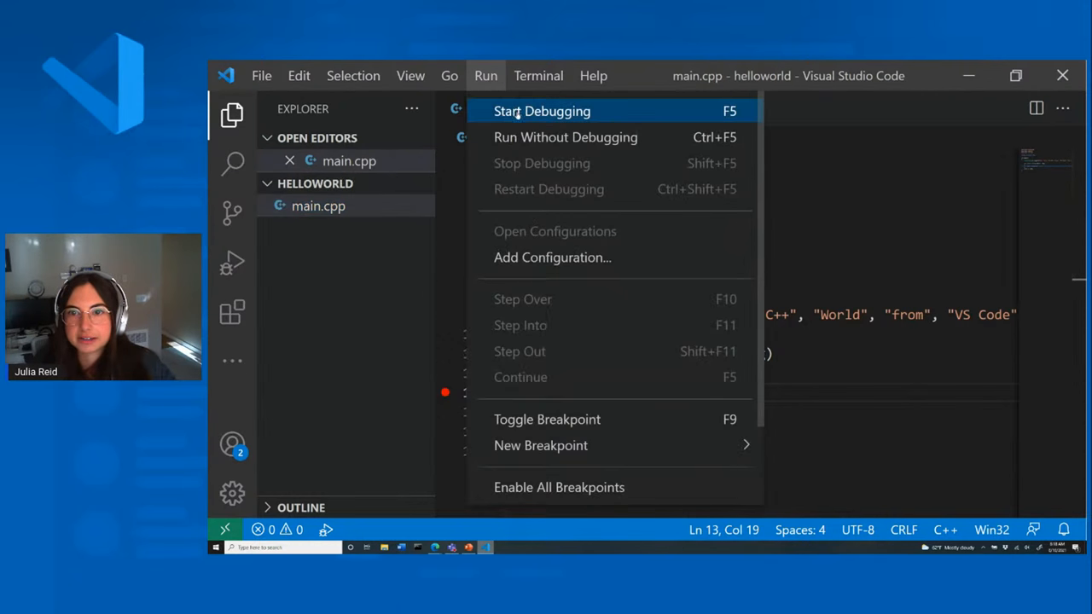
Start debugging helloworld's main.cpp.
{"action": "left_click", "coordinate": [542, 111]}
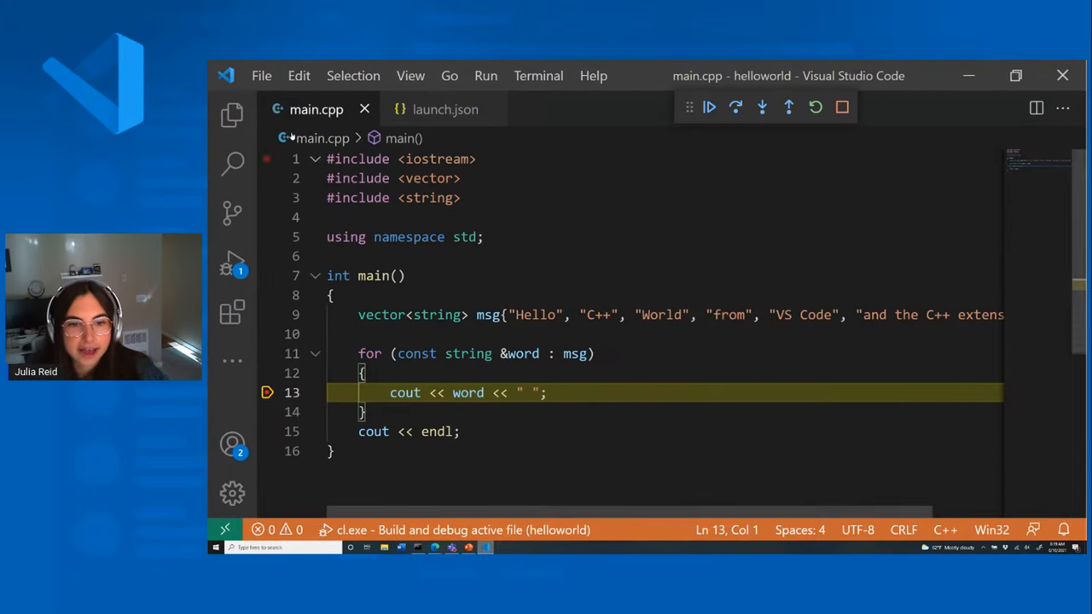
Open the Disassembly View from the editor context menu and place it beside main.cpp.
{"action": "left_click", "coordinate": [267, 158]}
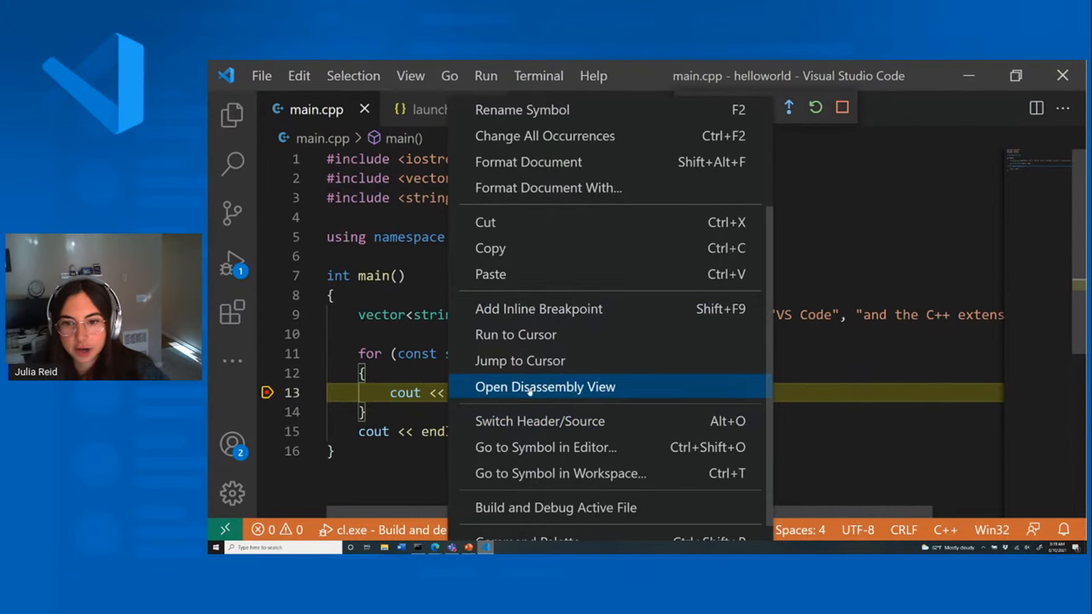
{"action": "left_click", "coordinate": [545, 386]}
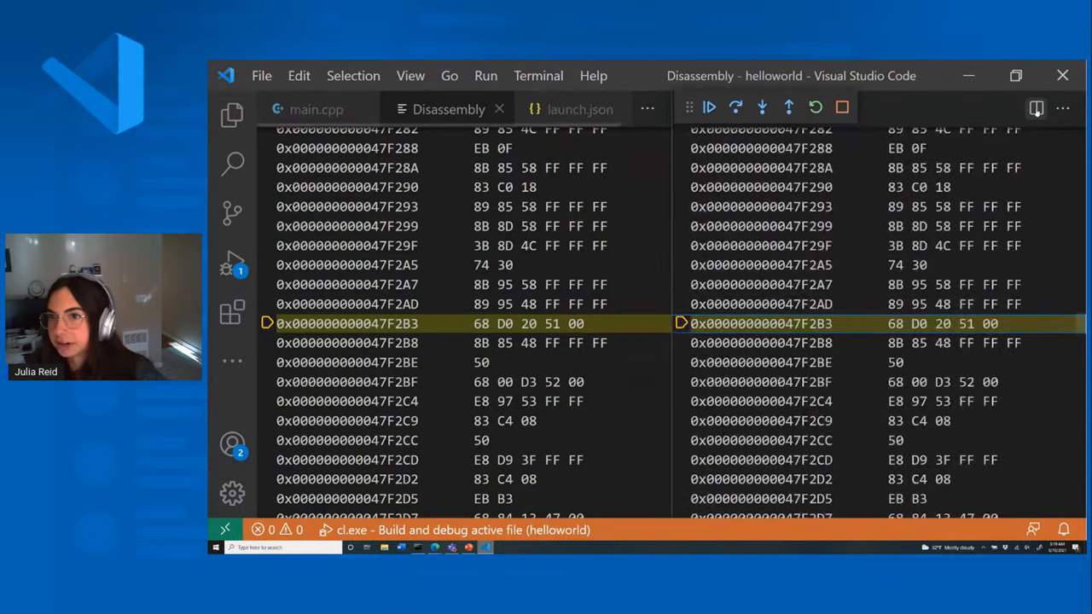
{"action": "left_click", "coordinate": [316, 110]}
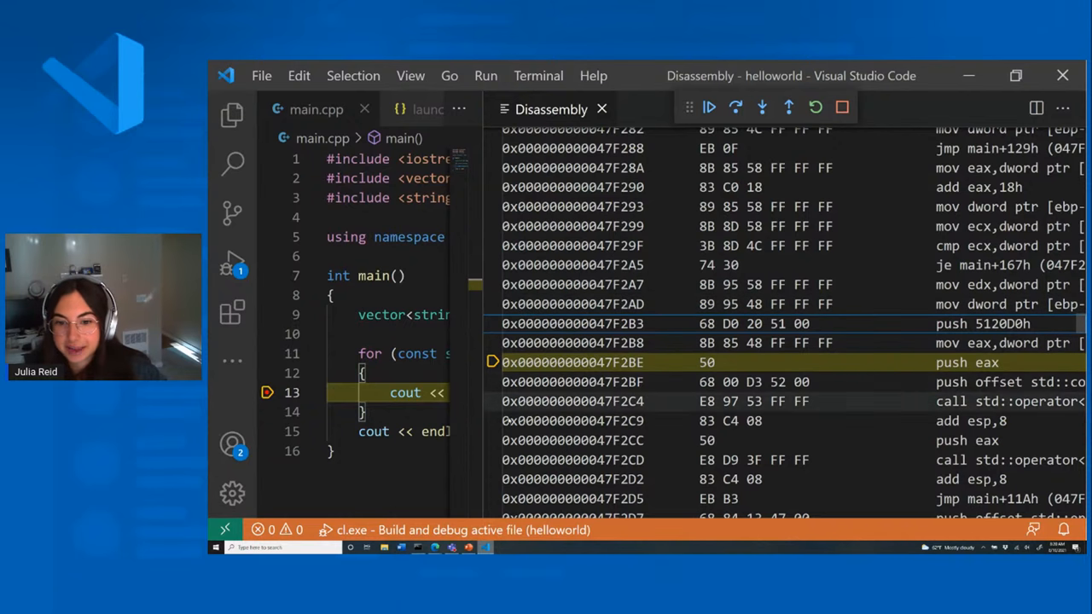
Show the Run and Debug panel with watch, call stack and breakpoints.
{"action": "left_click", "coordinate": [493, 420]}
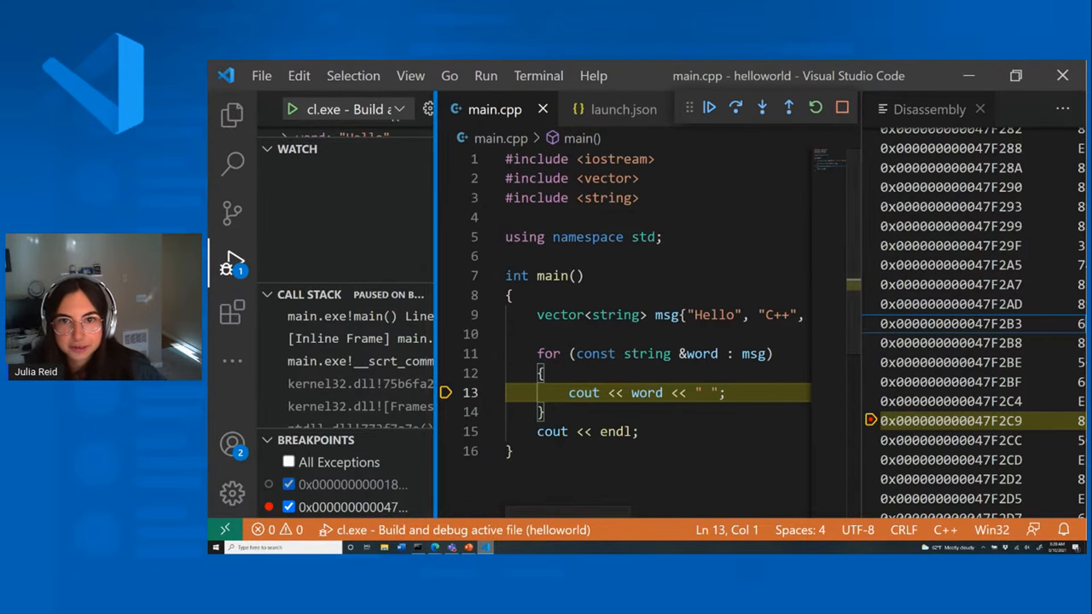
Expand the paused program's local variables, then continue execution from the debug toolbar.
{"action": "left_click", "coordinate": [709, 109]}
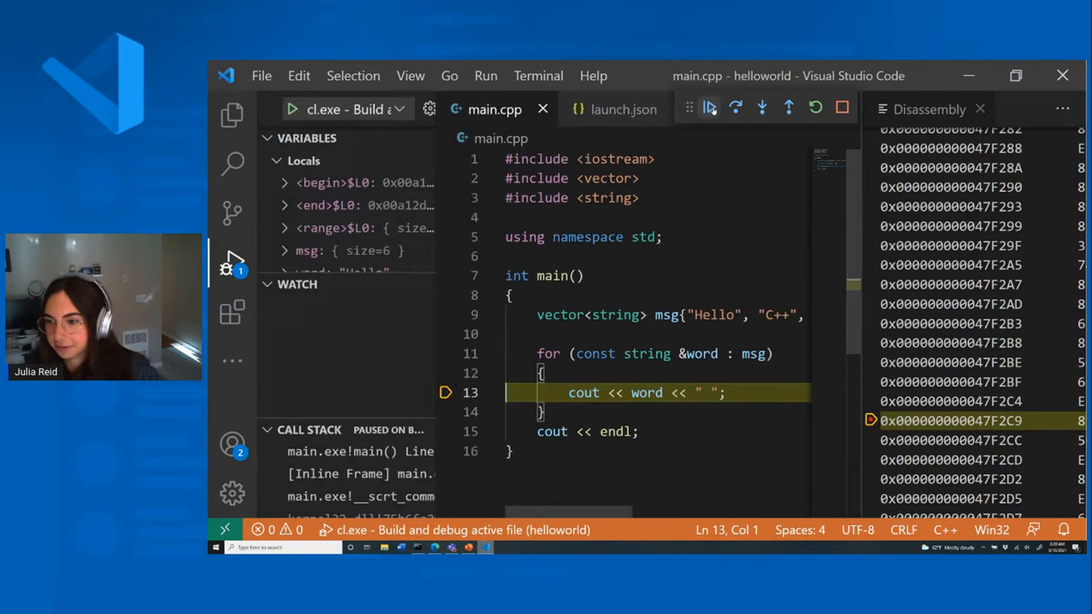
{"action": "left_click", "coordinate": [761, 108]}
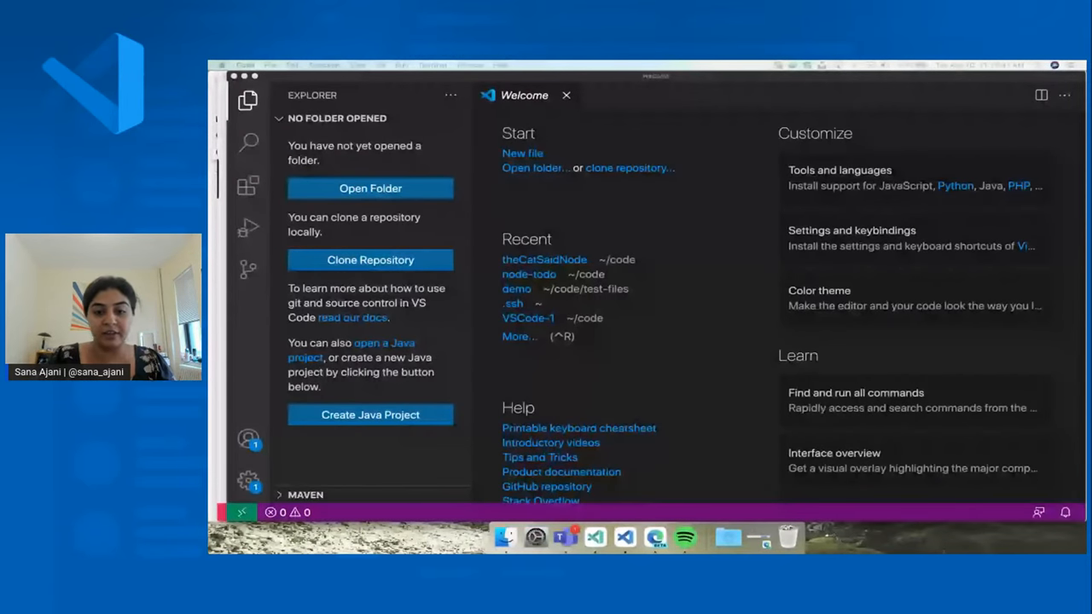
{"action": "mouse_move", "coordinate": [623, 535]}
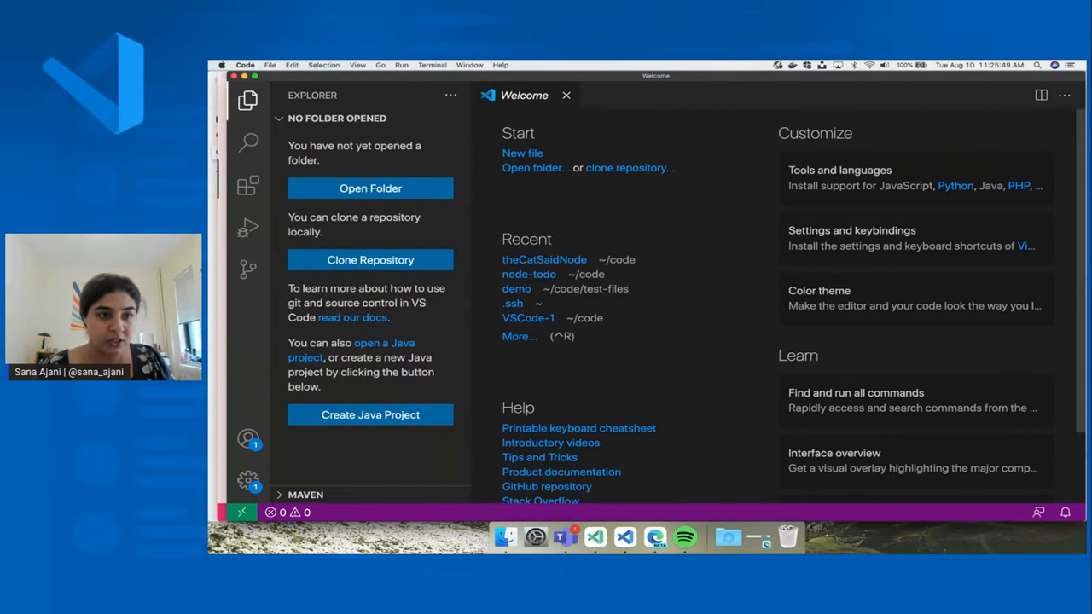
Show the Extensions view with 77 installed extensions, briefly viewing the @ search filters.
{"action": "left_click", "coordinate": [249, 185]}
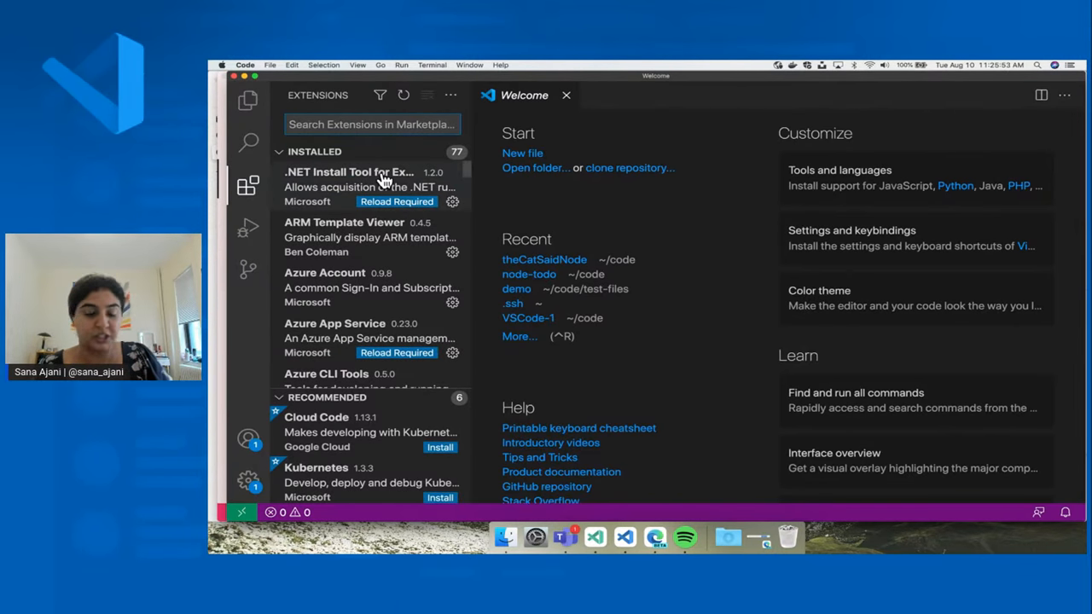
{"action": "type", "text": "@"}
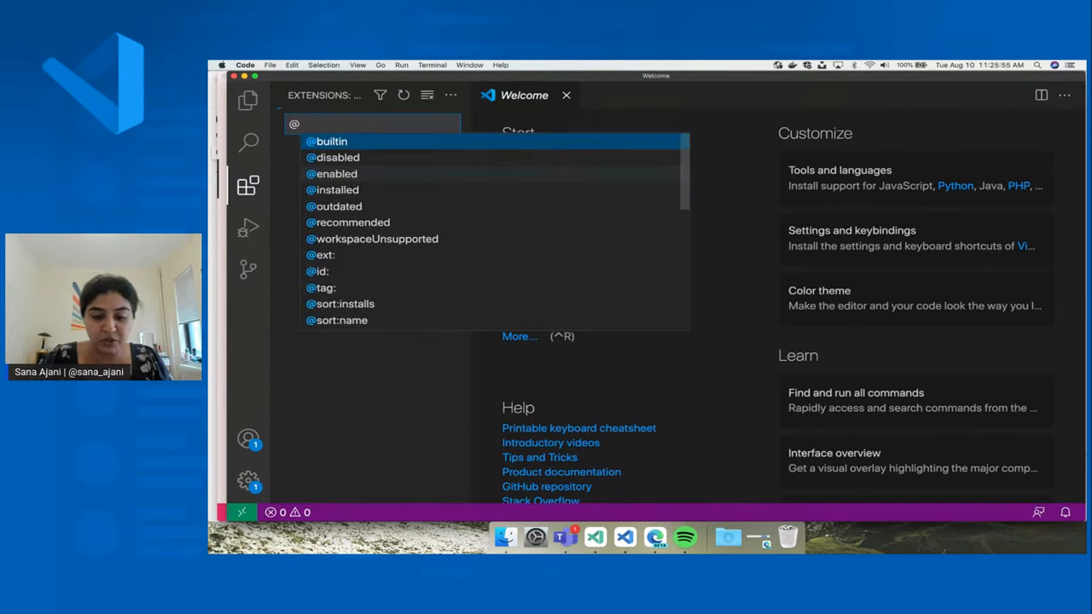
{"action": "left_click", "coordinate": [327, 140]}
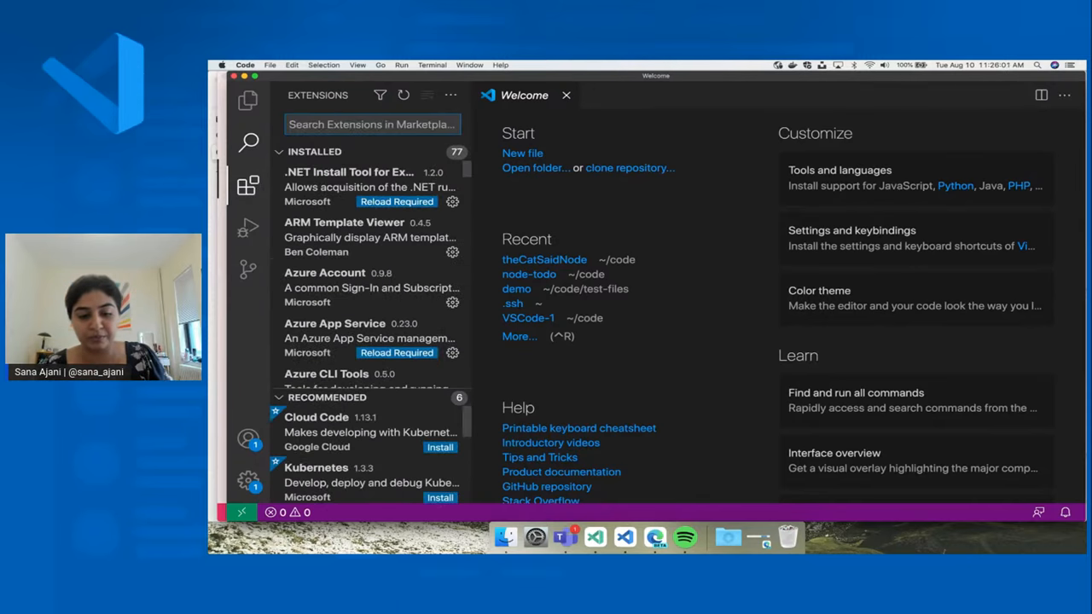
Search the marketplace for 'icons' and open the vscode-icons details page.
{"action": "type", "text": "@"}
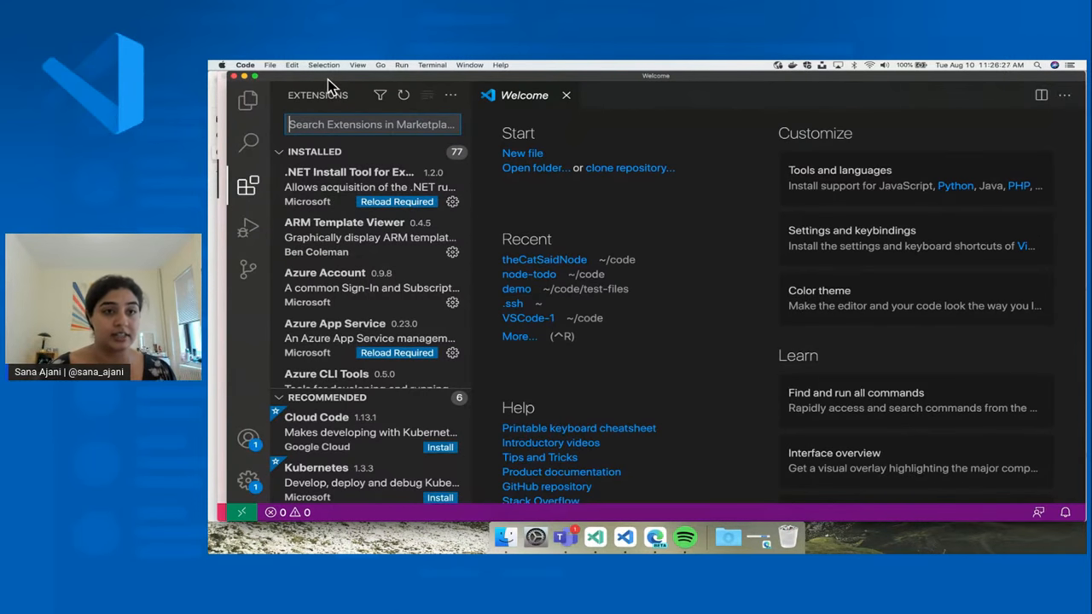
{"action": "mouse_move", "coordinate": [486, 200]}
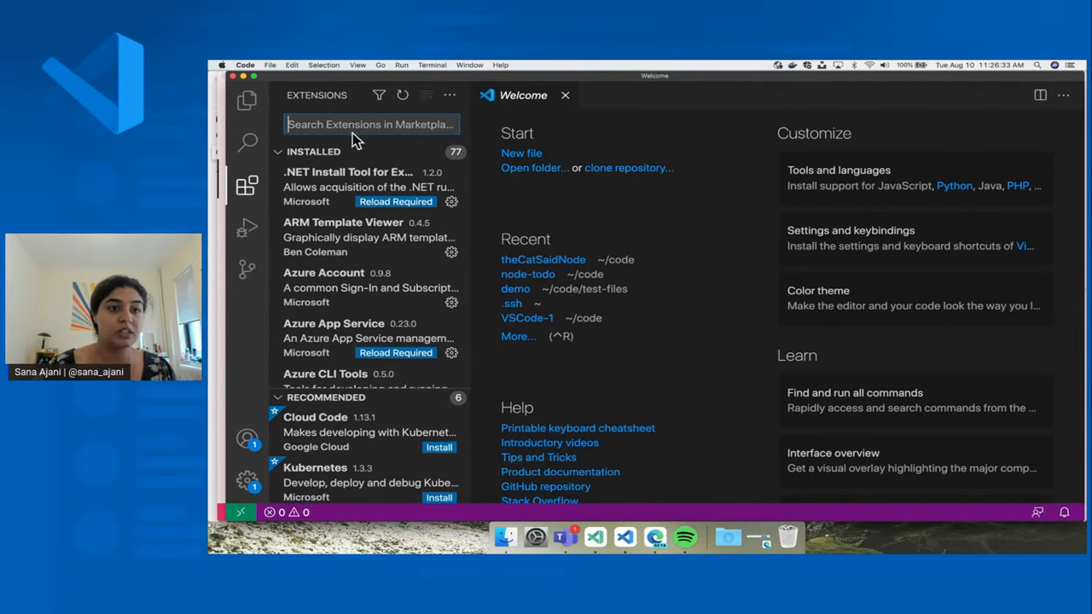
{"action": "type", "text": "icons"}
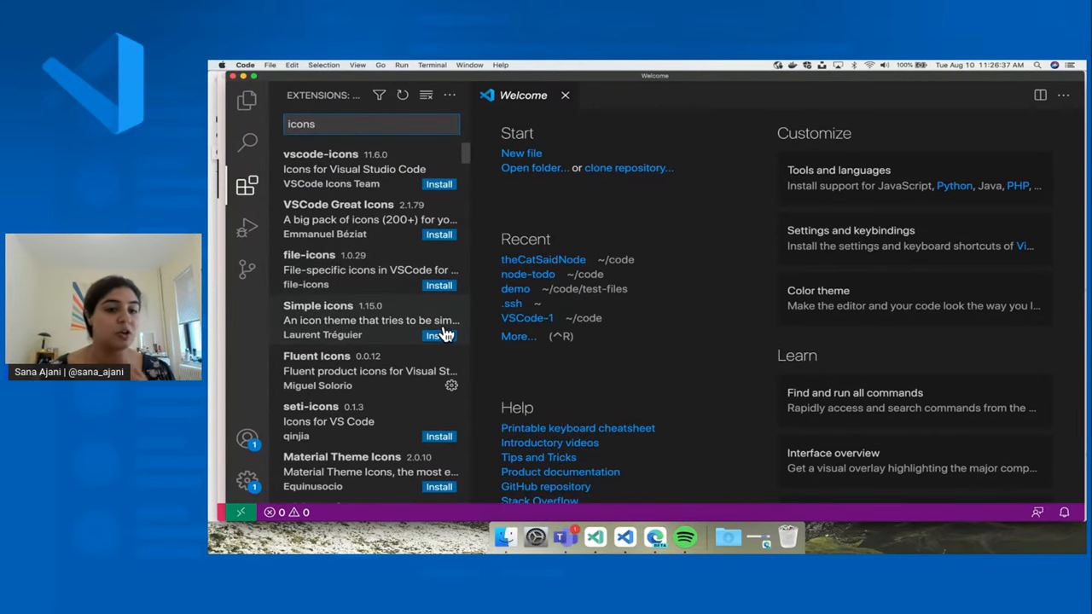
{"action": "scroll", "scroll_direction": "down", "scroll_amount": 3}
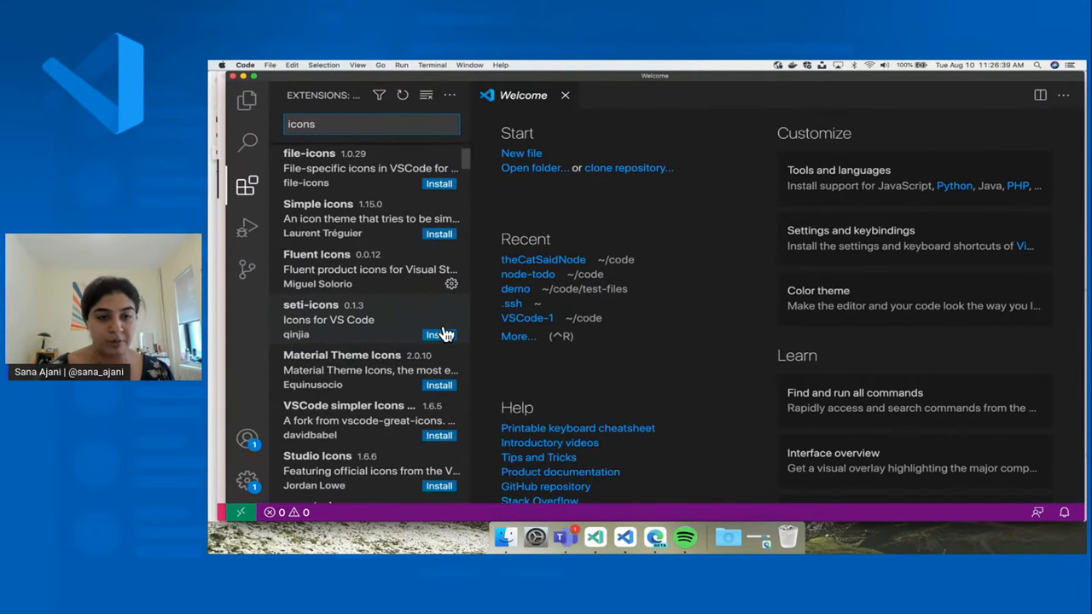
{"action": "scroll", "scroll_direction": "up", "scroll_amount": 3}
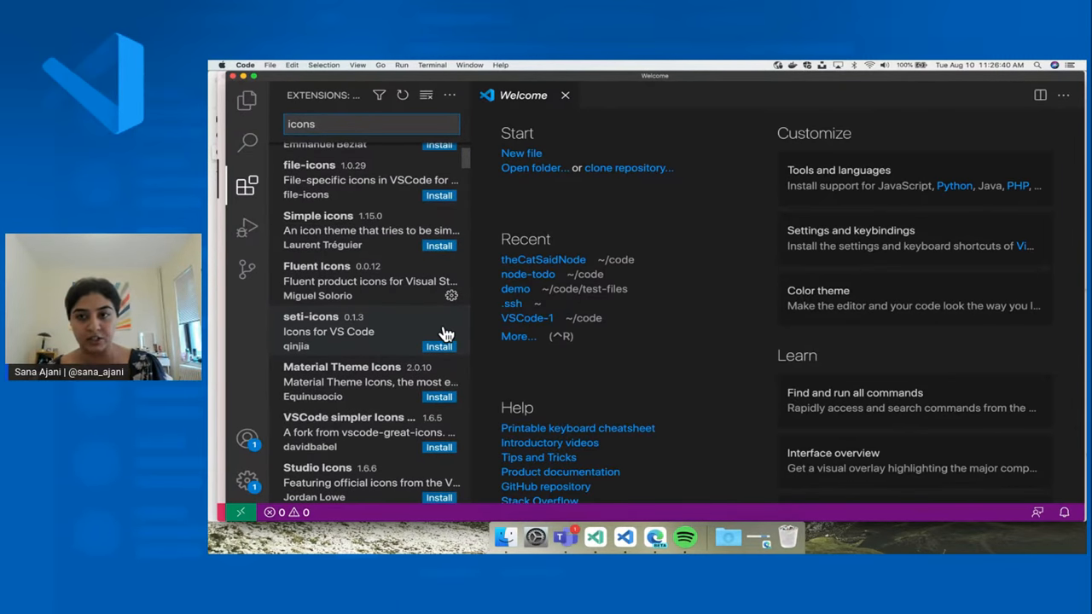
{"action": "left_click", "coordinate": [355, 168]}
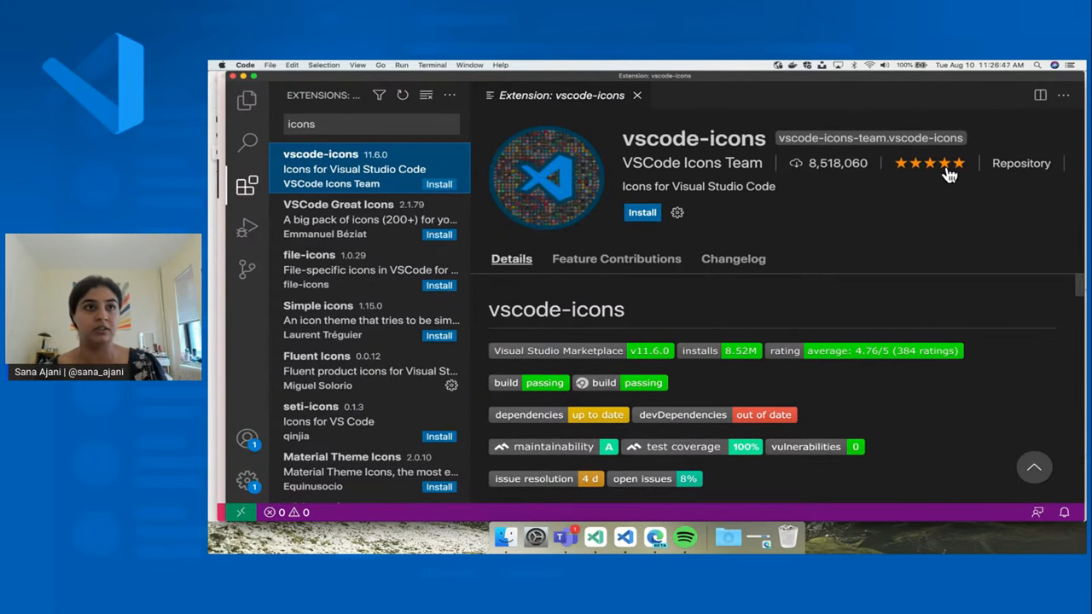
{"action": "mouse_move", "coordinate": [689, 239]}
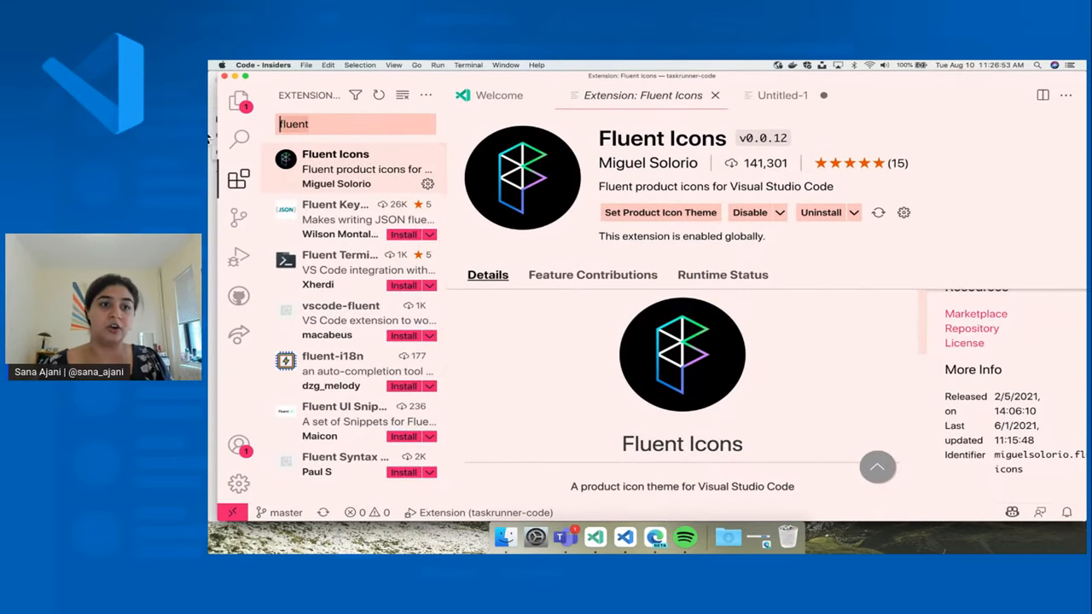
{"action": "mouse_move", "coordinate": [502, 168]}
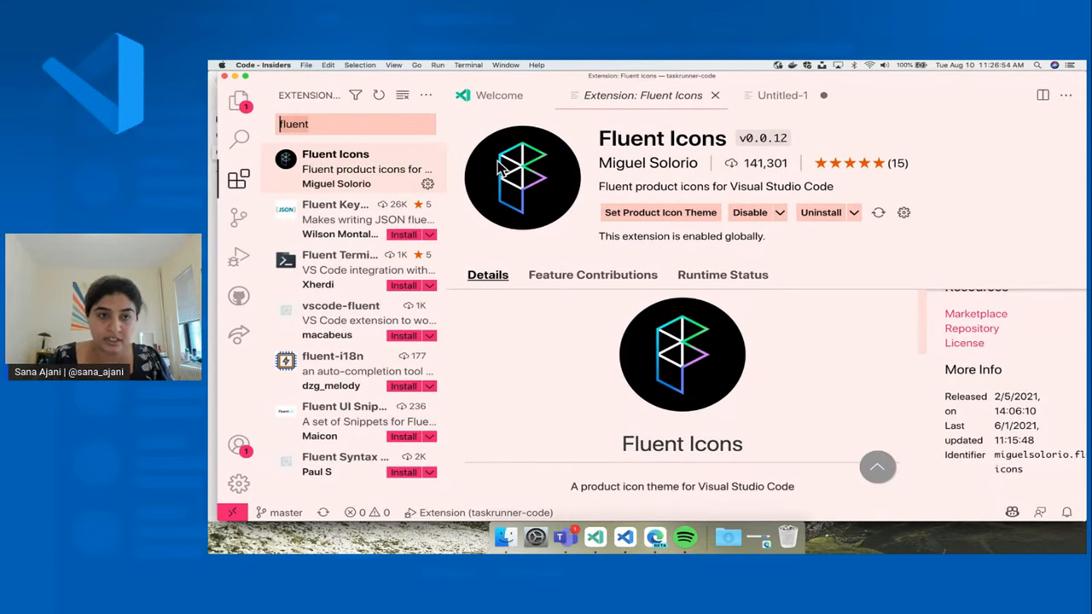
Re-run the 'icons' search, then change the Extensions search to 'gitlens'.
{"action": "type", "text": "icn"}
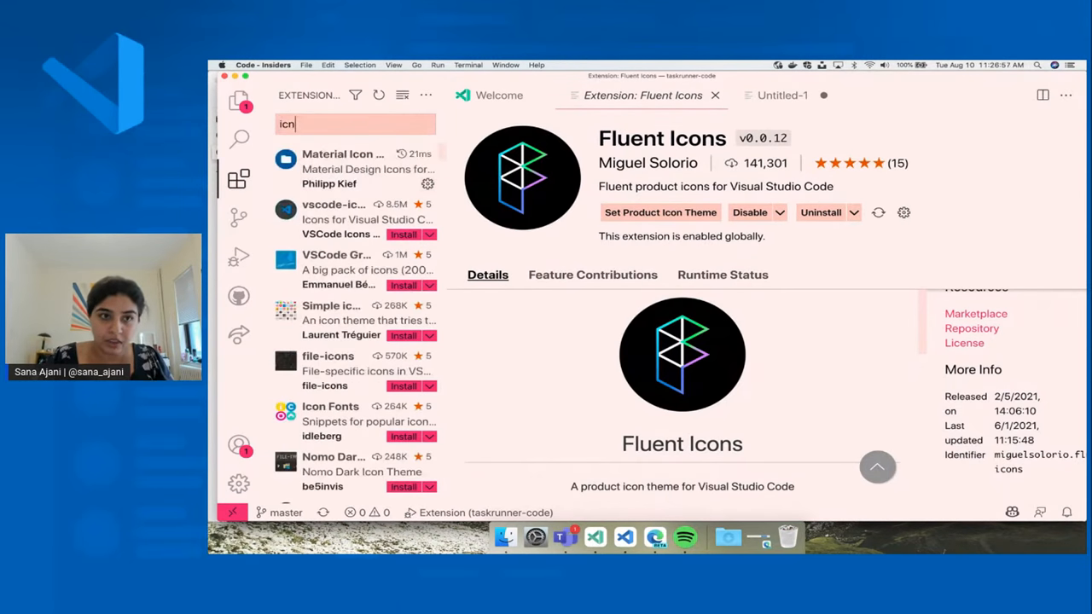
{"action": "type", "text": "icons"}
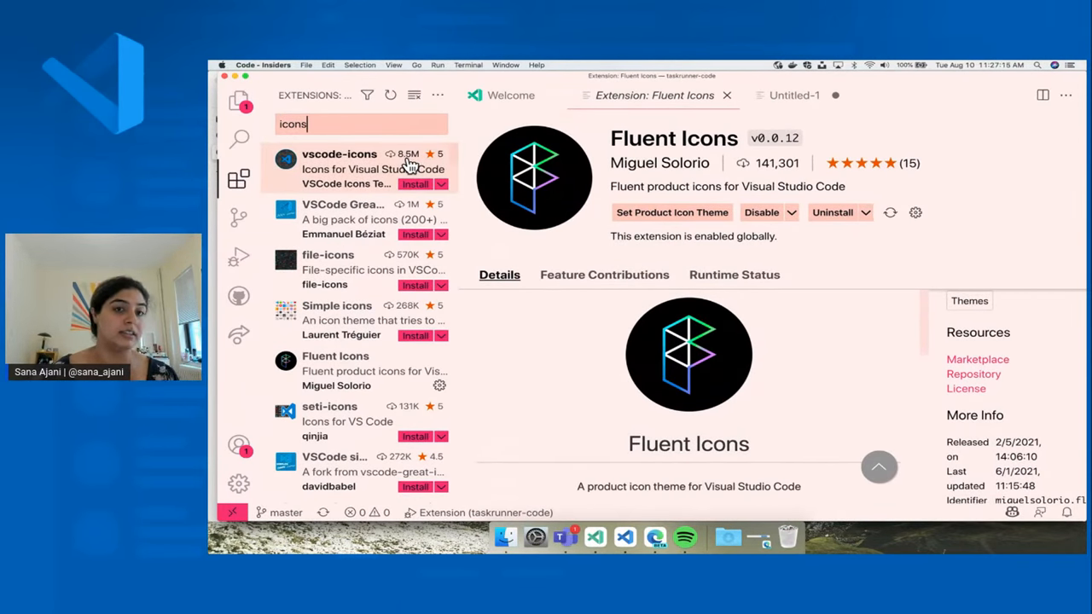
{"action": "mouse_move", "coordinate": [435, 165]}
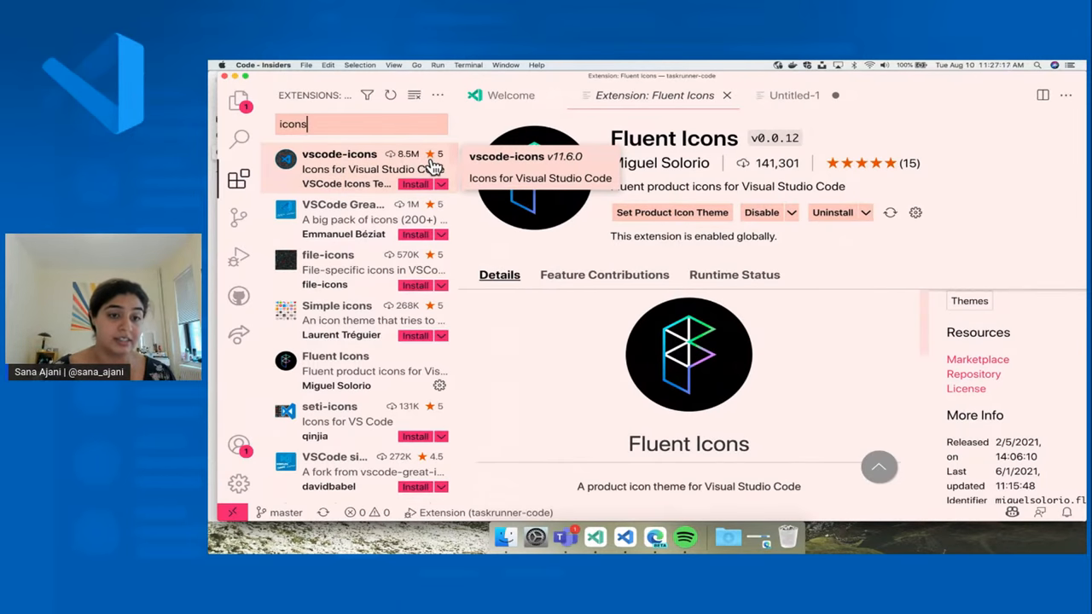
{"action": "mouse_move", "coordinate": [403, 163]}
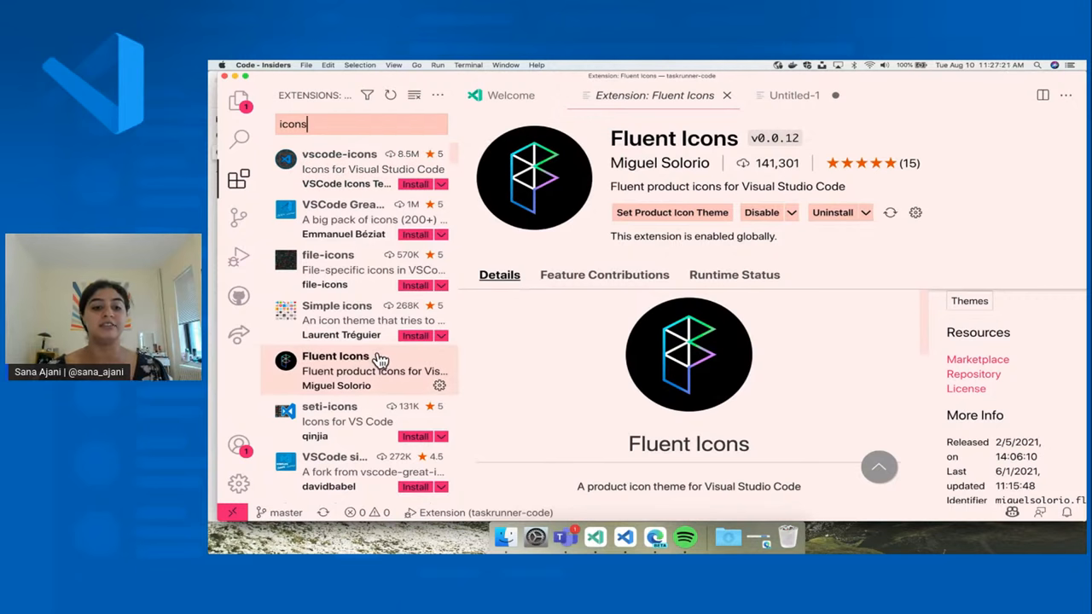
{"action": "mouse_move", "coordinate": [379, 367]}
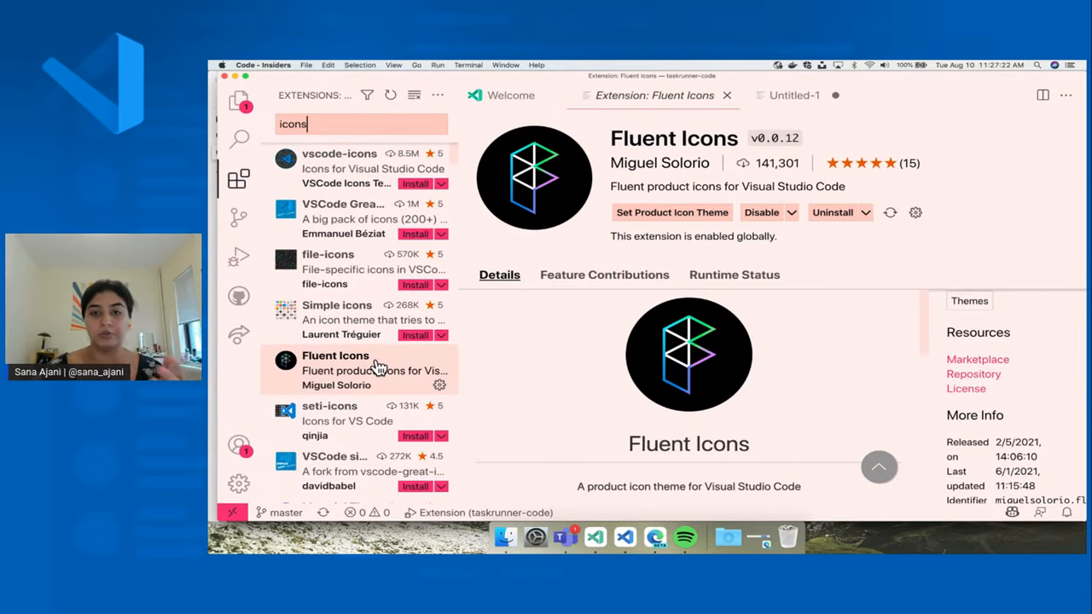
{"action": "scroll", "scroll_direction": "down", "scroll_amount": 3}
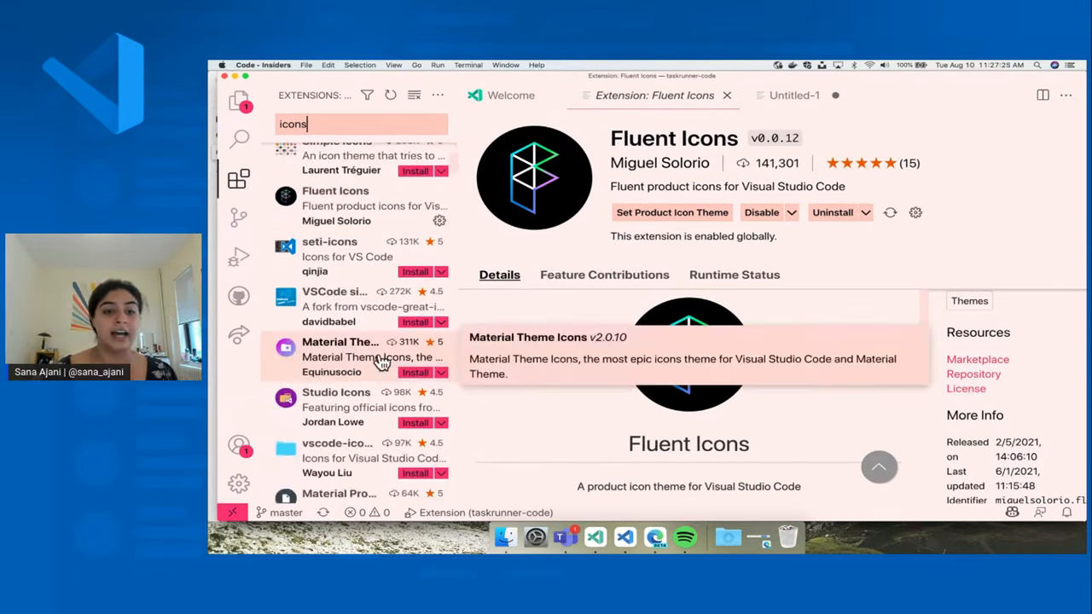
{"action": "scroll", "scroll_direction": "up", "scroll_amount": 3}
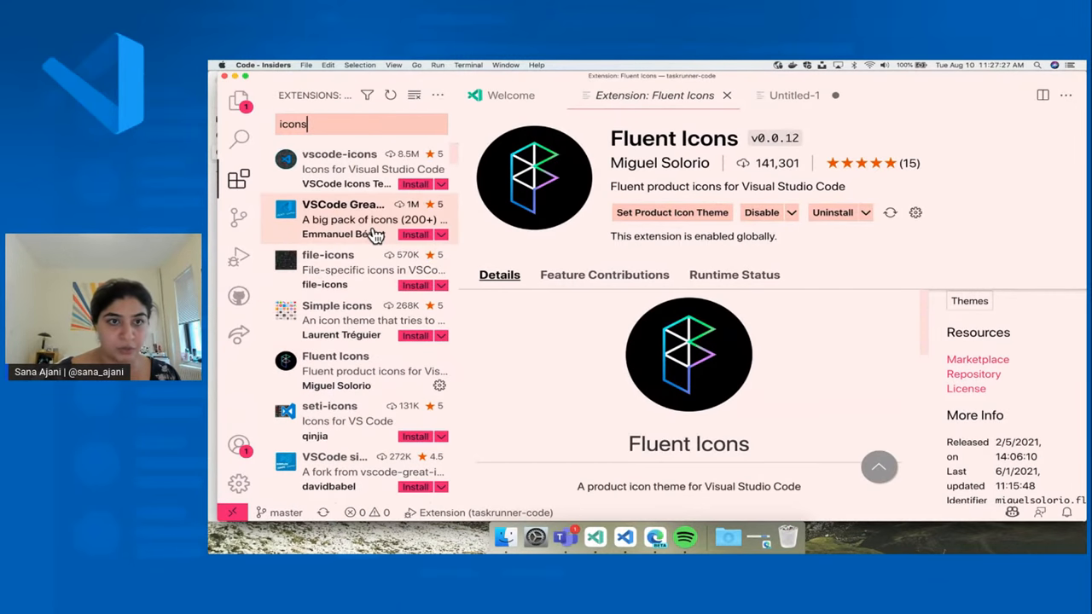
{"action": "mouse_move", "coordinate": [350, 175]}
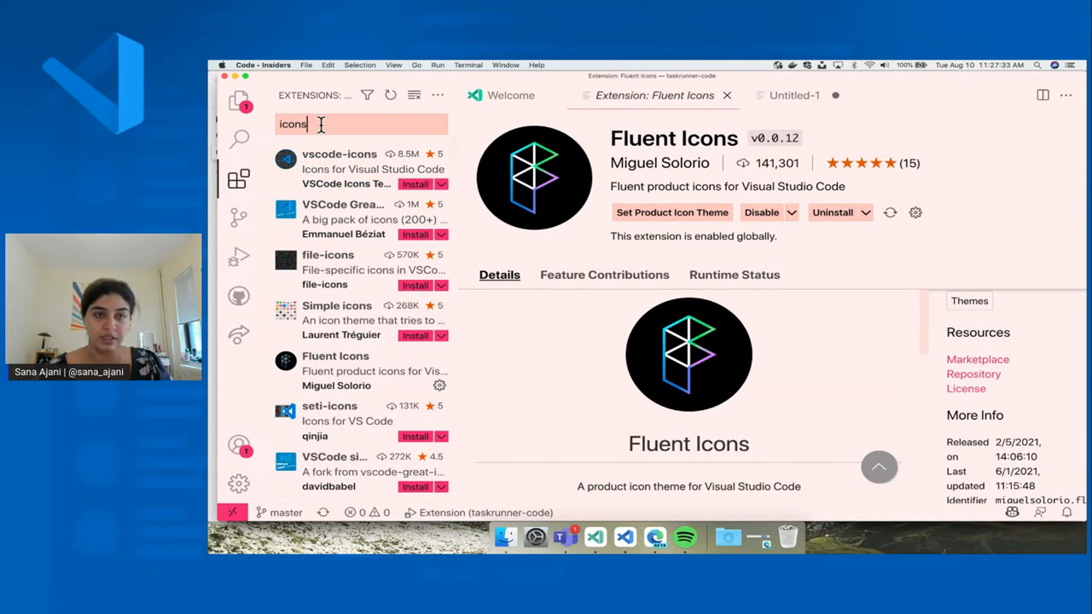
{"action": "type", "text": "gitlens"}
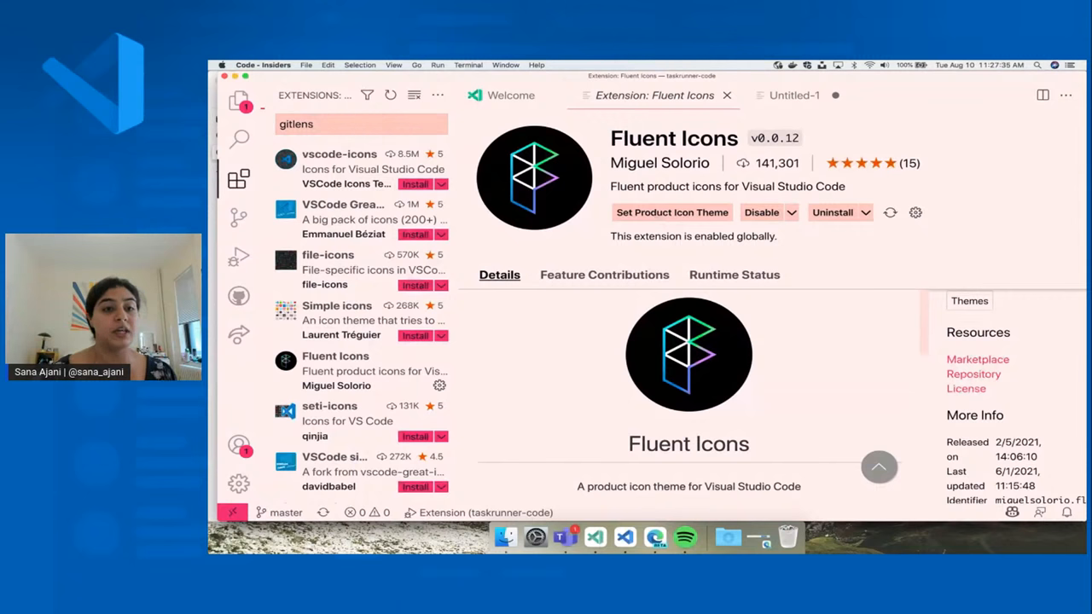
Open GitLens' details and view its Runtime Status showing 114 ms activation.
{"action": "left_click", "coordinate": [350, 168]}
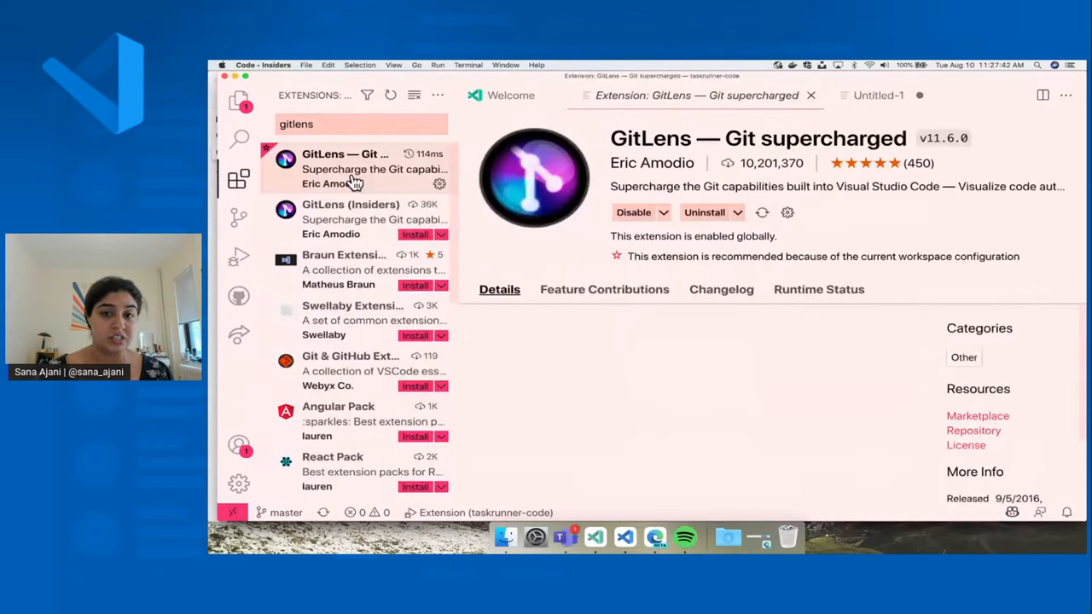
{"action": "scroll", "scroll_direction": "down", "scroll_amount": 3}
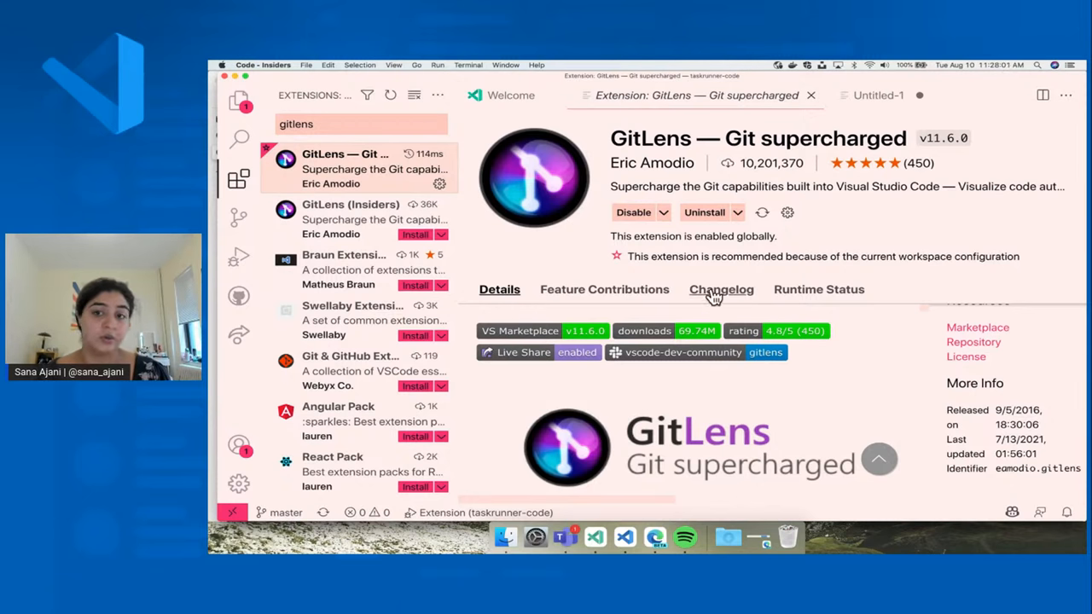
{"action": "mouse_move", "coordinate": [805, 289]}
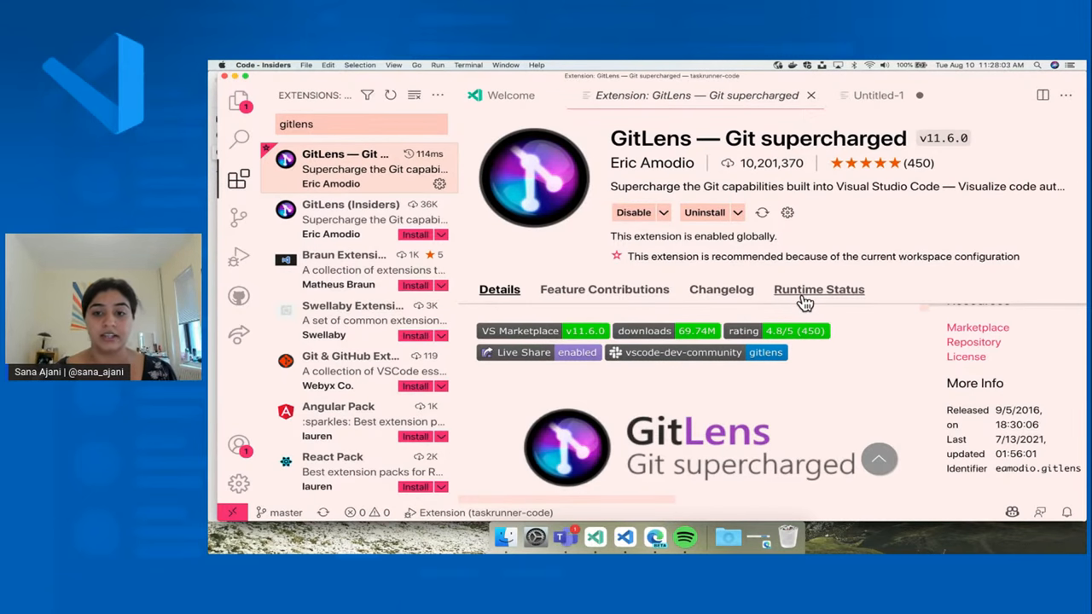
{"action": "left_click", "coordinate": [818, 289]}
{"action": "type", "text": "@installed"}
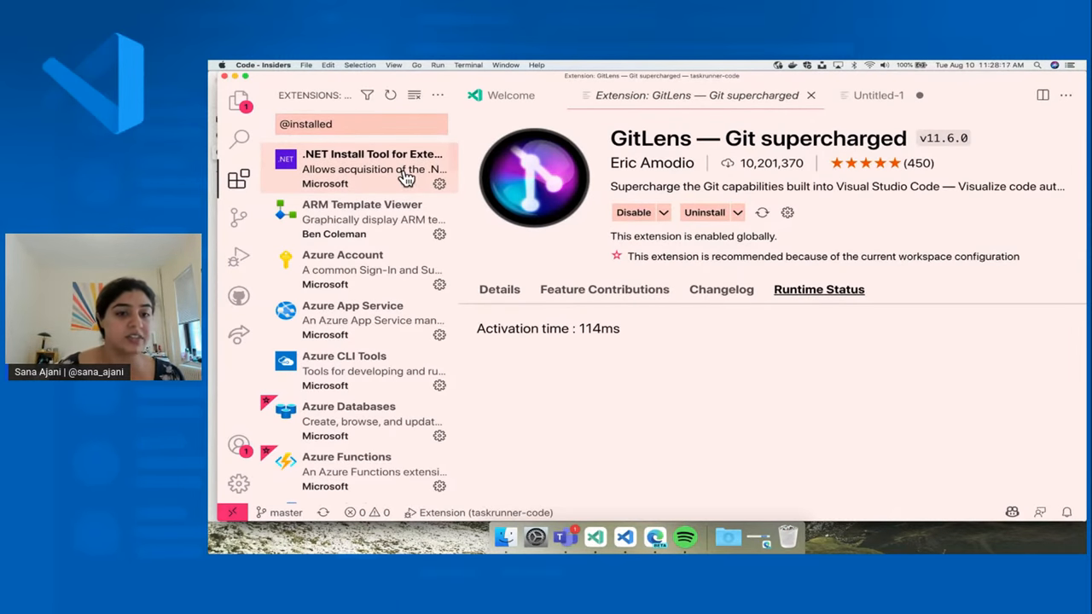
{"action": "mouse_move", "coordinate": [397, 262]}
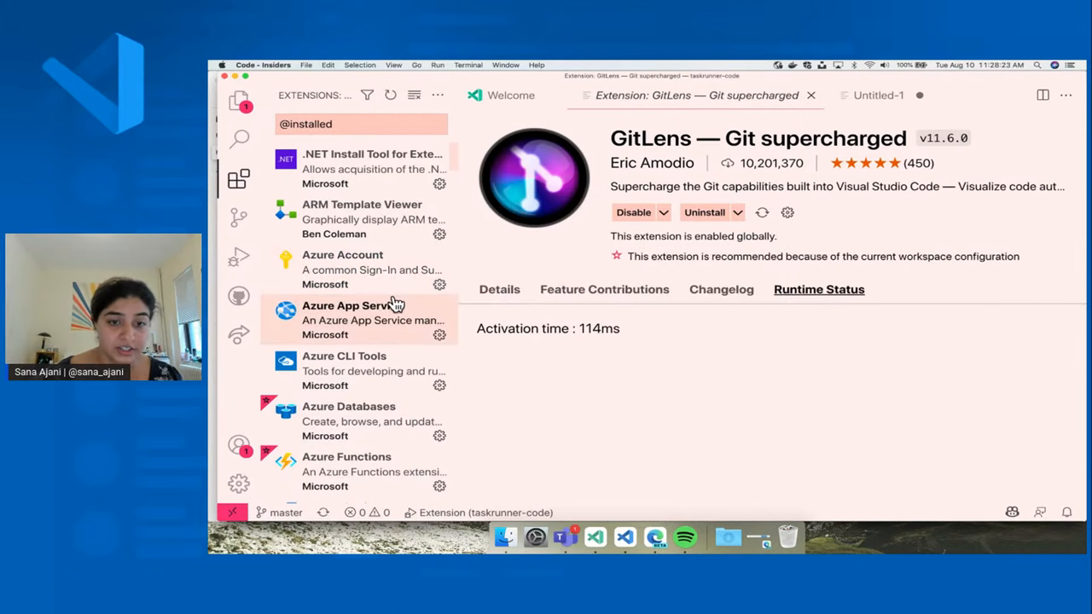
{"action": "mouse_move", "coordinate": [376, 162]}
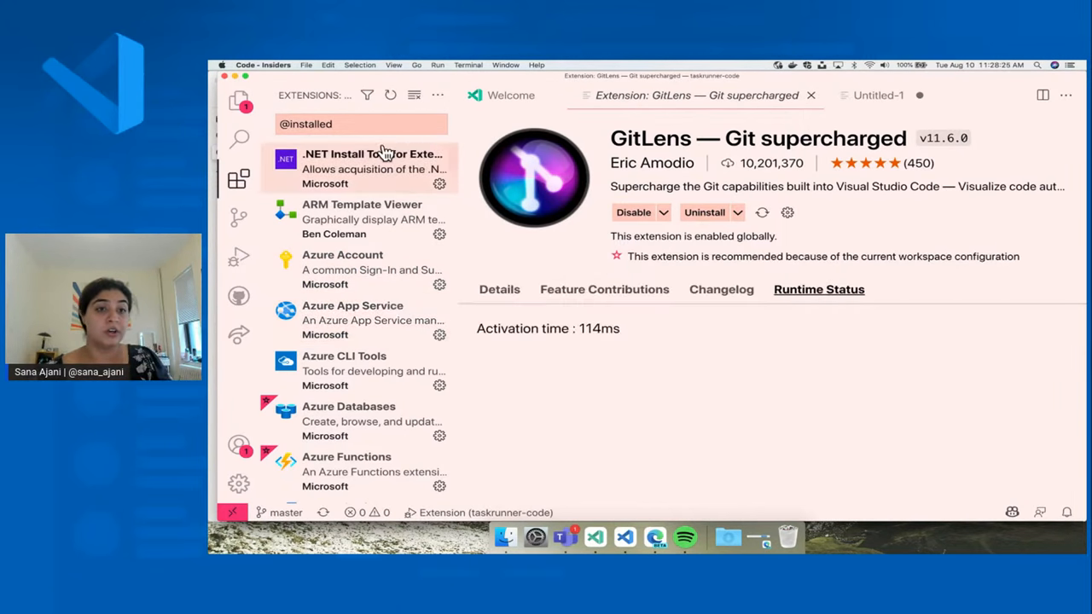
Scroll the installed extensions list and disable the Enable Proposed API extension.
{"action": "scroll", "scroll_direction": "down", "scroll_amount": 3}
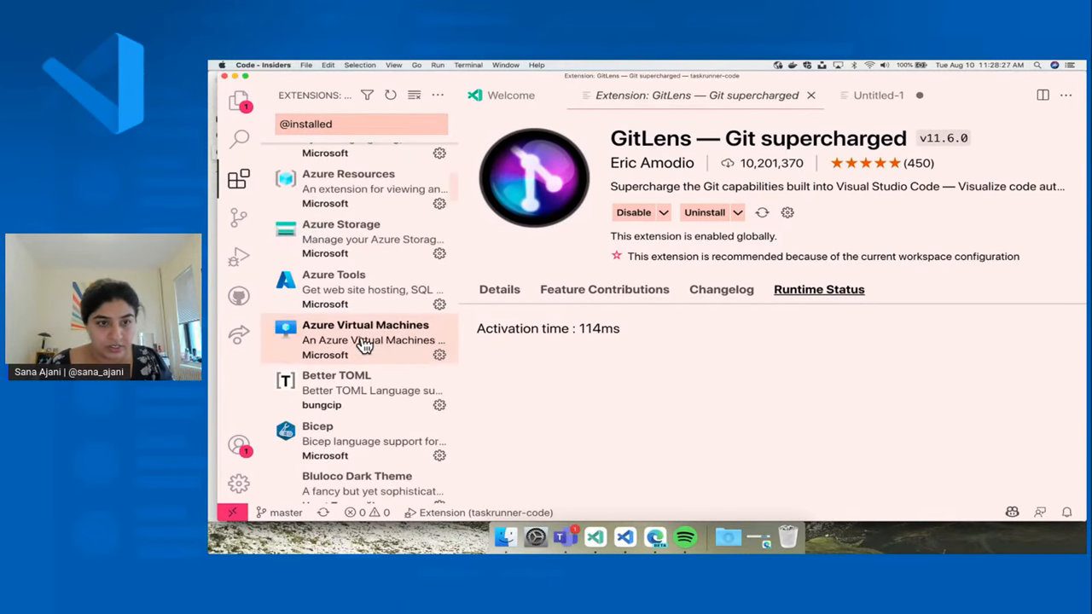
{"action": "scroll", "scroll_direction": "down", "scroll_amount": 3}
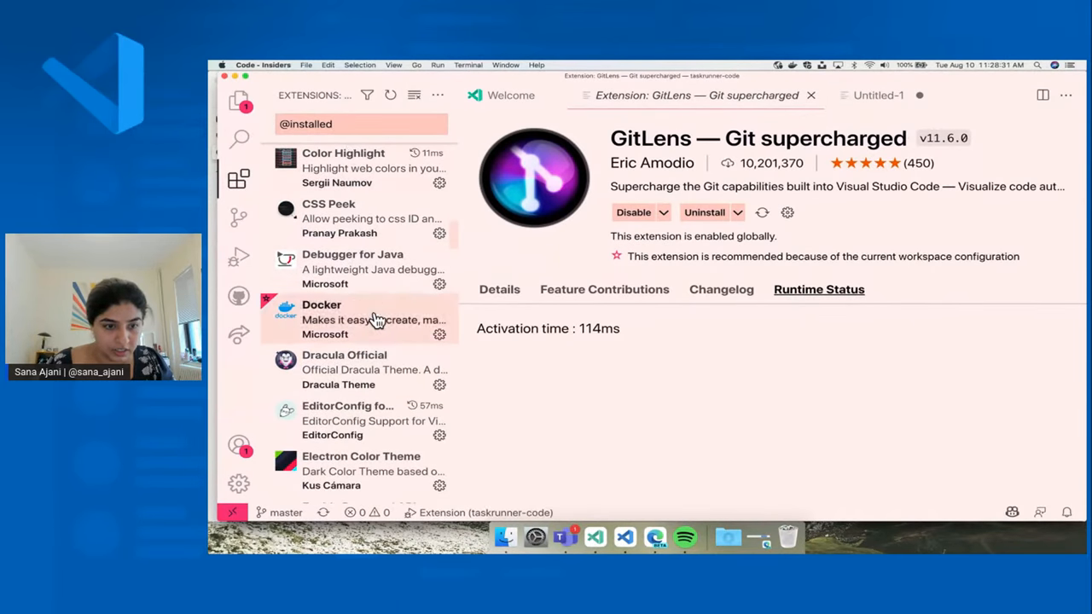
{"action": "scroll", "scroll_direction": "down", "scroll_amount": 3}
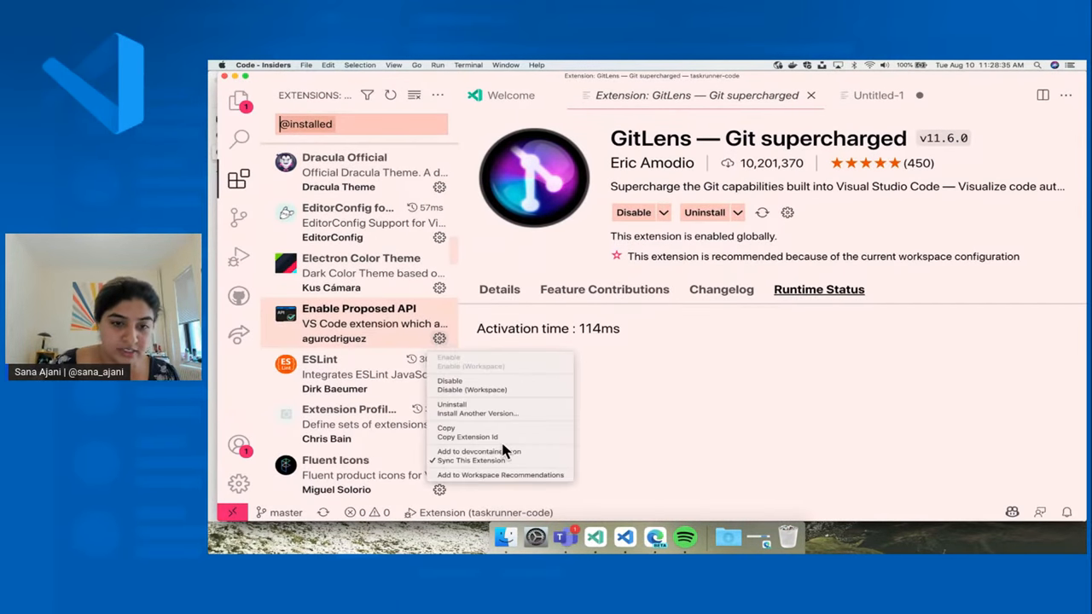
{"action": "left_click", "coordinate": [450, 381]}
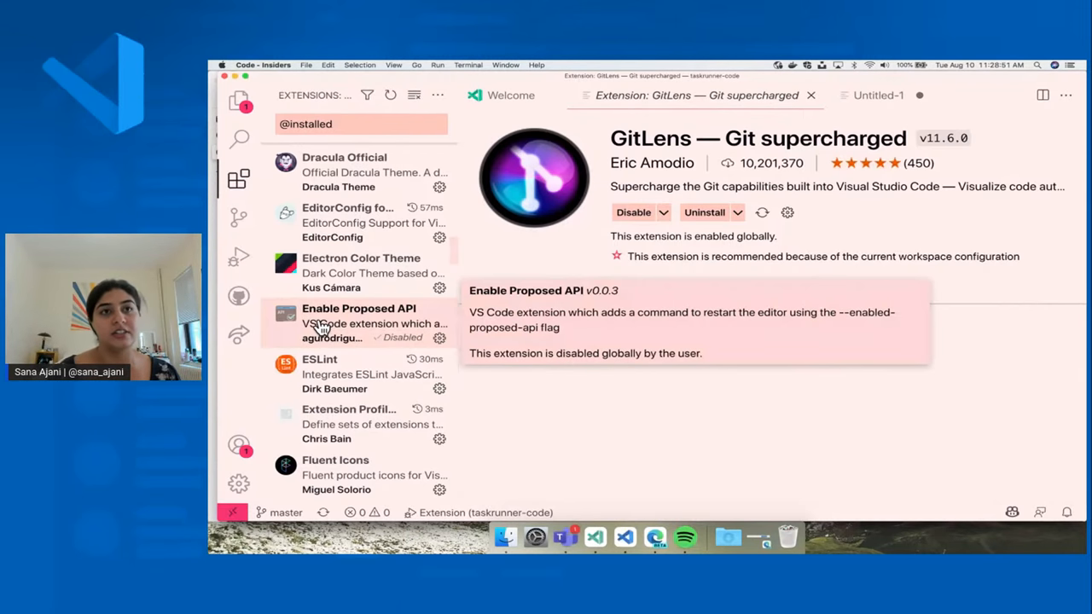
{"action": "left_click", "coordinate": [818, 289]}
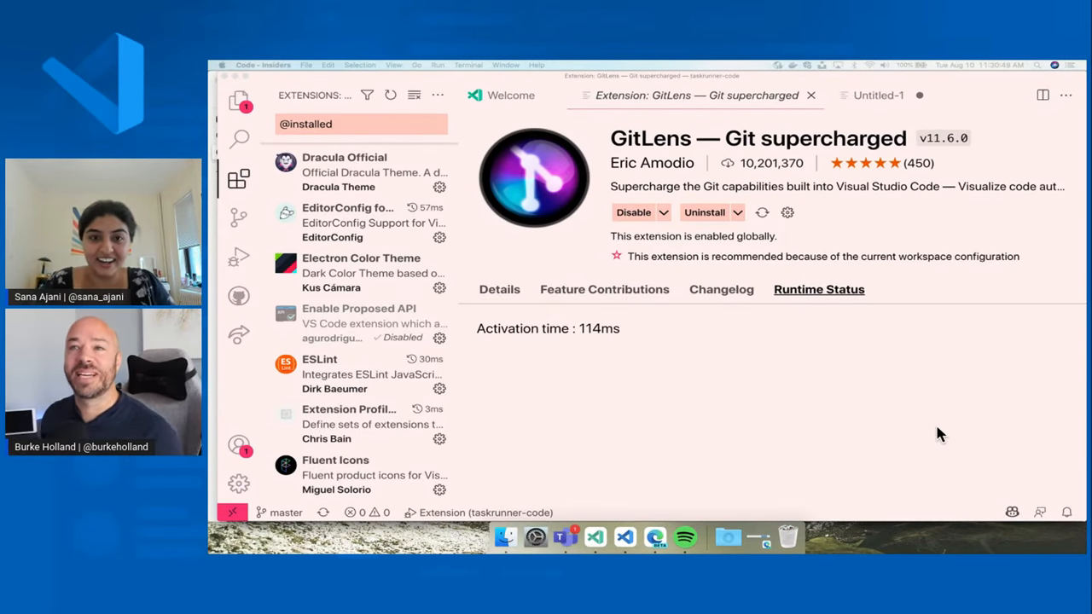
Run Preferences: Color Theme from the Command Palette to list light themes like Horizon Bright.
{"action": "key", "text": "cmd+shift+p"}
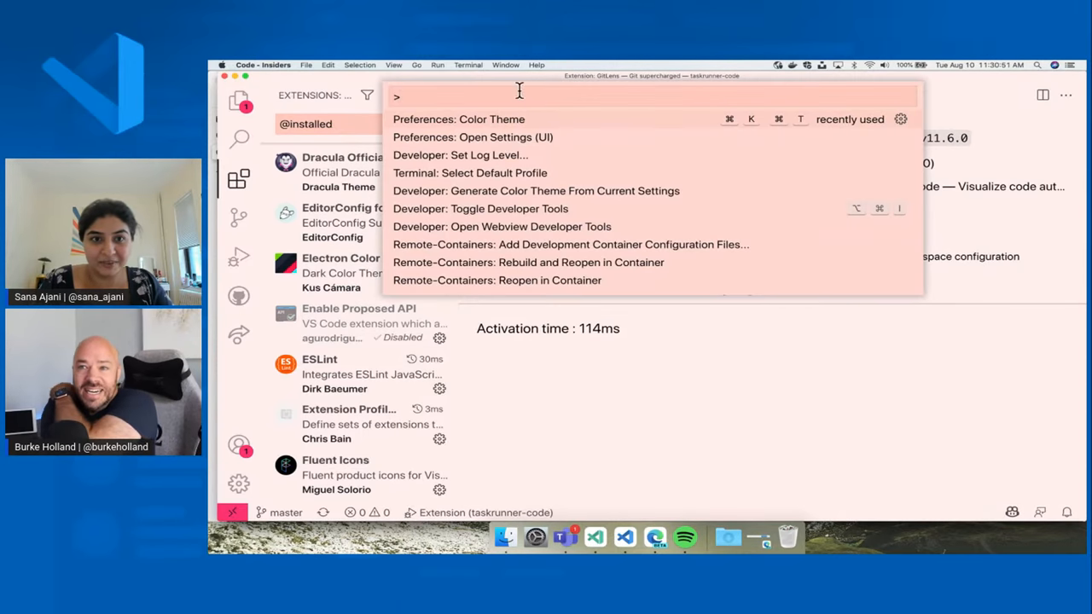
{"action": "left_click", "coordinate": [458, 119]}
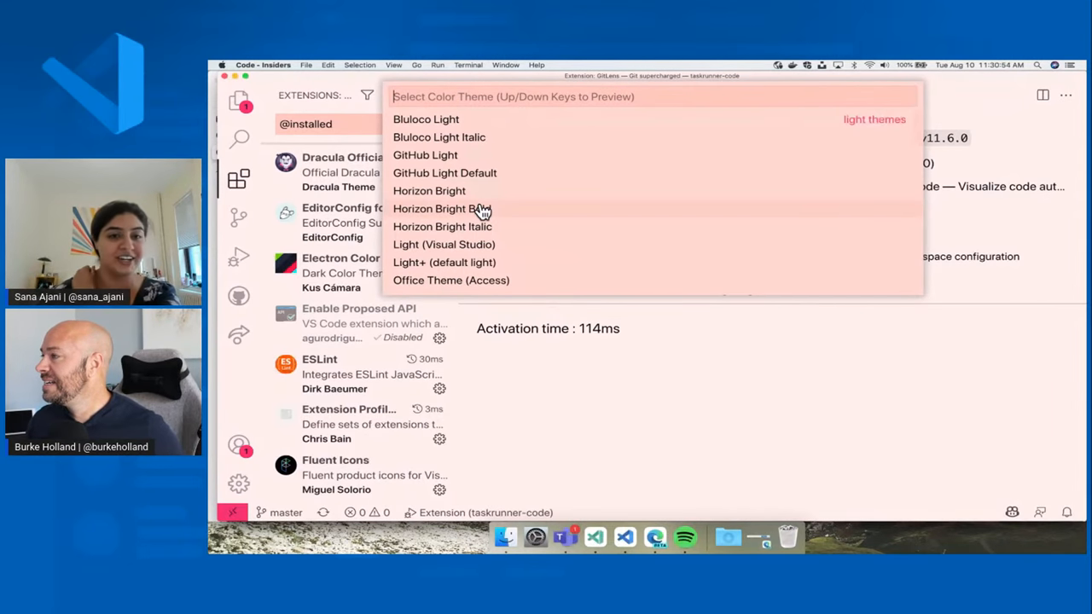
{"action": "mouse_move", "coordinate": [871, 394]}
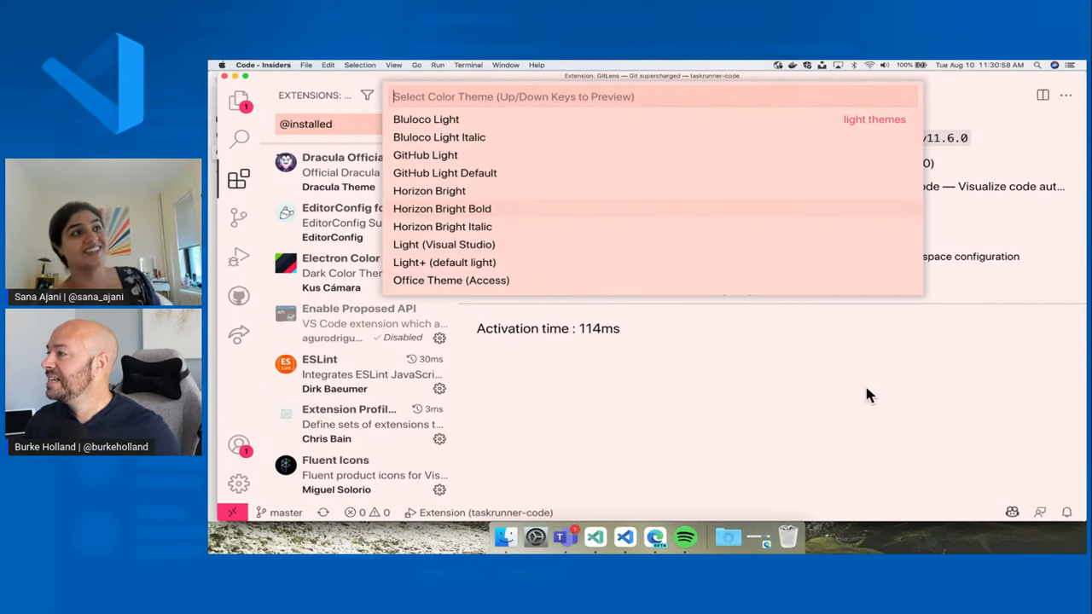